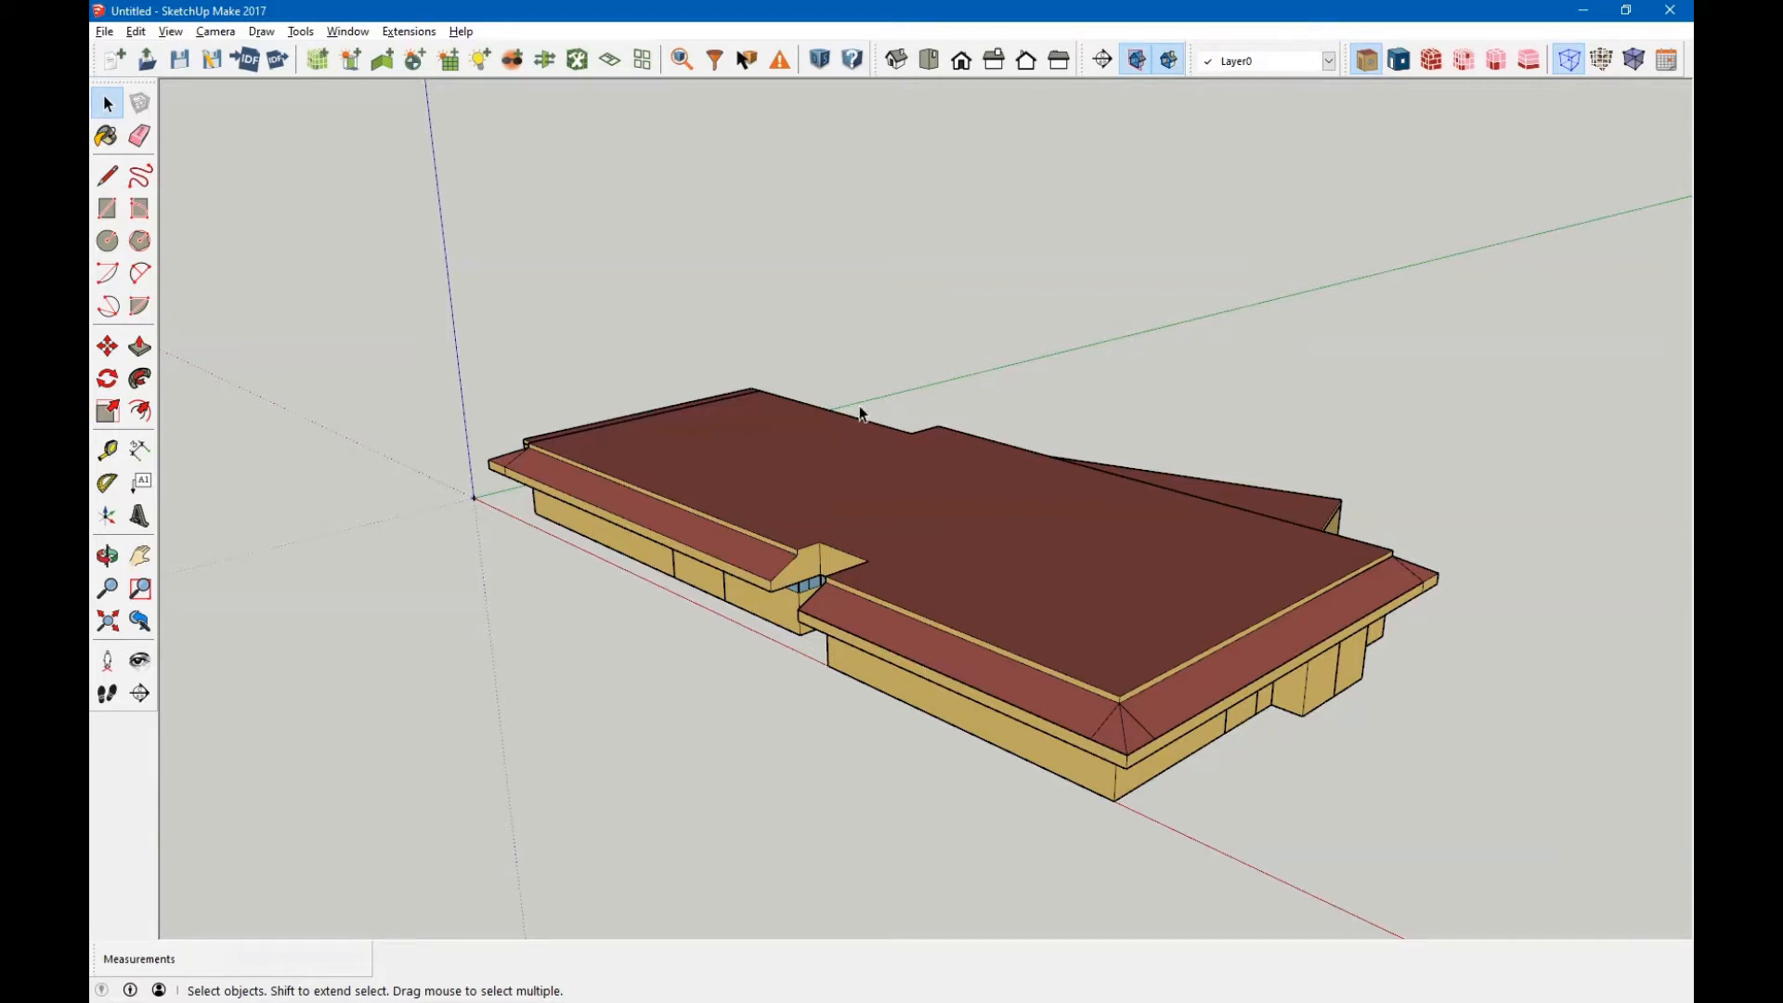
{"action": "mouse_move", "coordinate": [804, 224]}
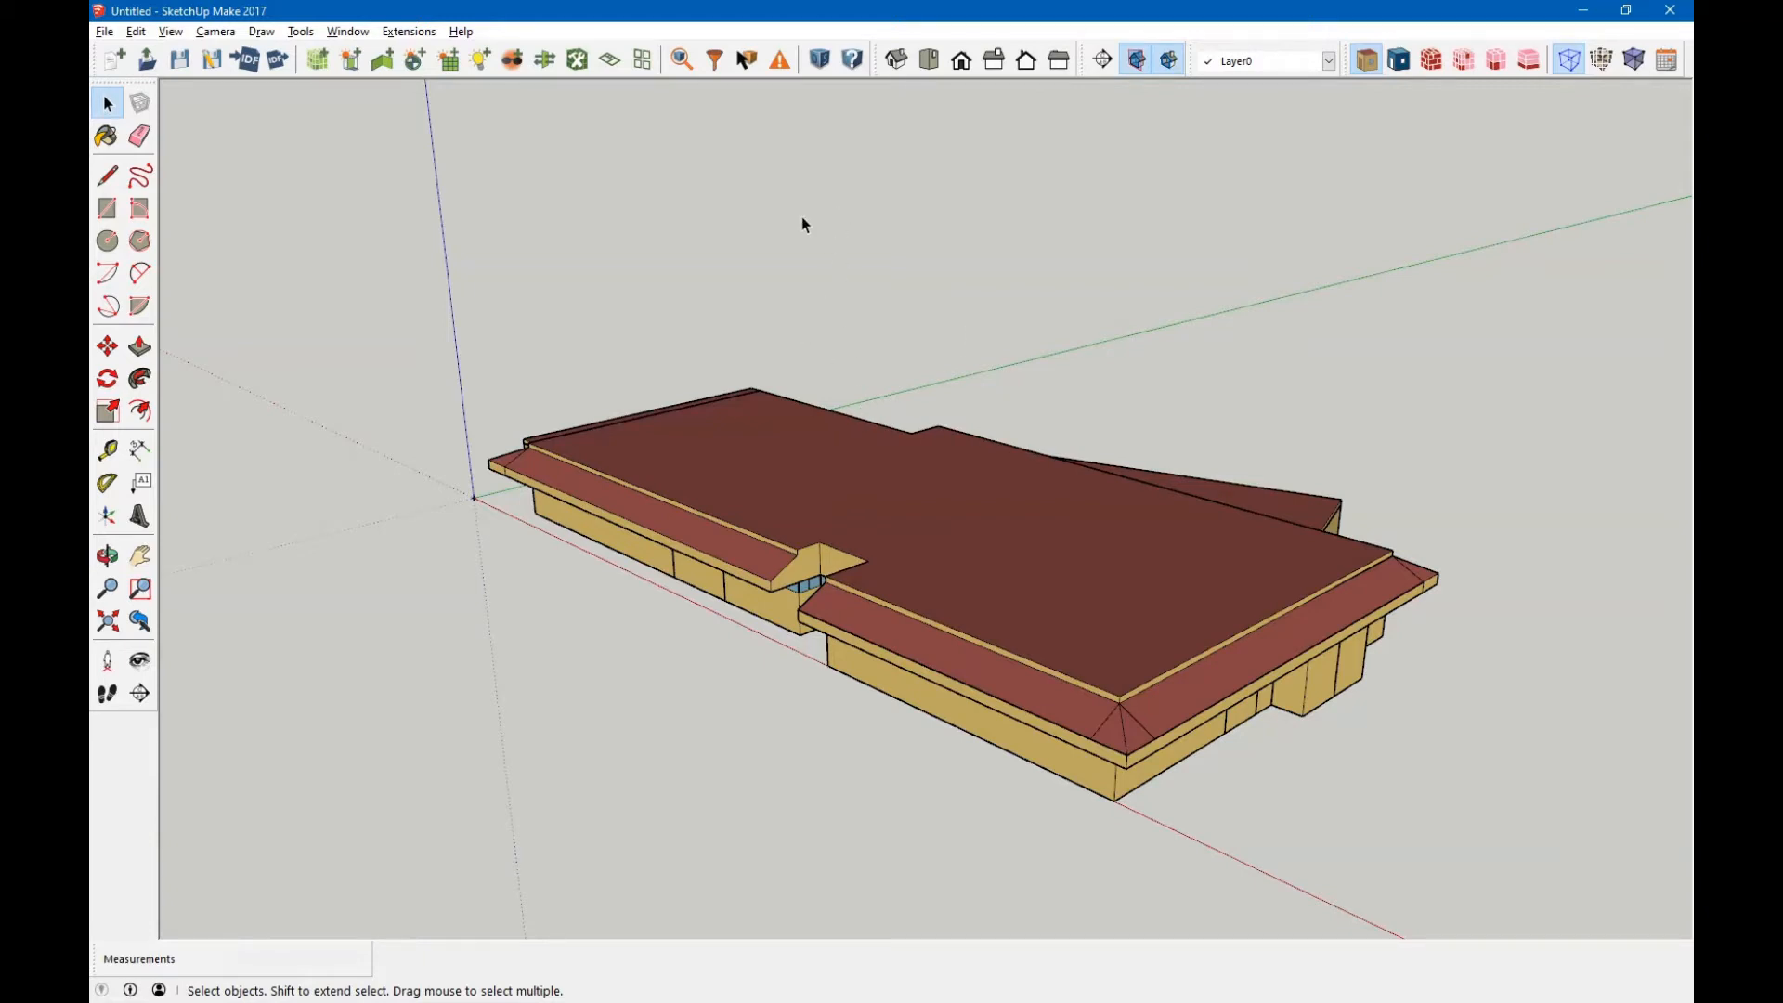
Select the building group and hide the block covering the left-end spaces.
{"action": "left_click", "coordinate": [852, 483]}
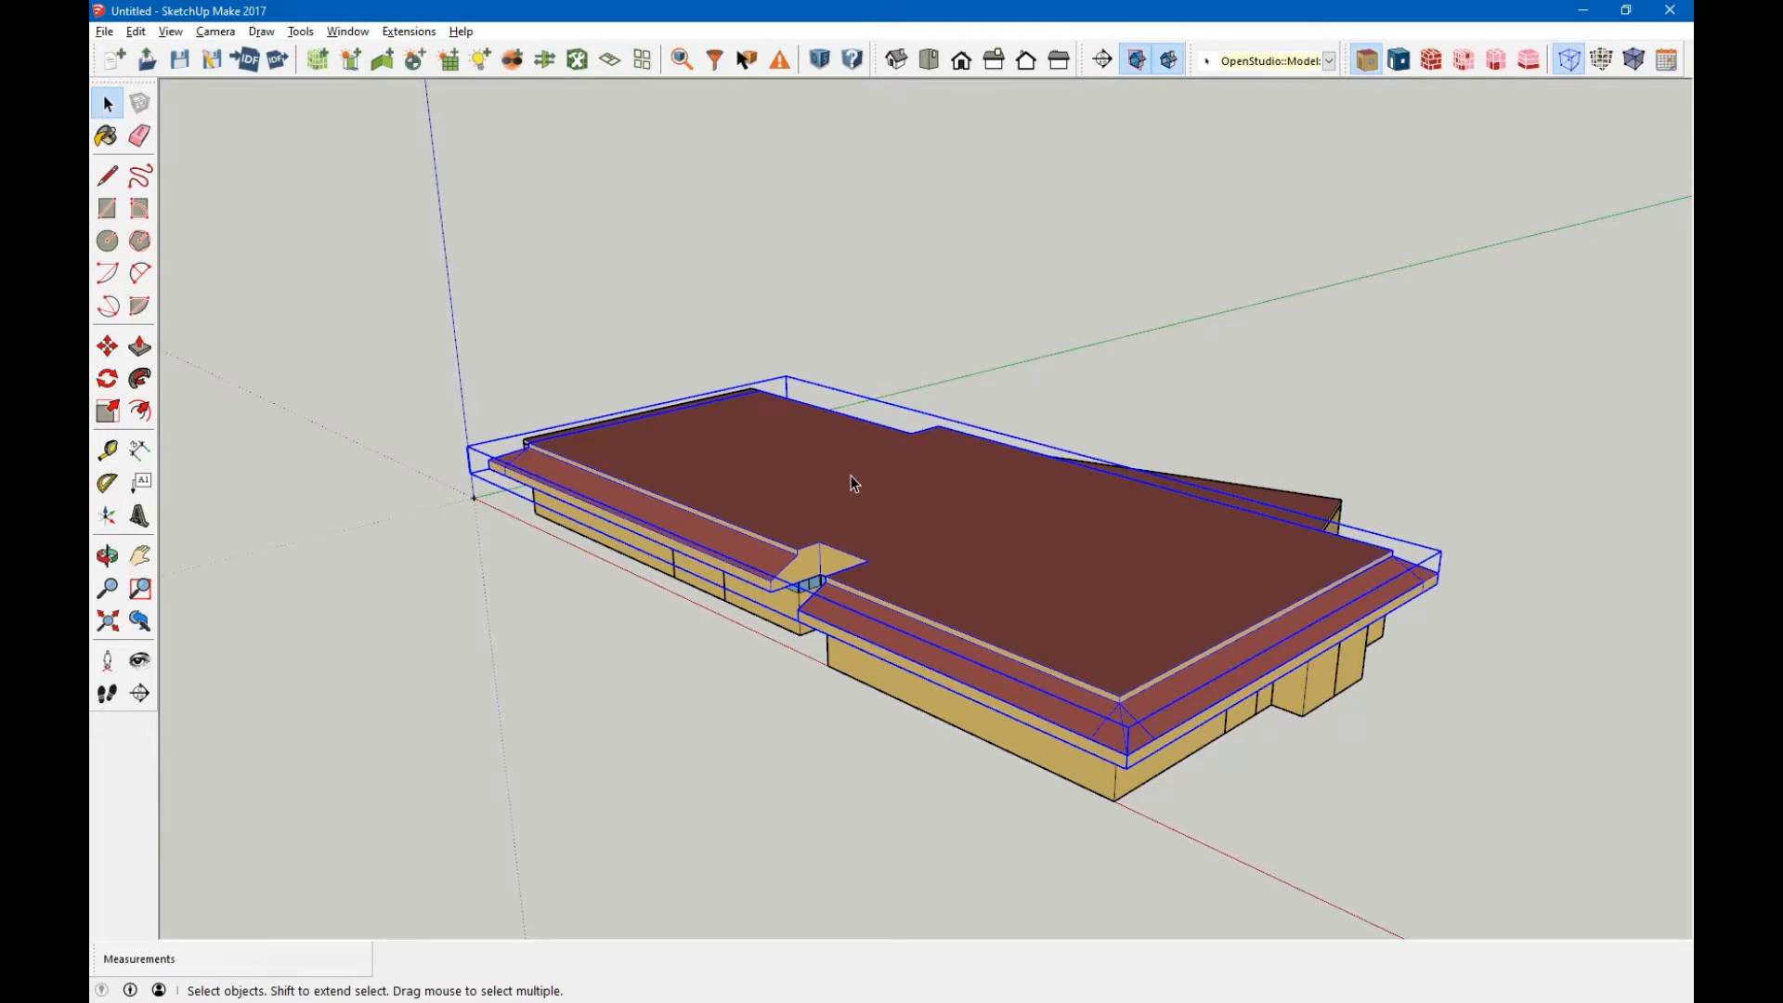
{"action": "right_click", "coordinate": [853, 483]}
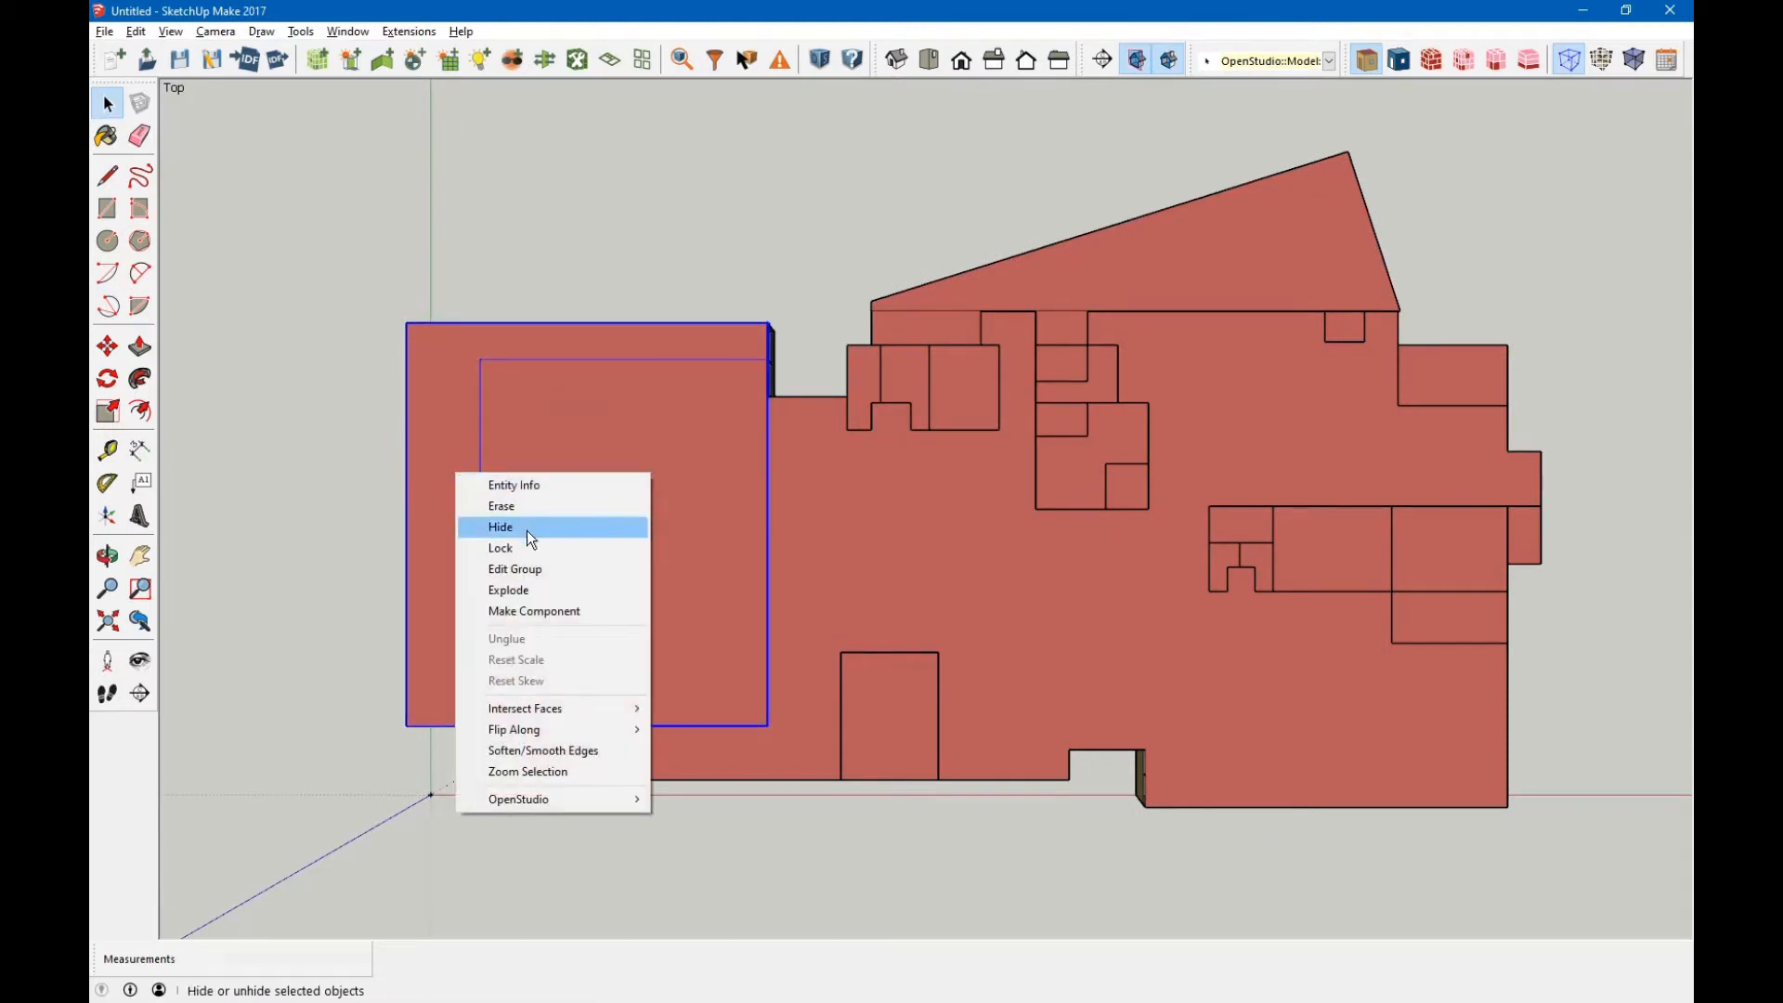
{"action": "left_click", "coordinate": [500, 526]}
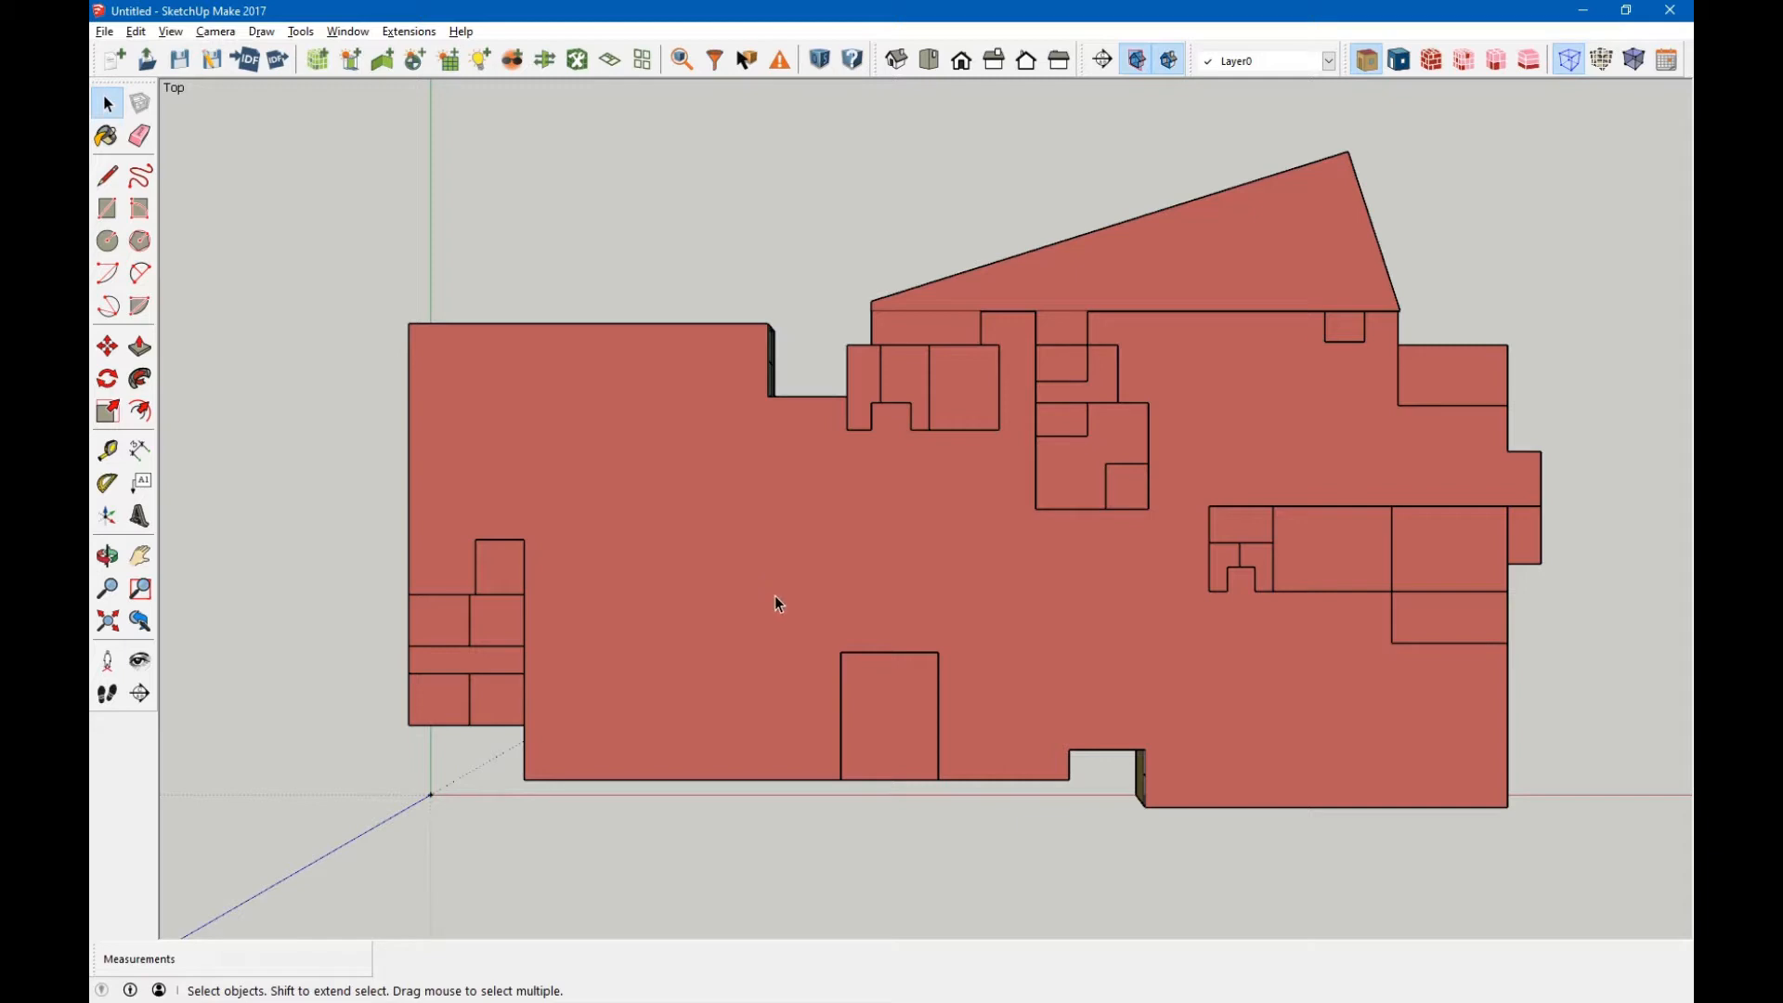
Switch to Acrobat Reader's Zoning Plan PDF to view the RTU-2 zone.
{"action": "key", "text": "alt+tab"}
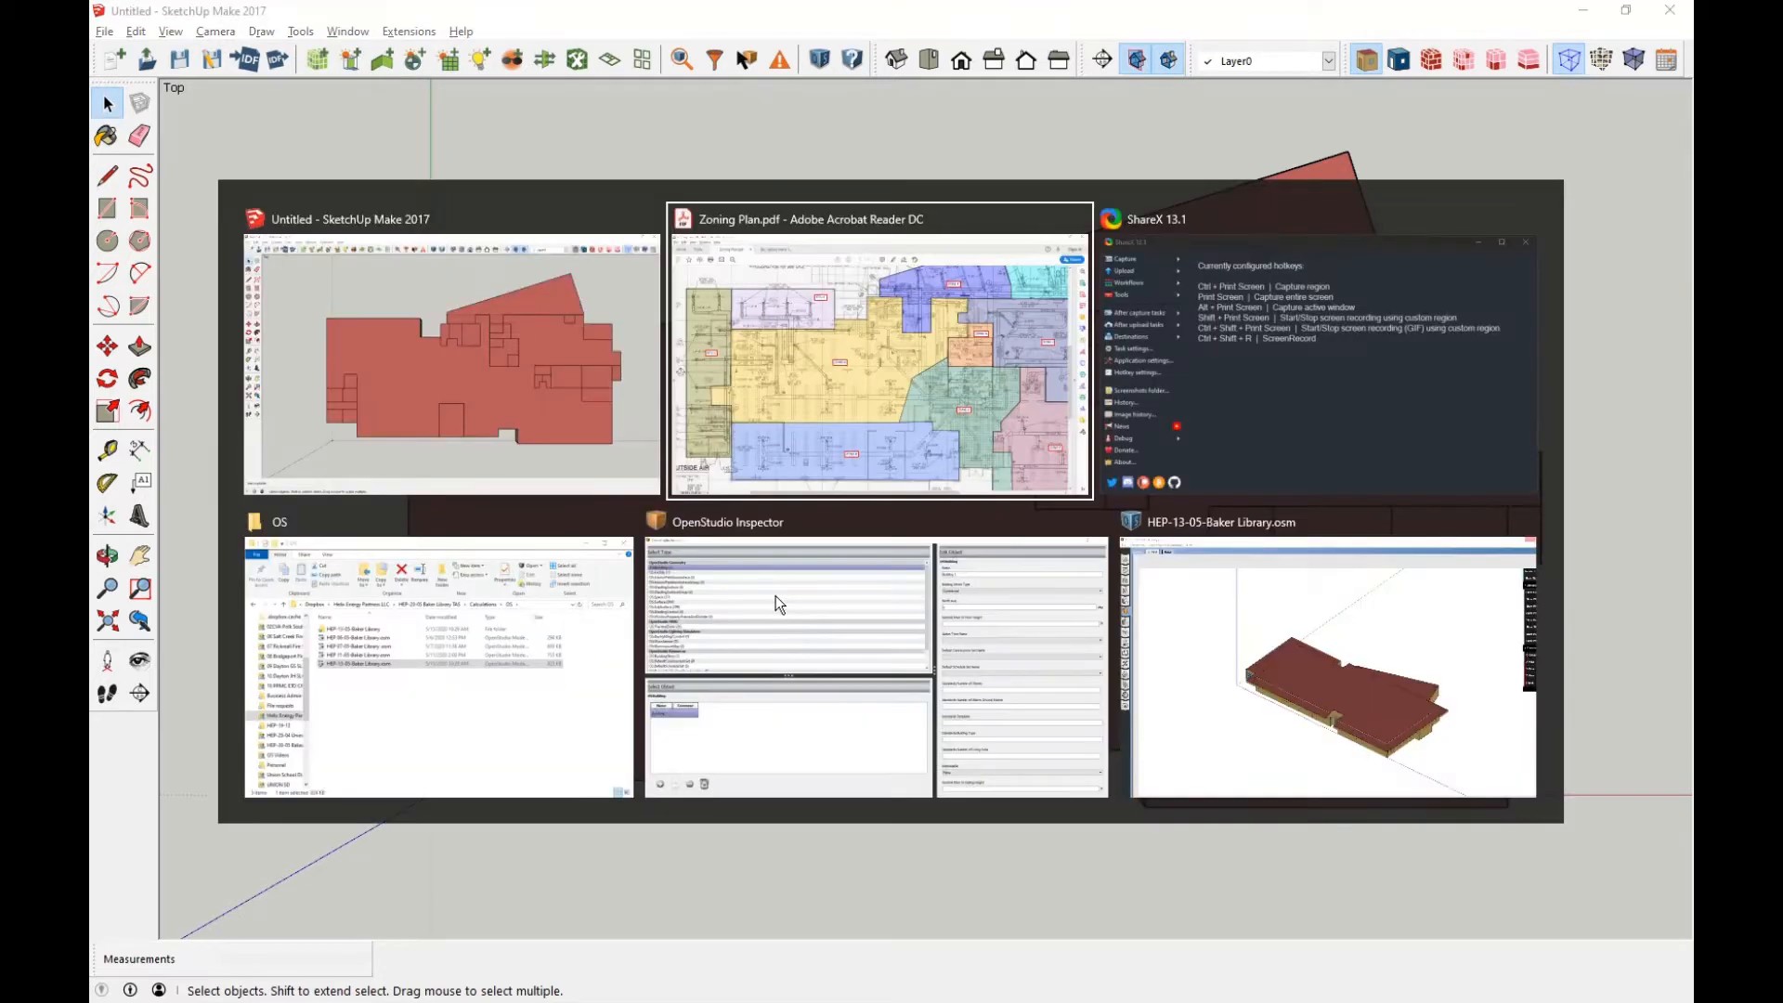
{"action": "left_click", "coordinate": [877, 353]}
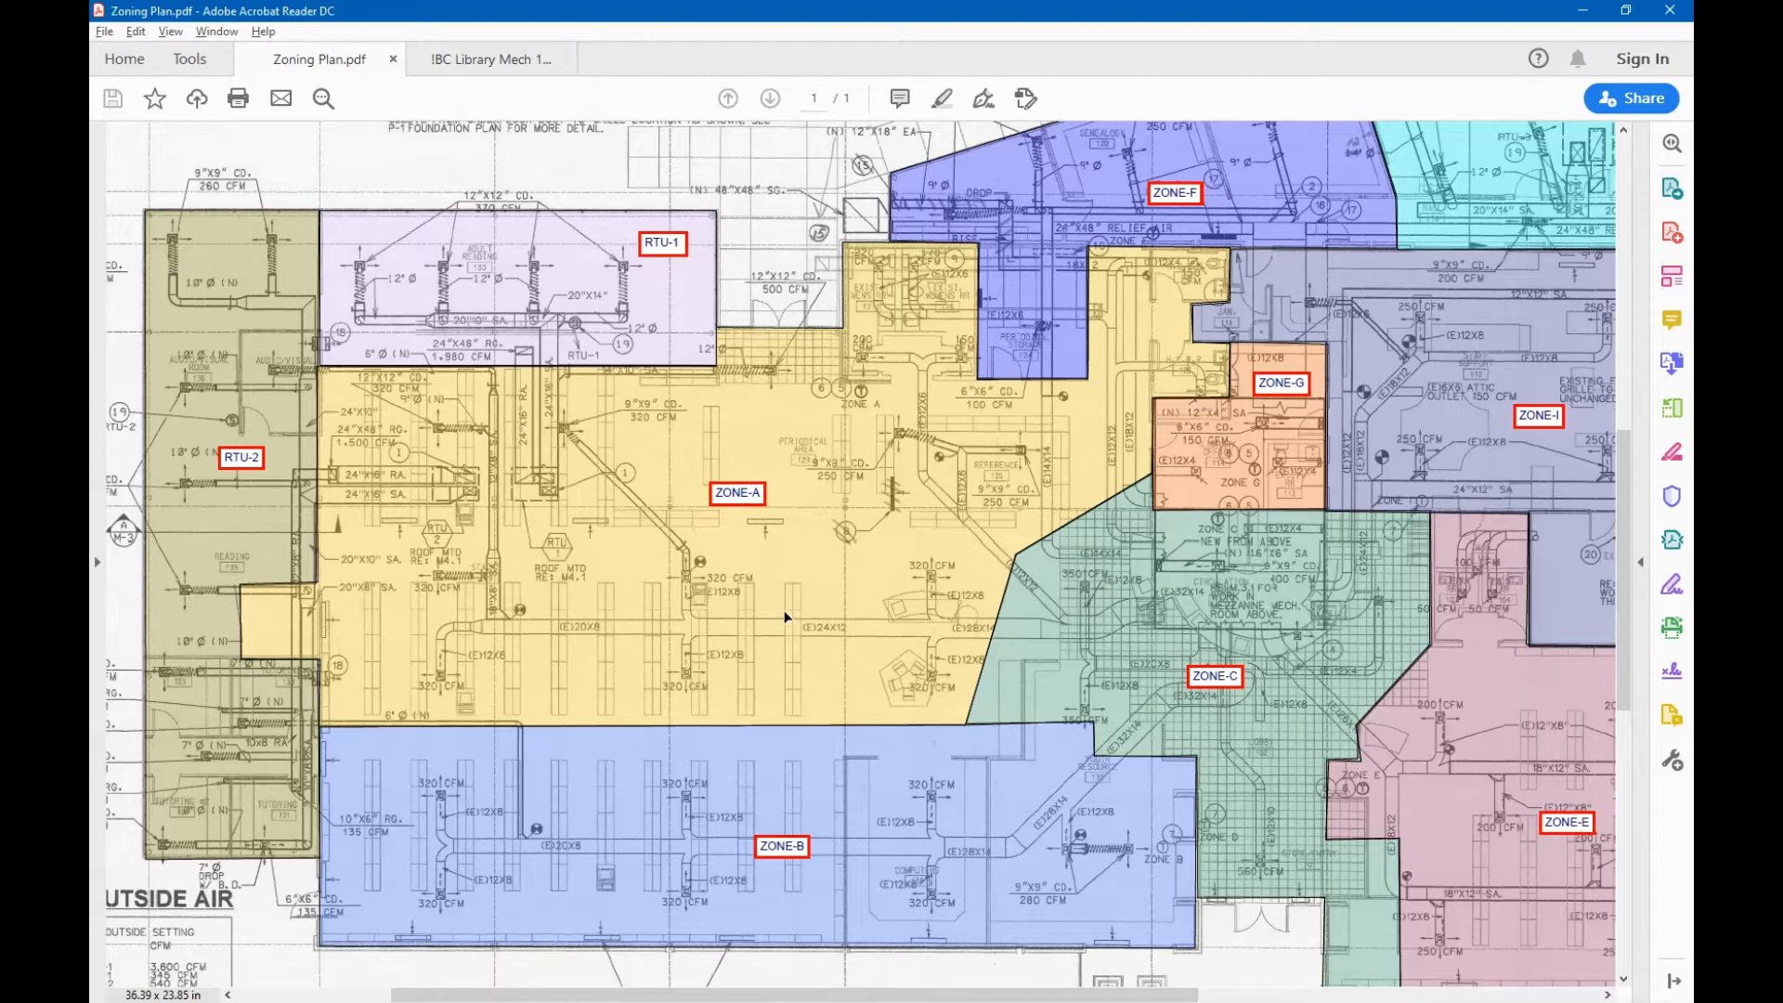
{"action": "mouse_move", "coordinate": [269, 497]}
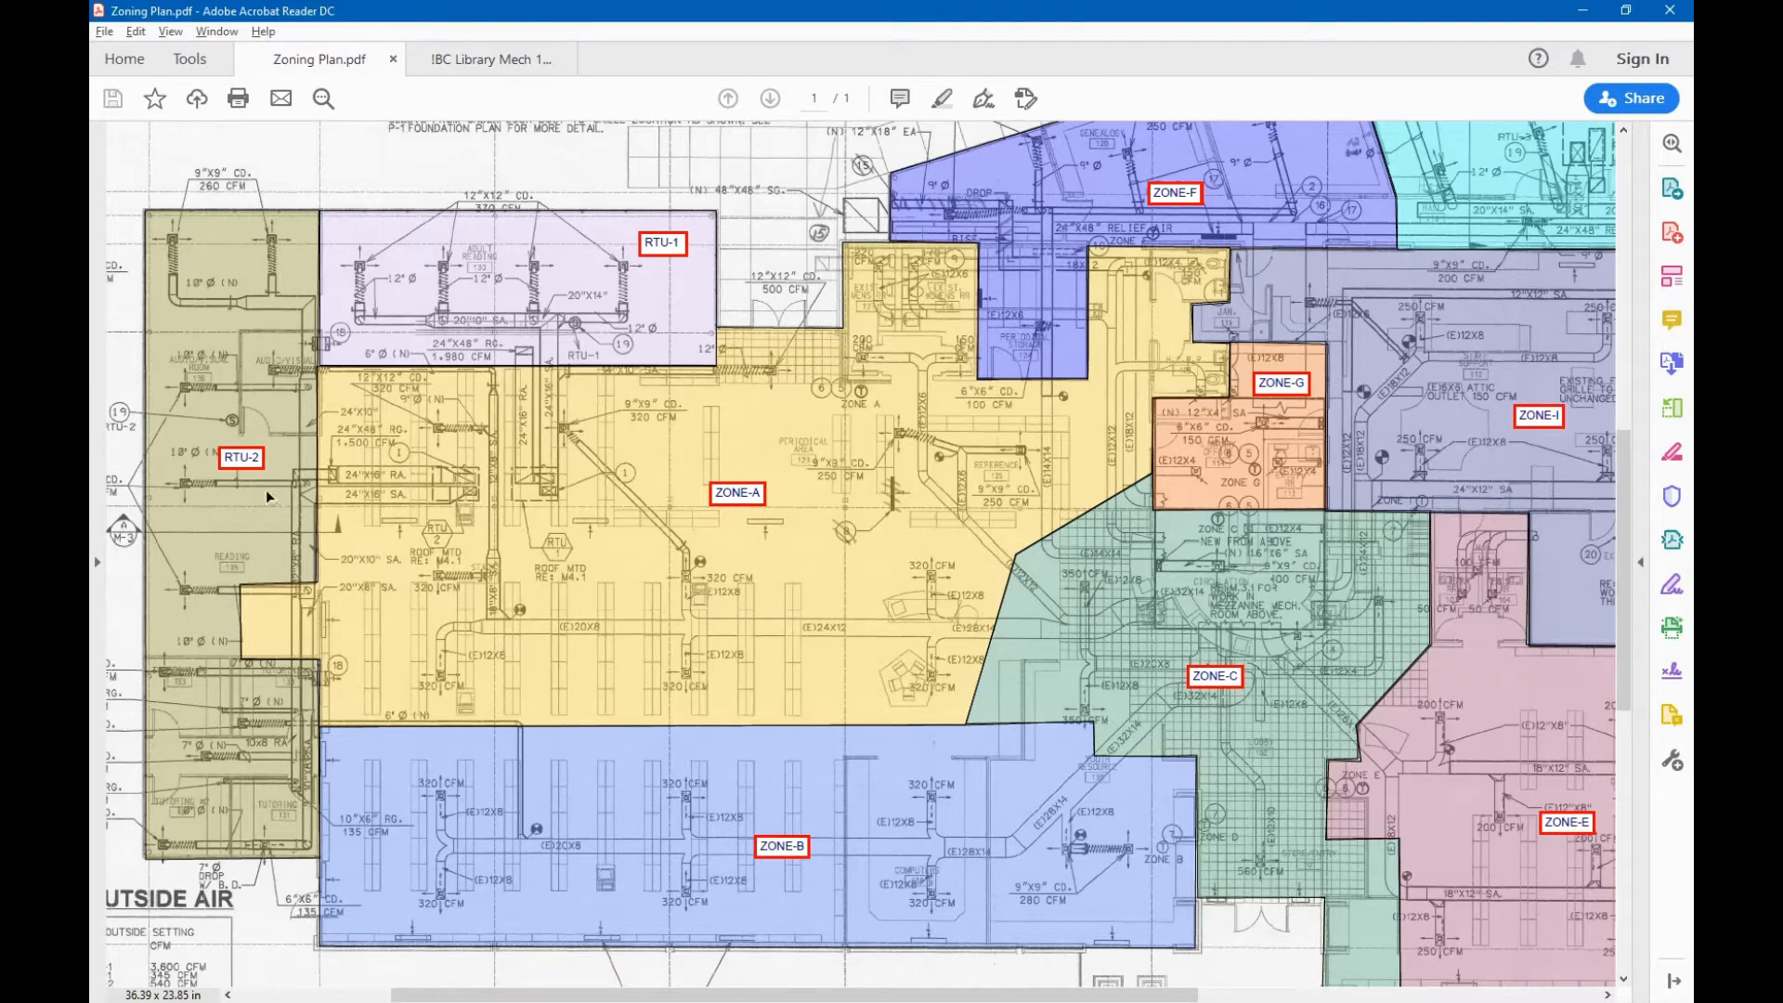
{"action": "mouse_move", "coordinate": [218, 517]}
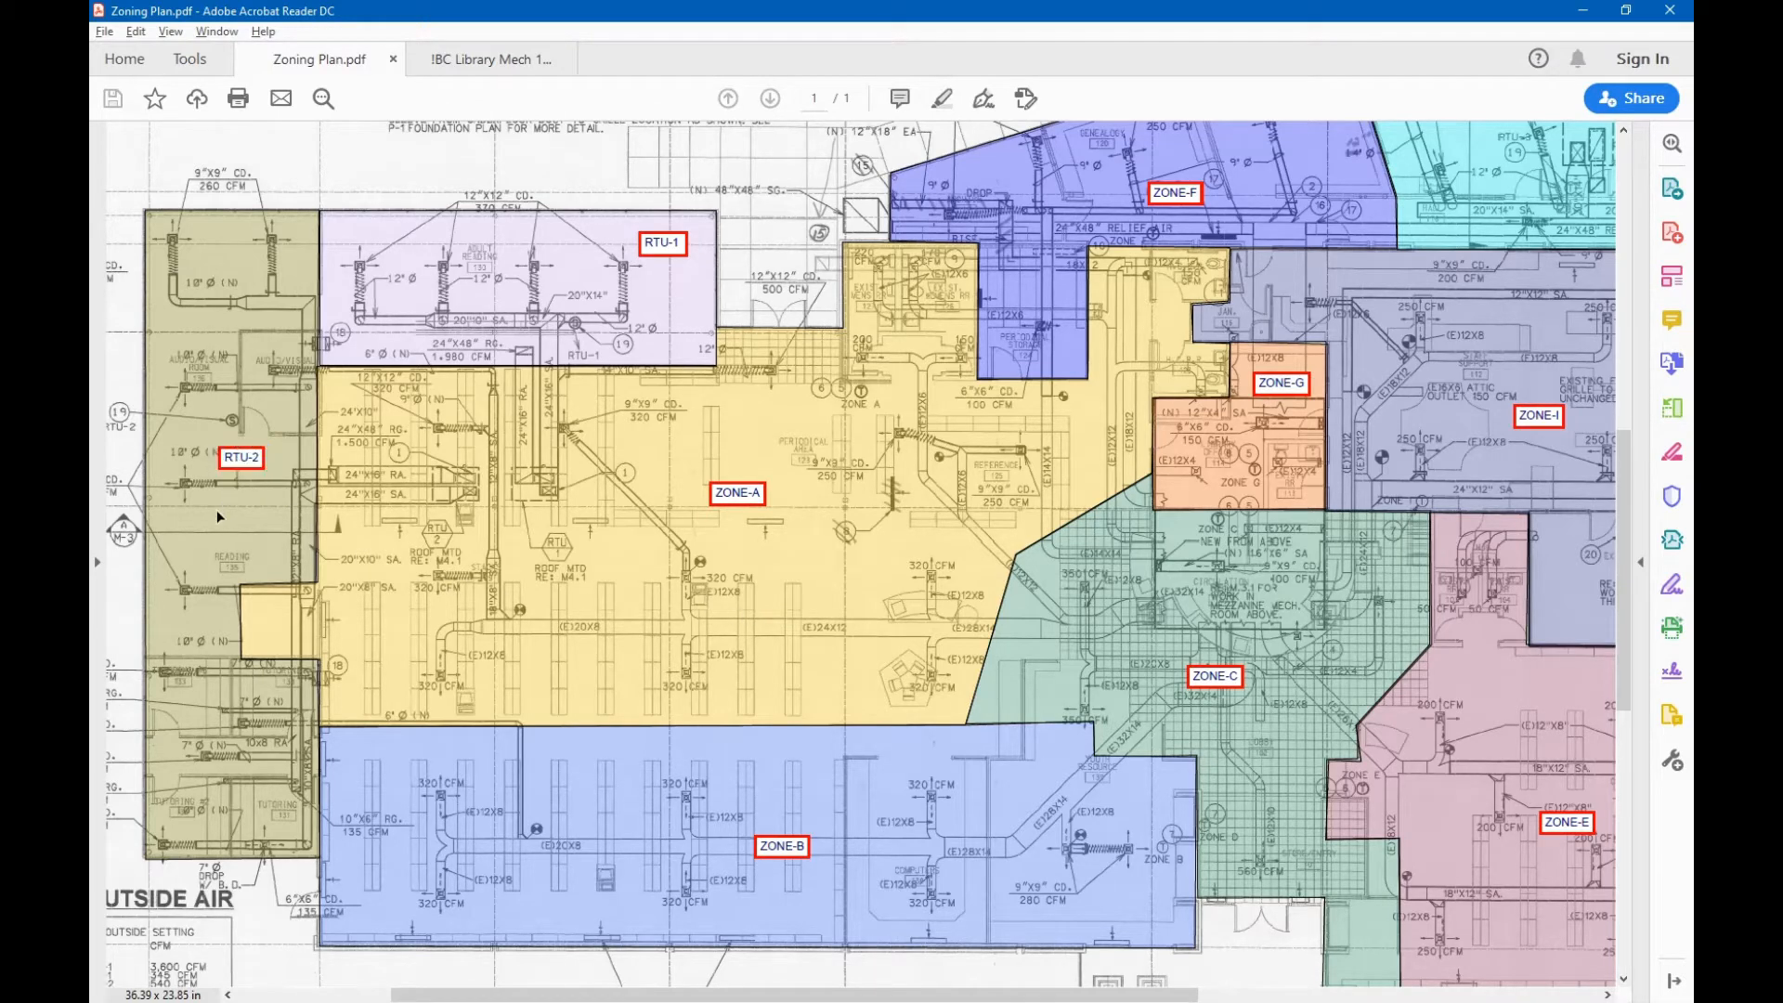
{"action": "mouse_move", "coordinate": [250, 558]}
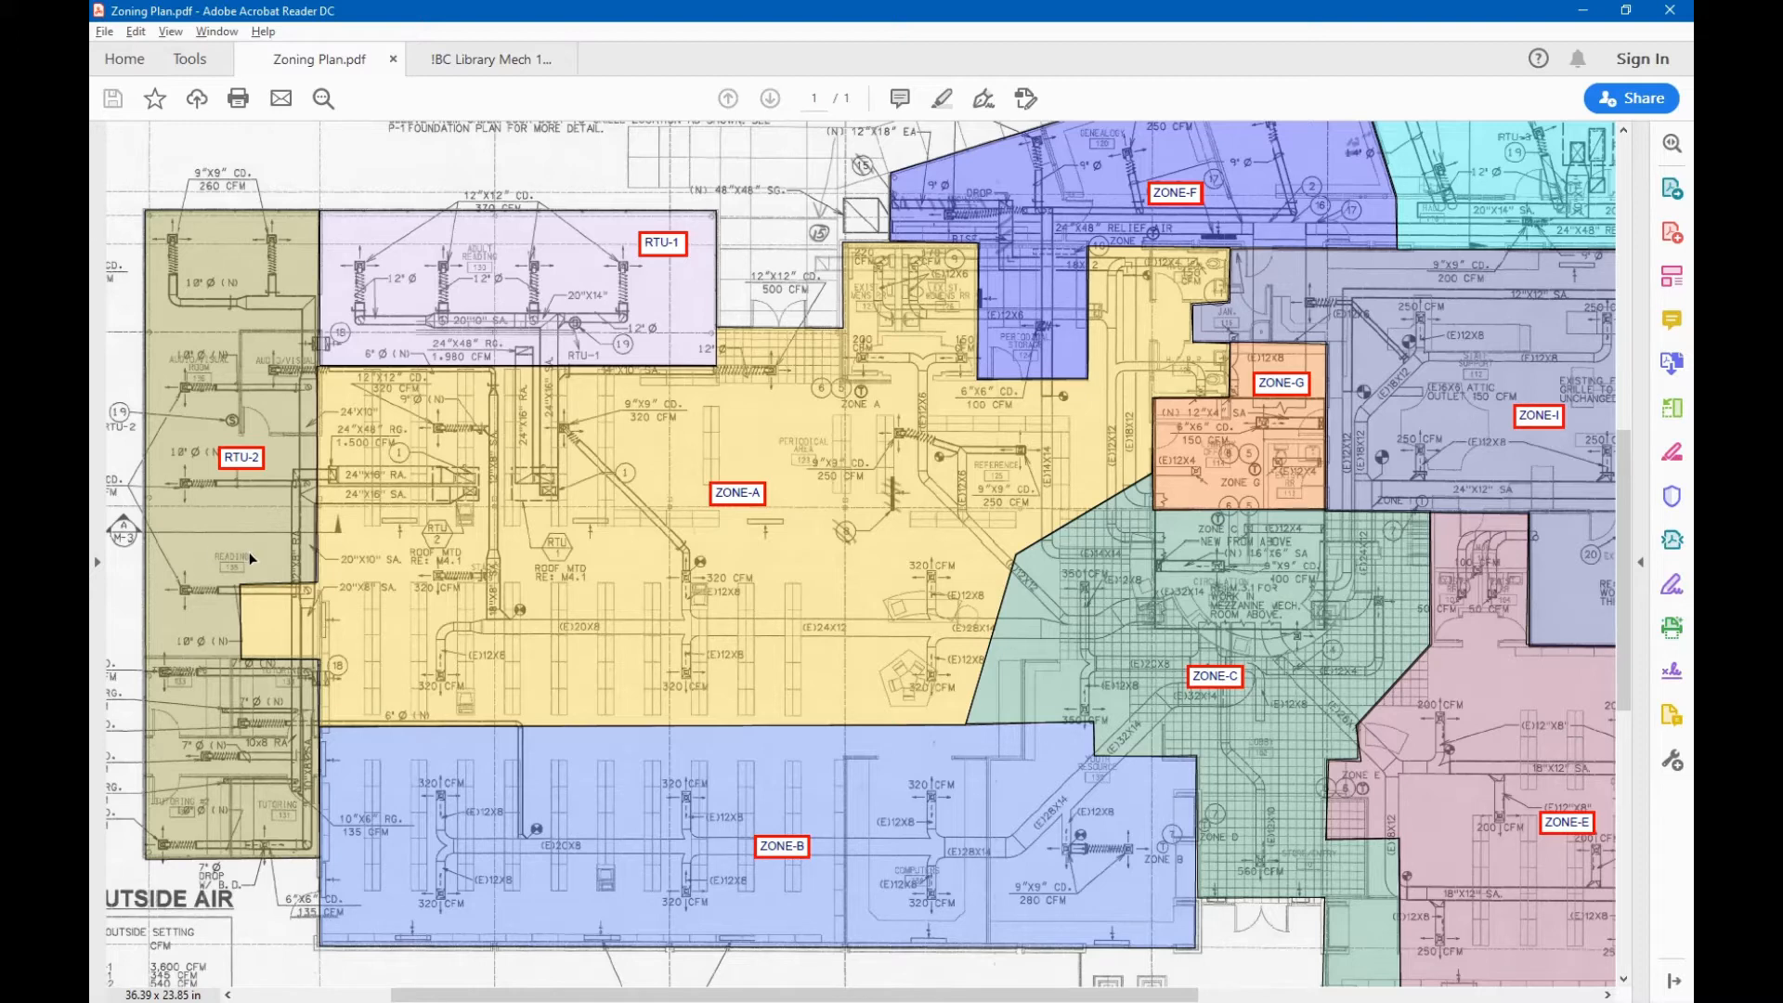
{"action": "mouse_move", "coordinate": [165, 501]}
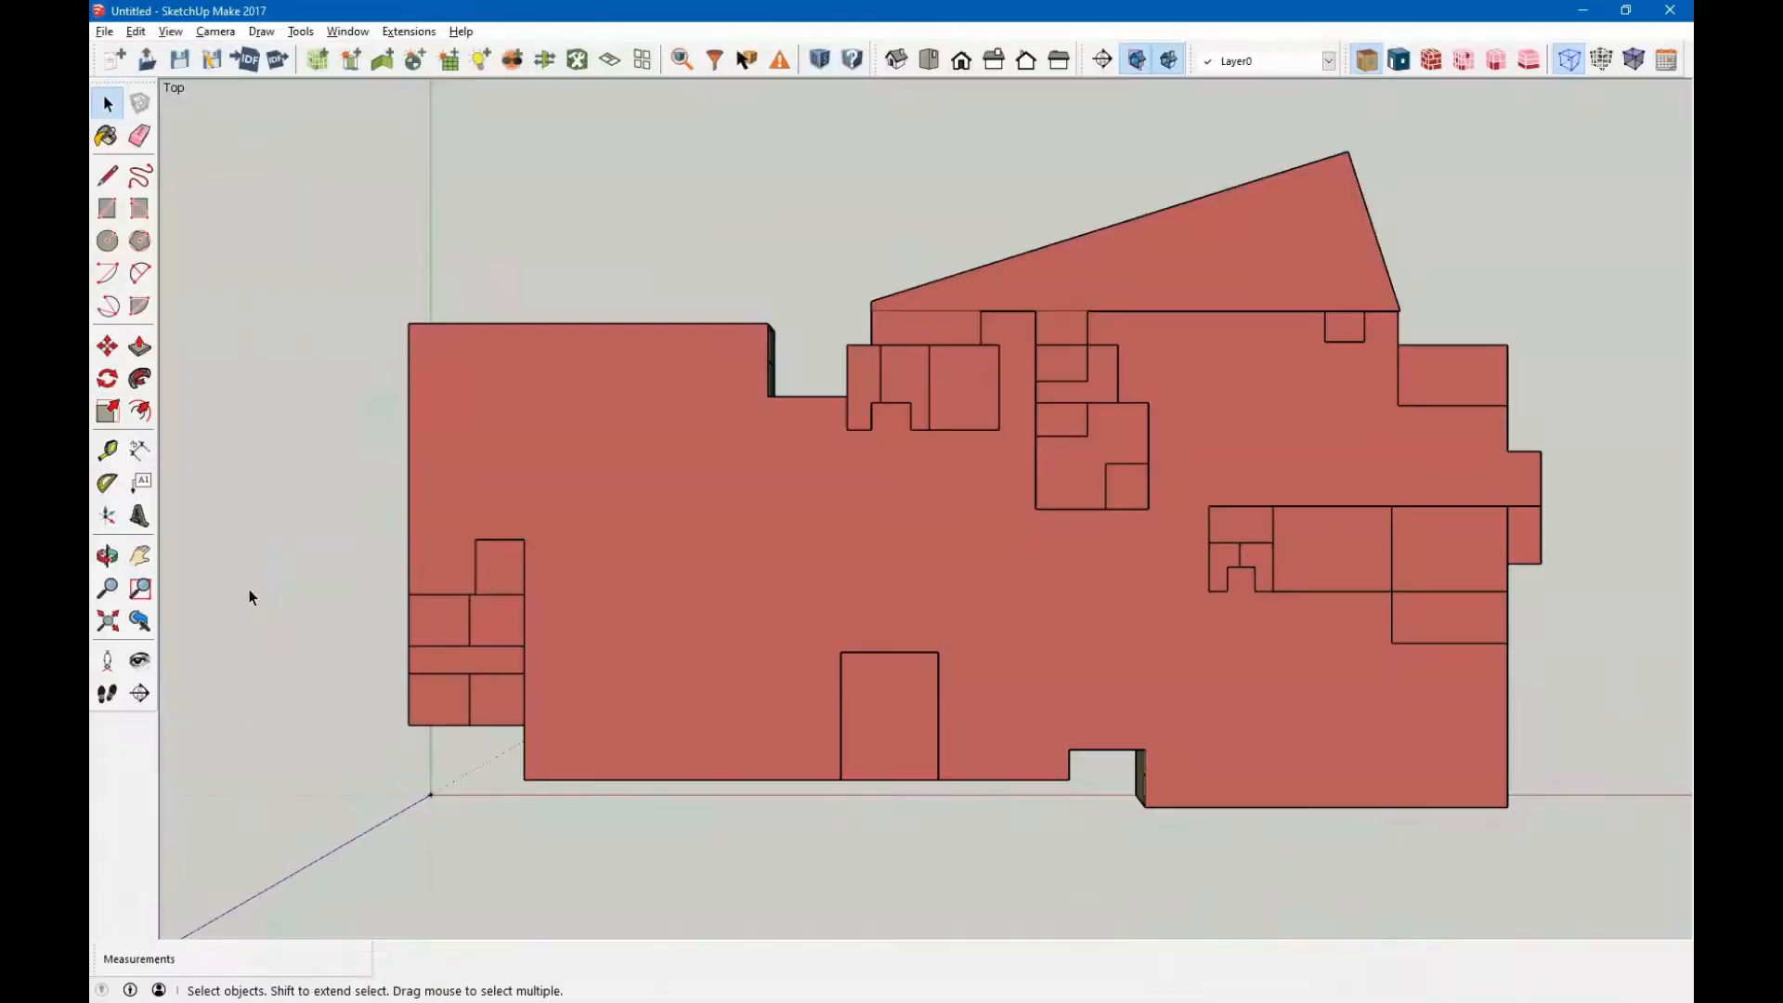
{"action": "mouse_move", "coordinate": [505, 614]}
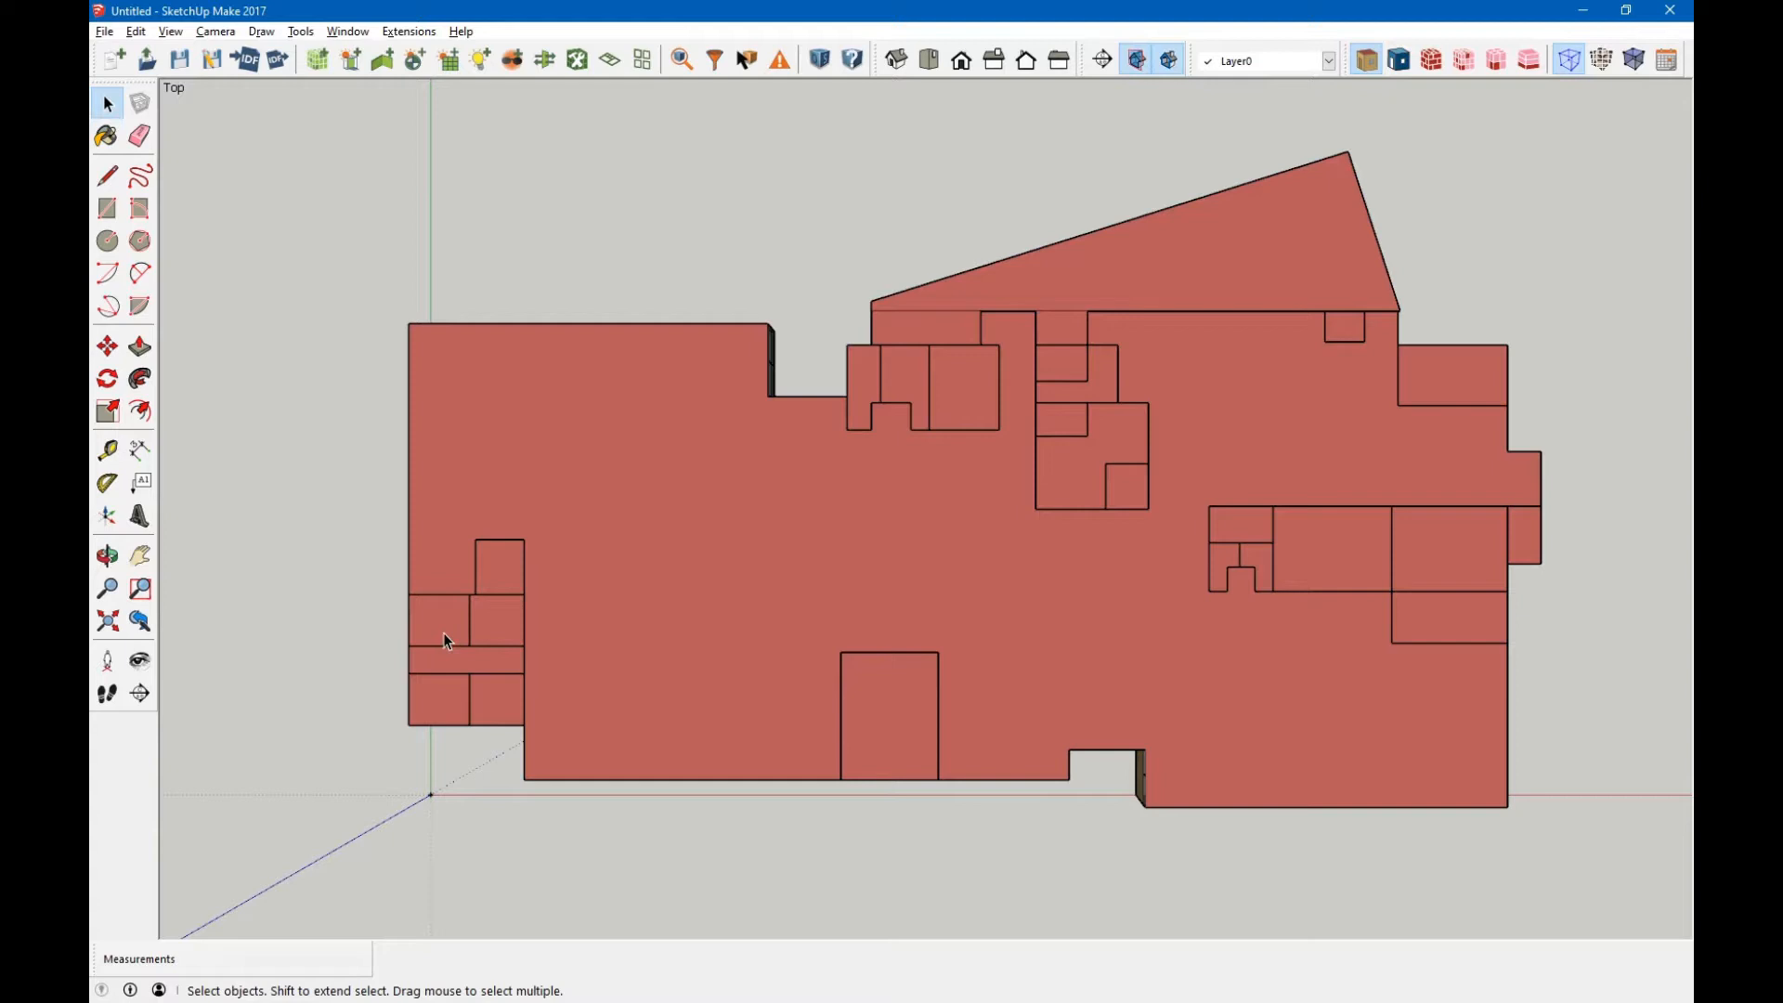
{"action": "mouse_move", "coordinate": [506, 574]}
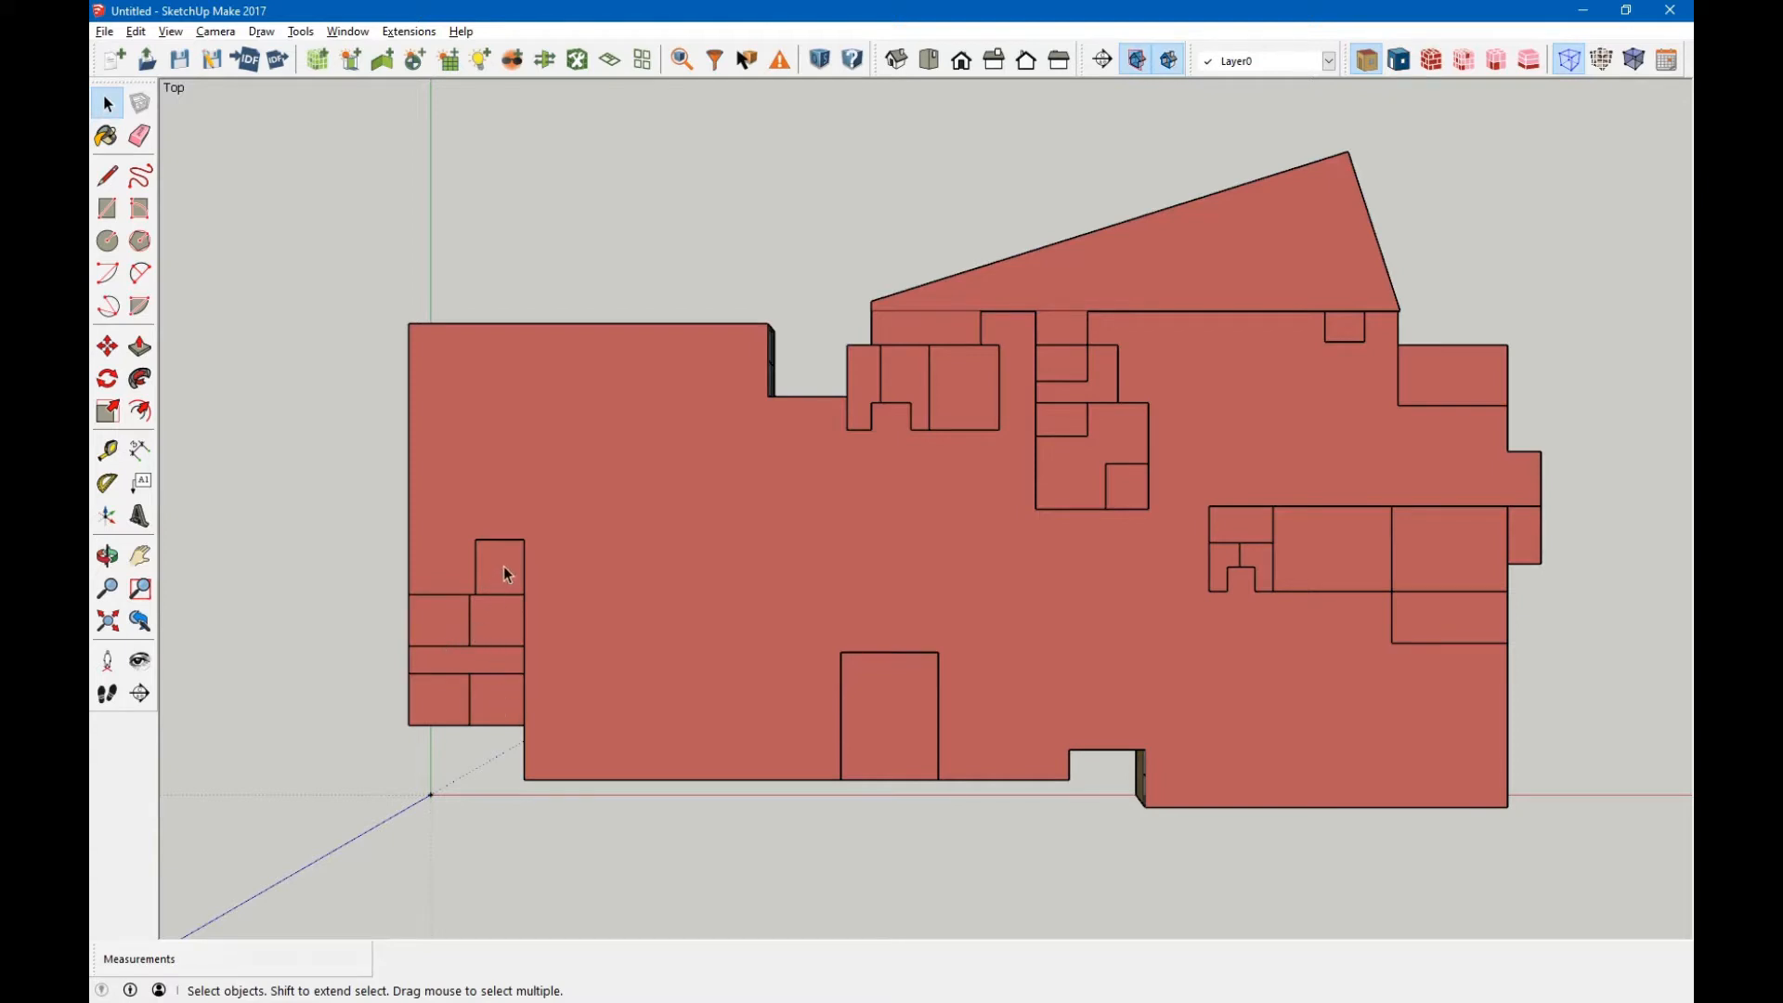
{"action": "mouse_move", "coordinate": [527, 542]}
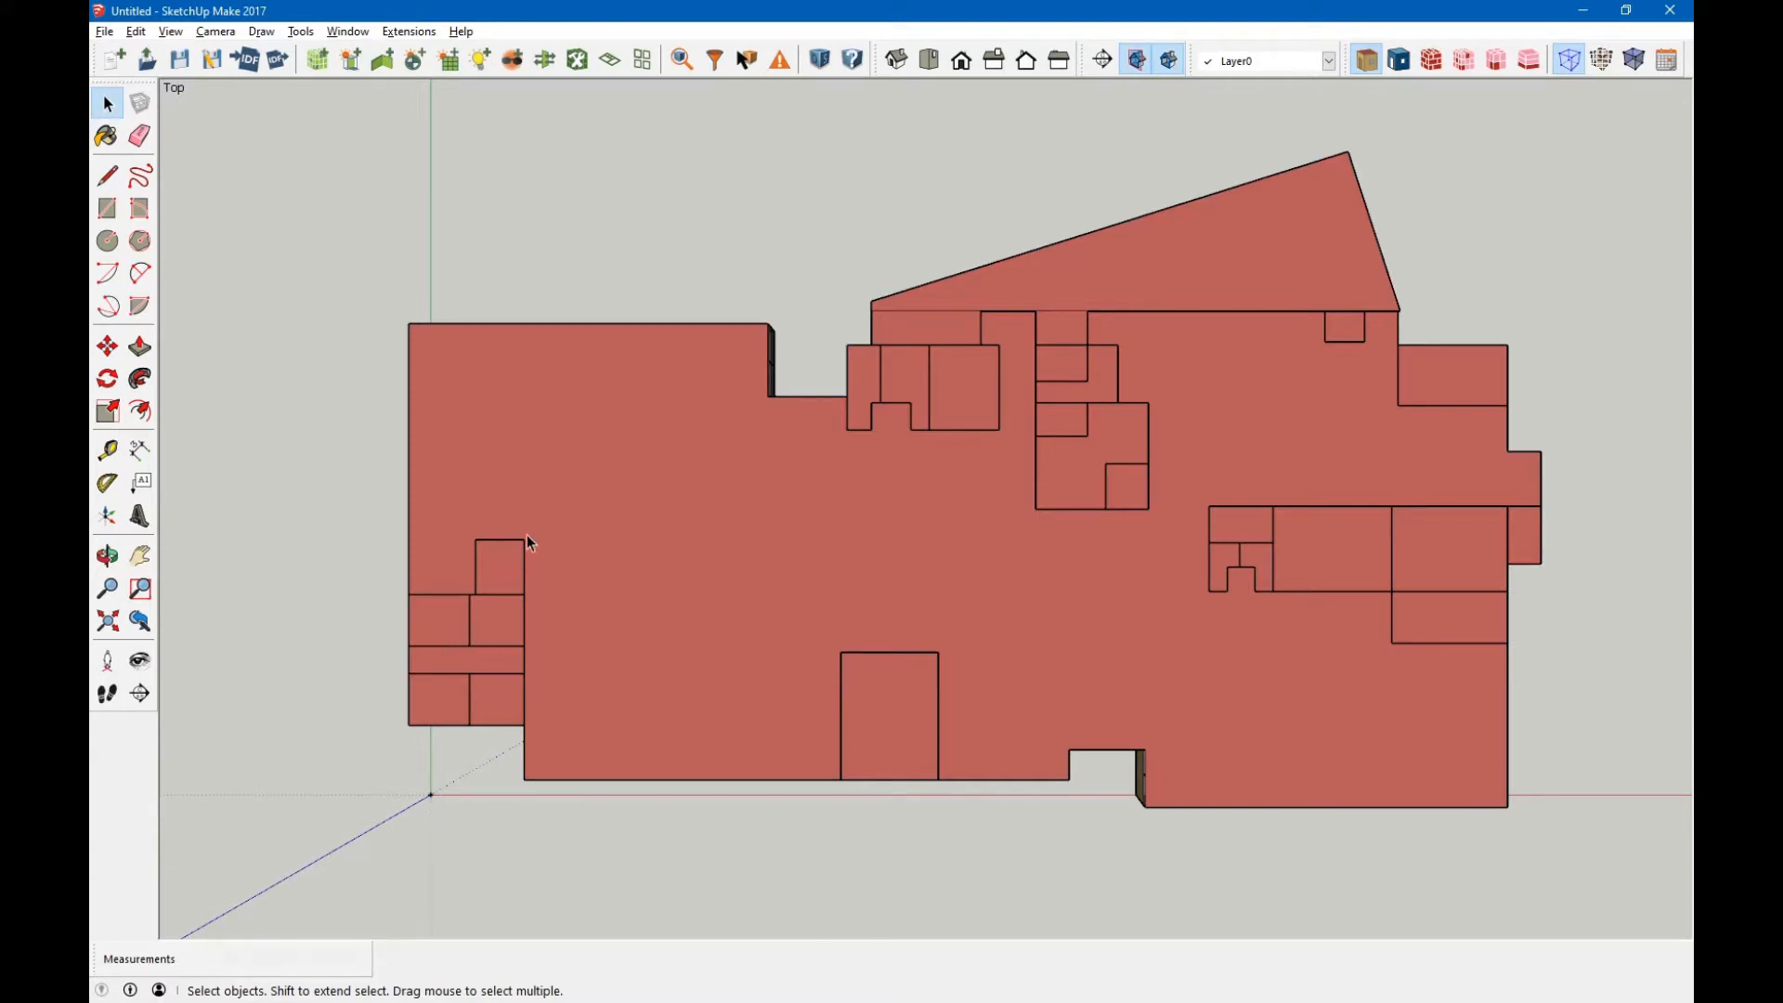
{"action": "mouse_move", "coordinate": [526, 452]}
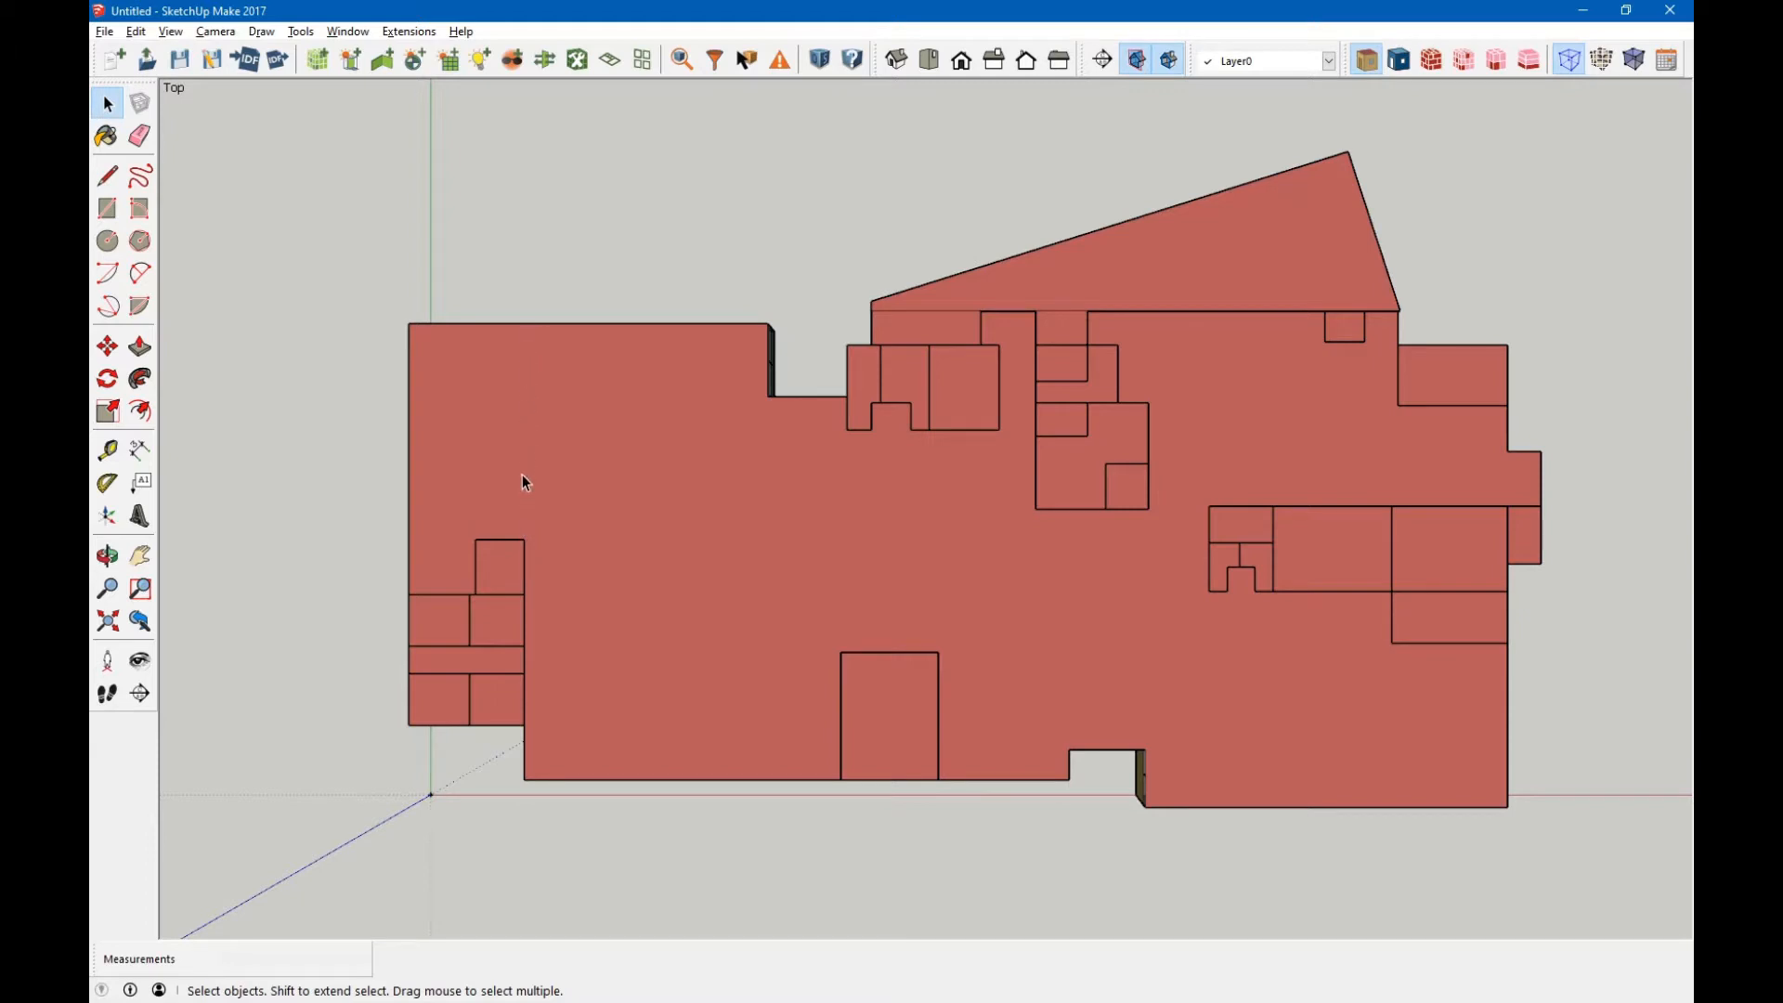
{"action": "mouse_move", "coordinate": [523, 545]}
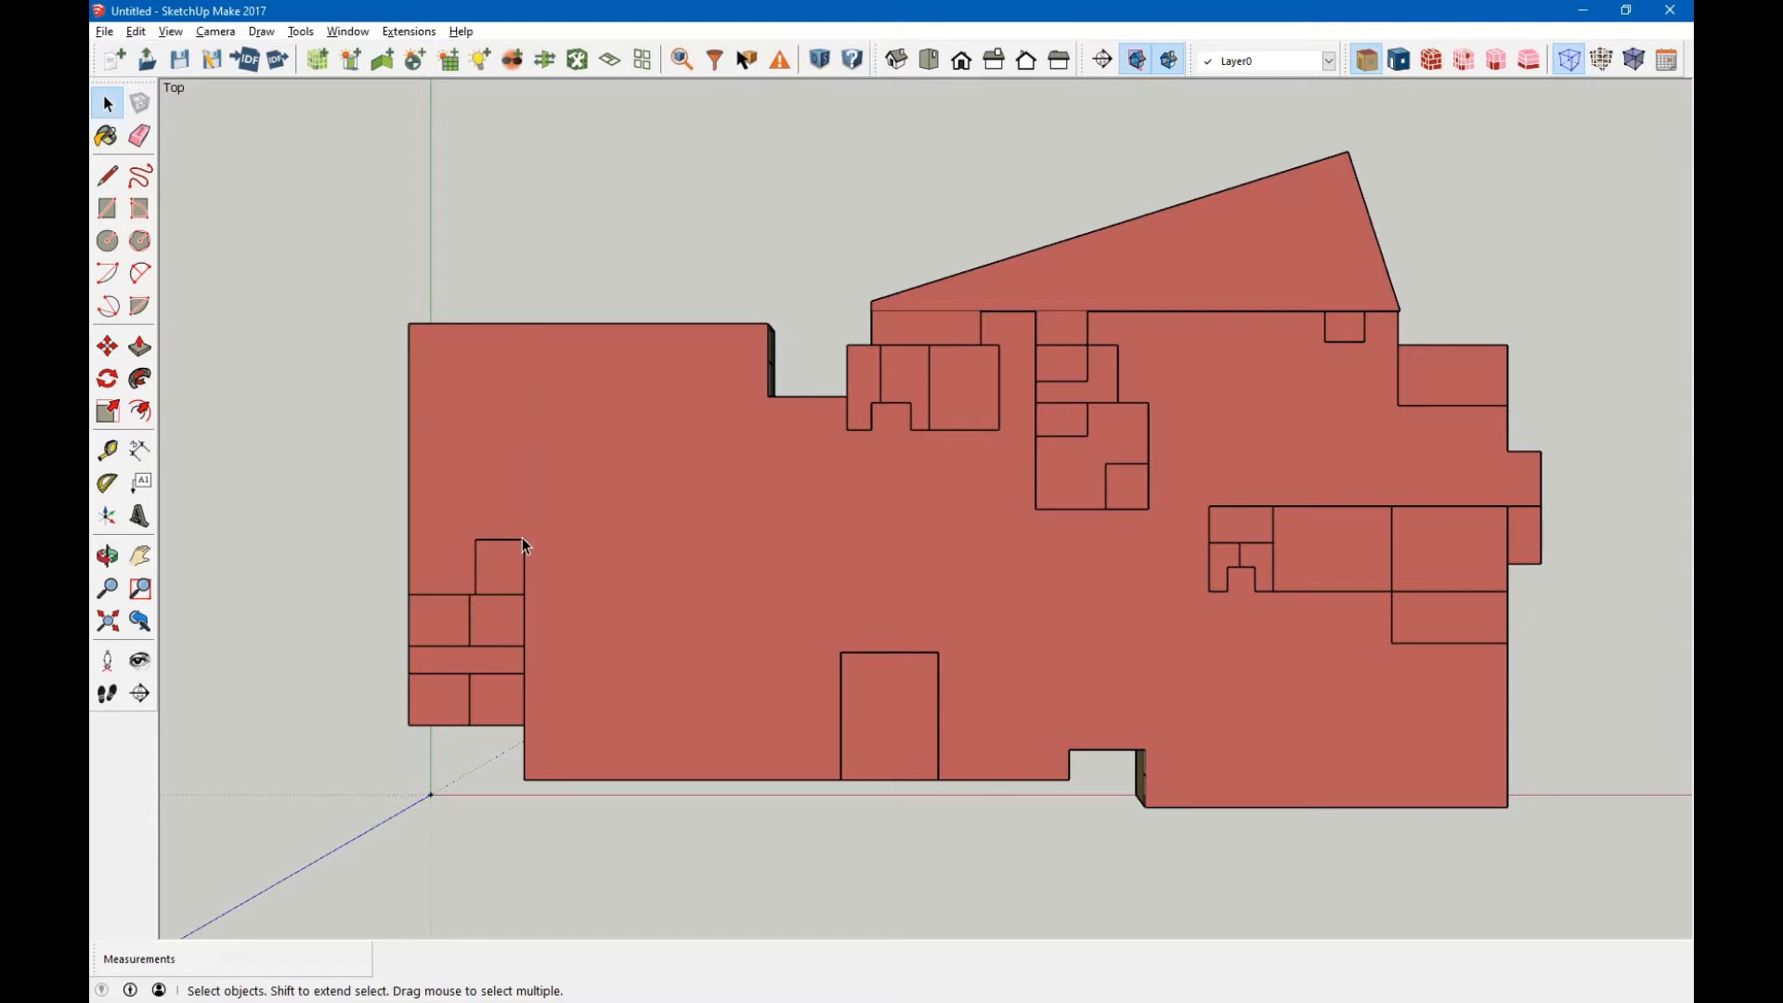
{"action": "mouse_move", "coordinate": [526, 354]}
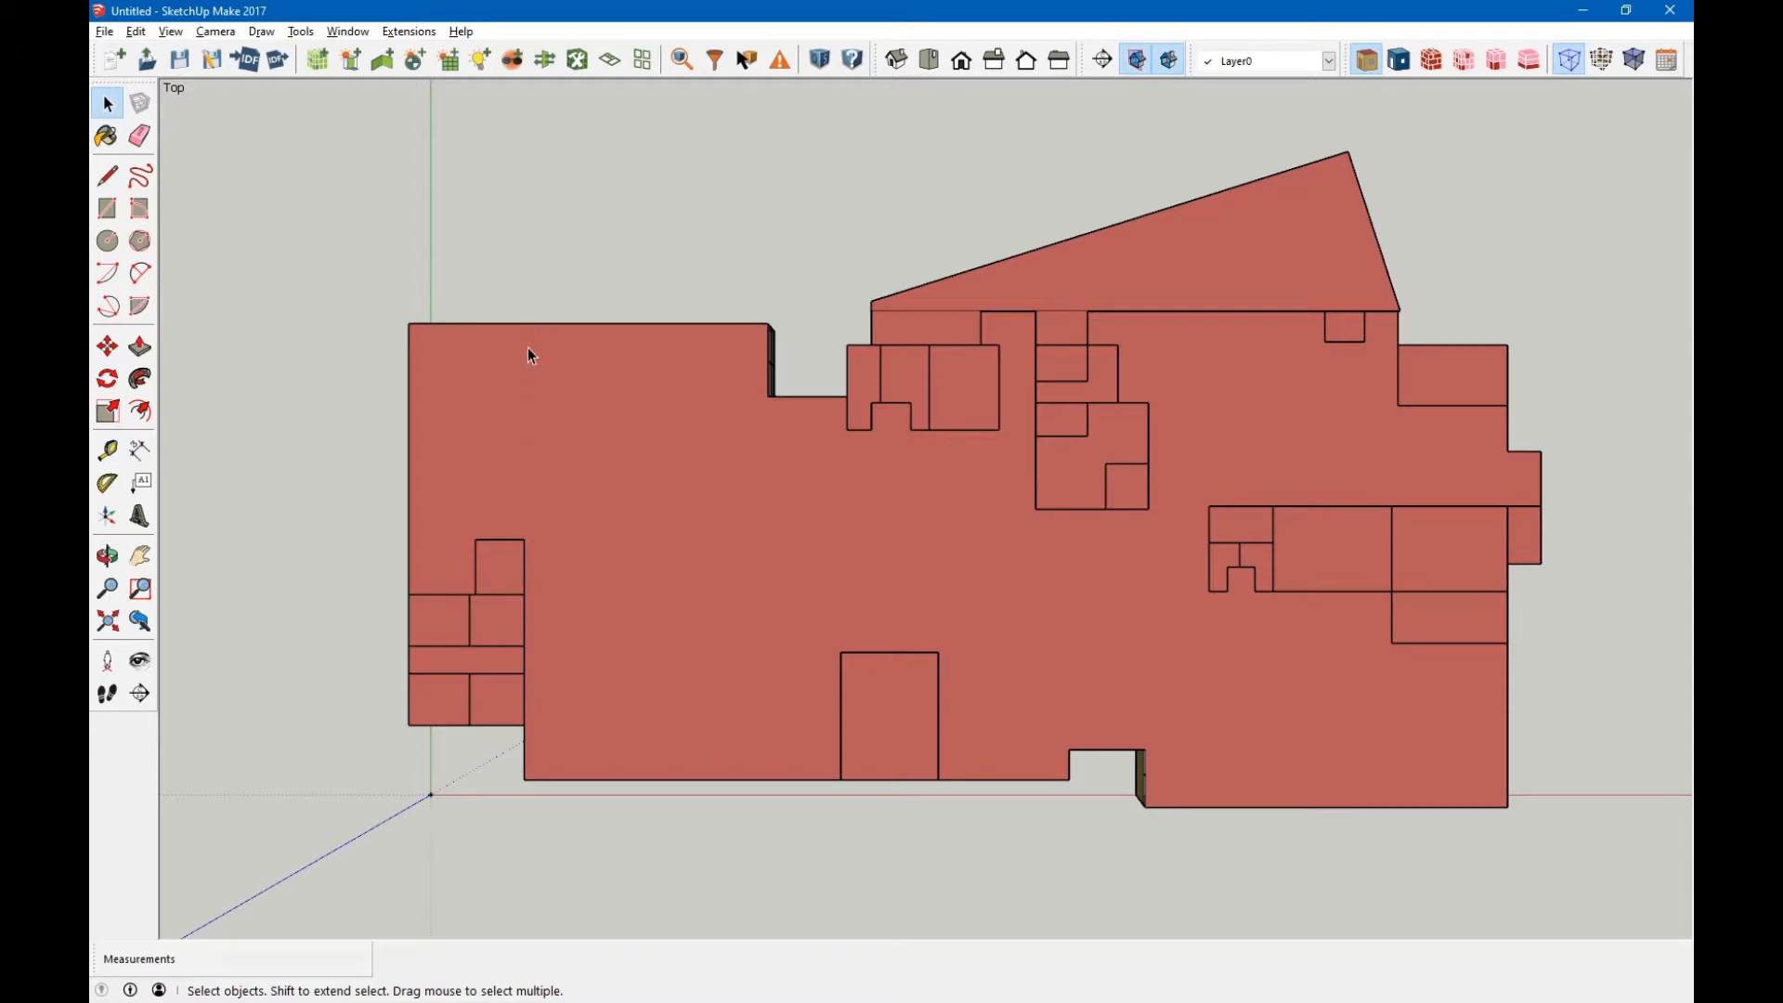
{"action": "mouse_move", "coordinate": [481, 471]}
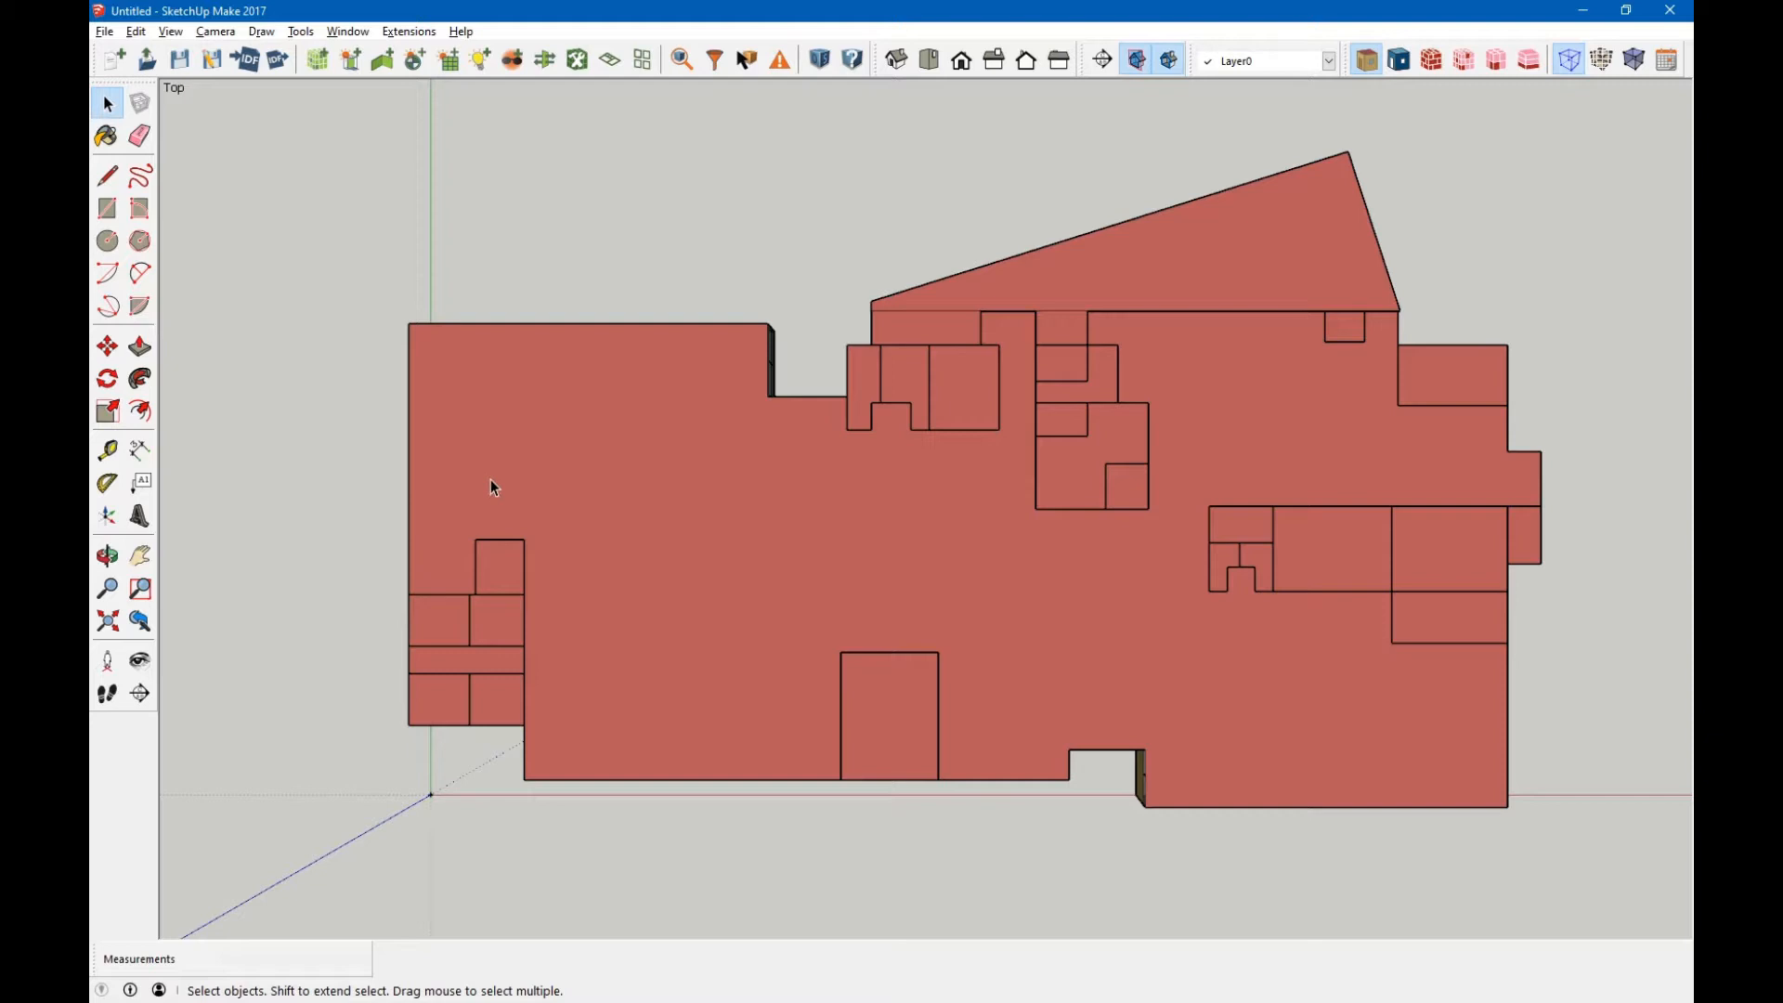
{"action": "mouse_move", "coordinate": [546, 506]}
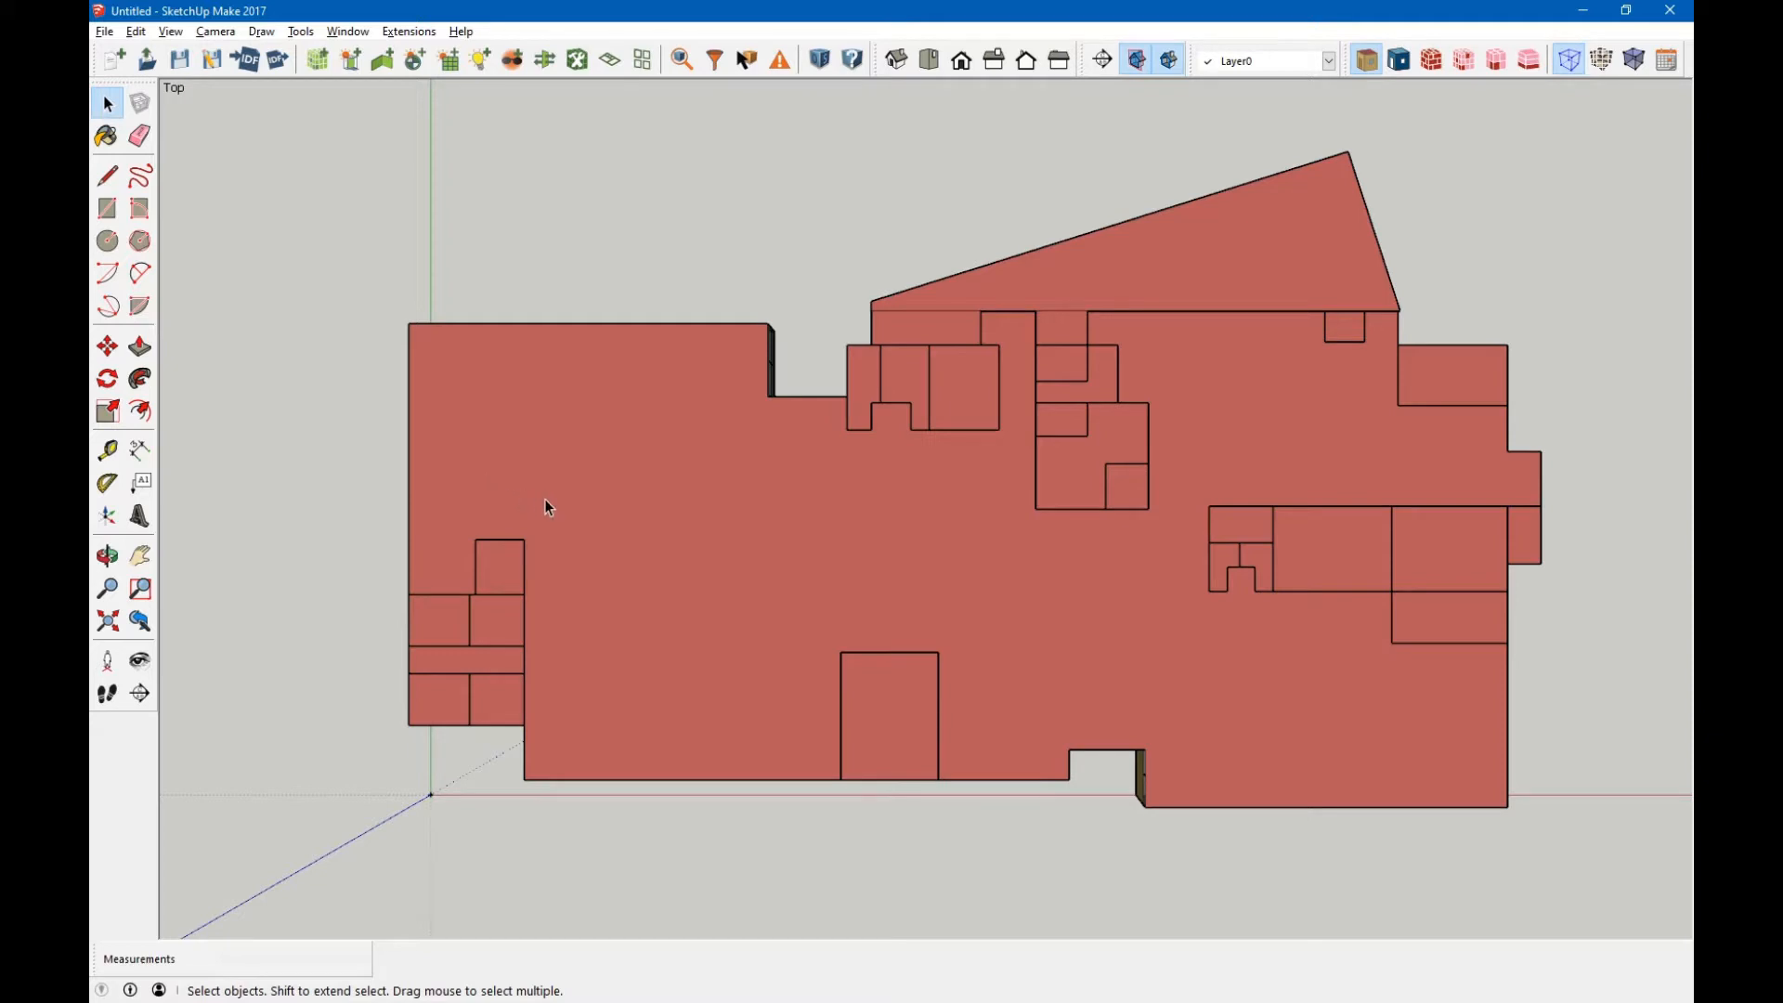
{"action": "mouse_move", "coordinate": [521, 503]}
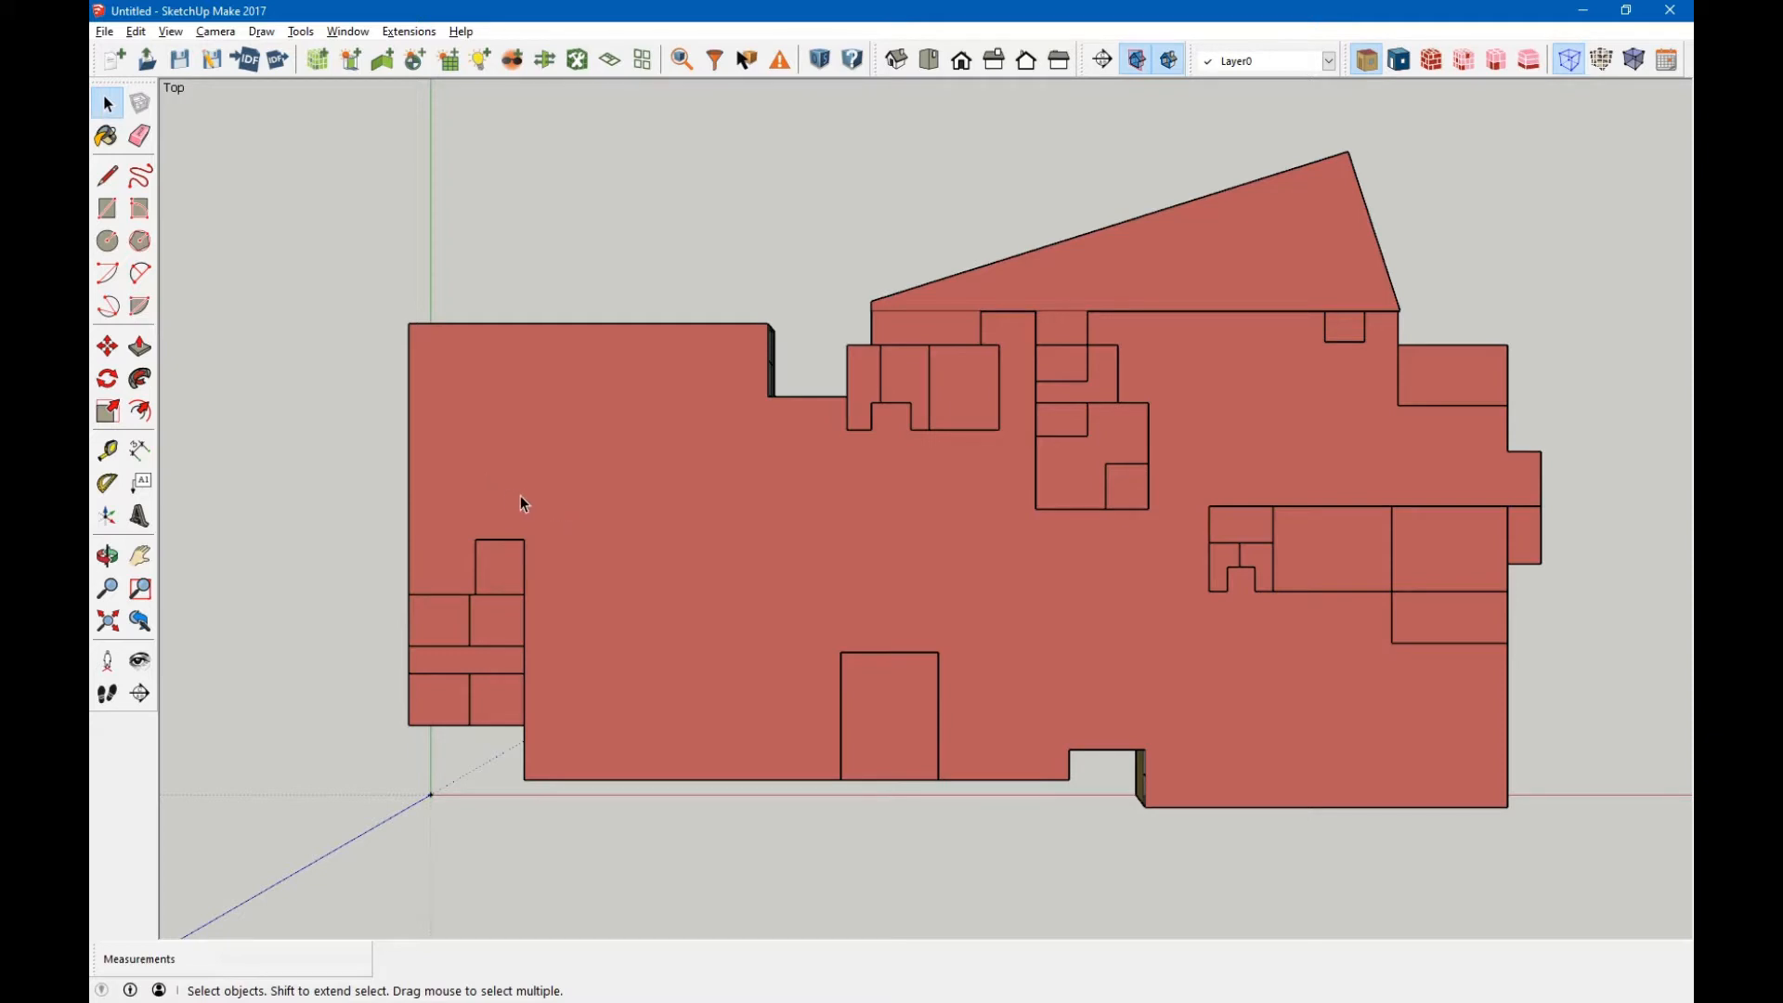
{"action": "mouse_move", "coordinate": [572, 515]}
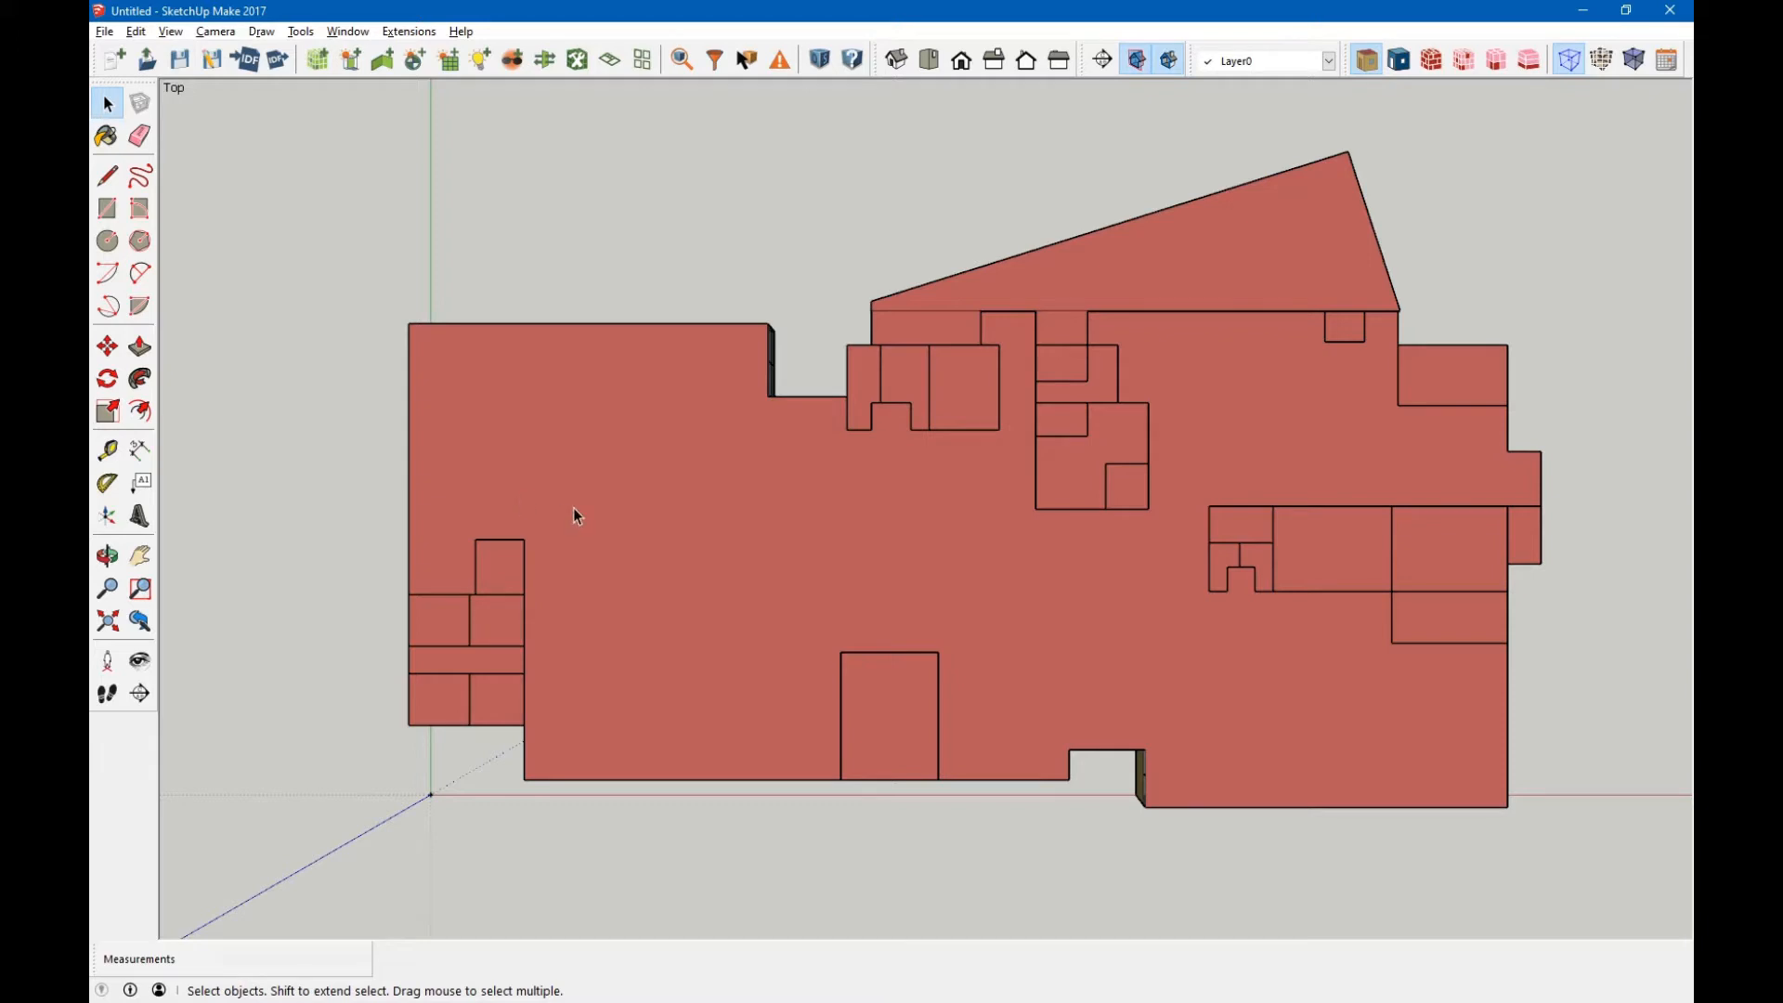
{"action": "mouse_move", "coordinate": [719, 522]}
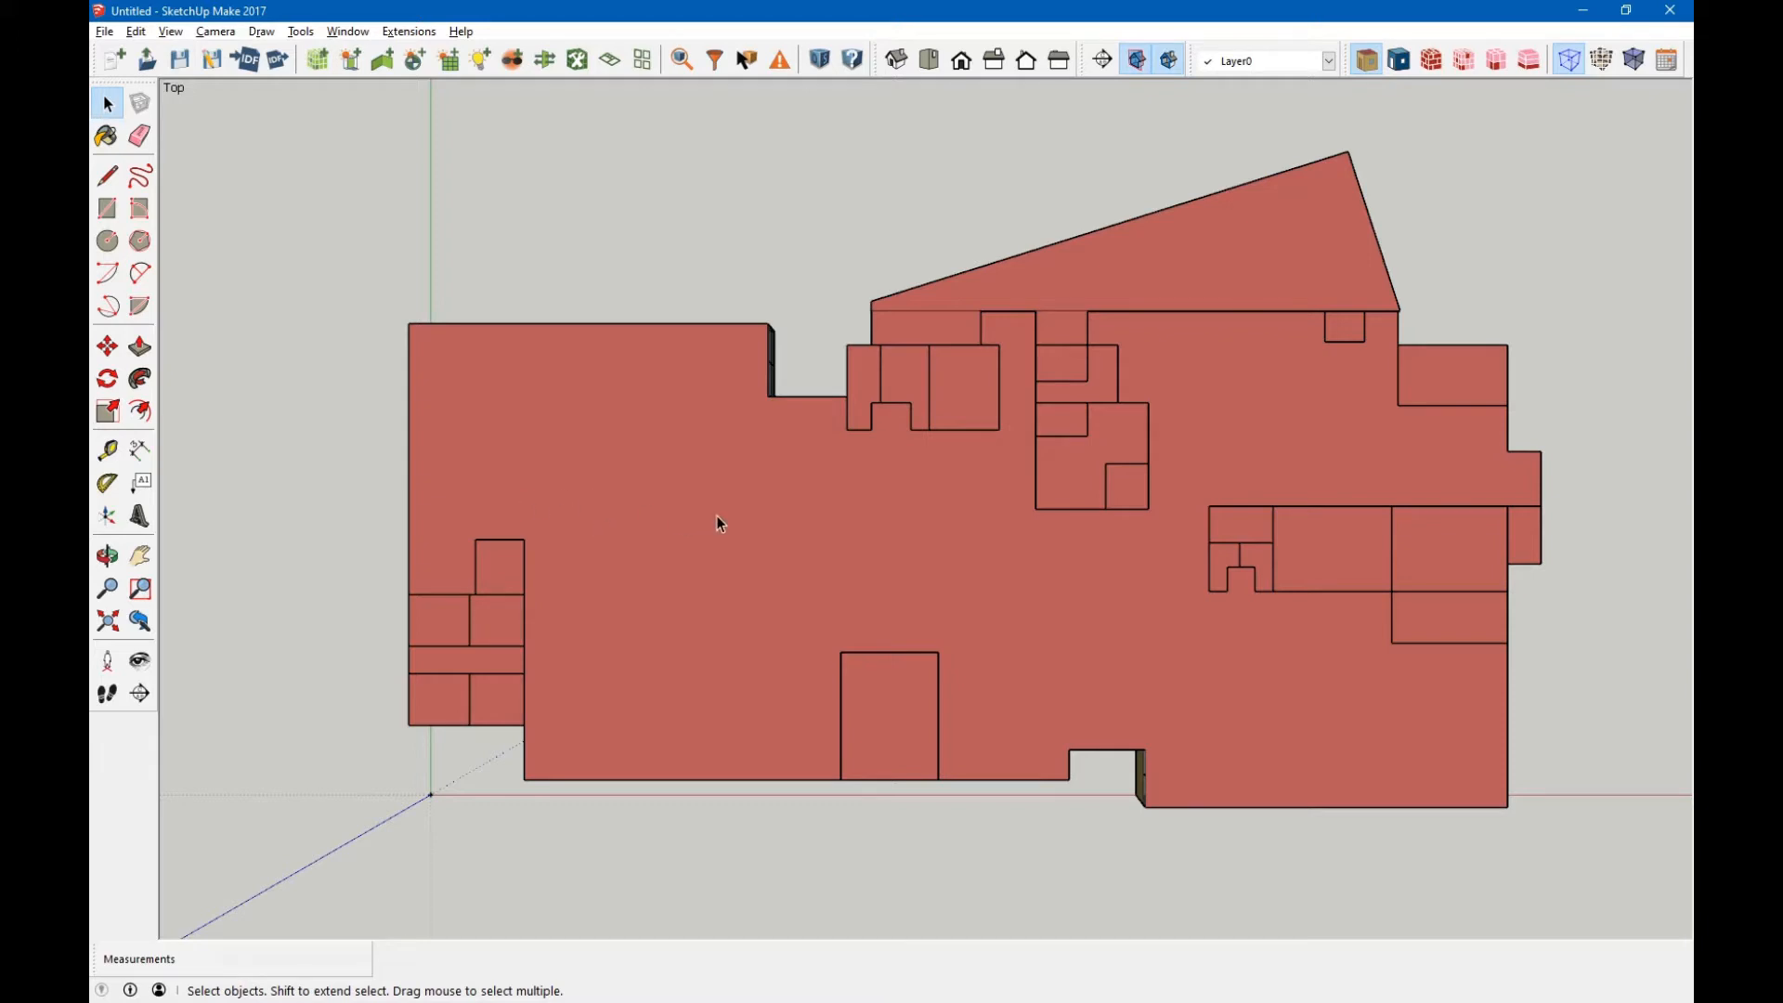
{"action": "mouse_move", "coordinate": [508, 471]}
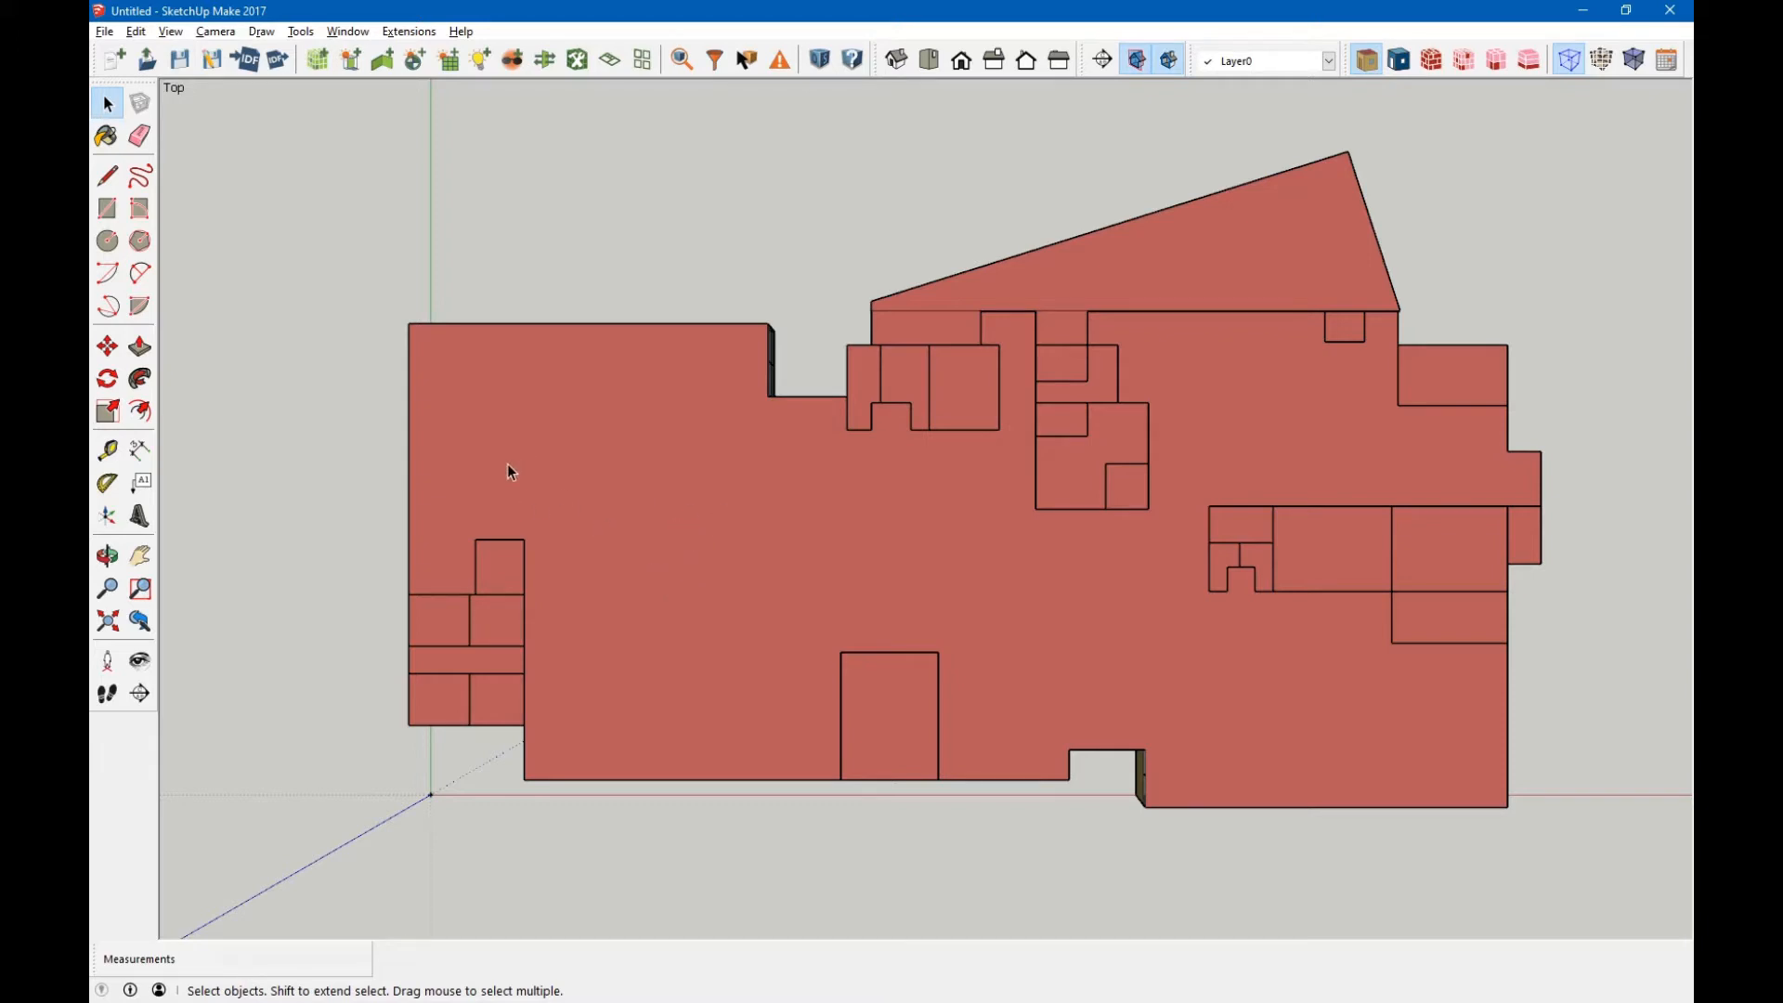
{"action": "mouse_move", "coordinate": [716, 541]}
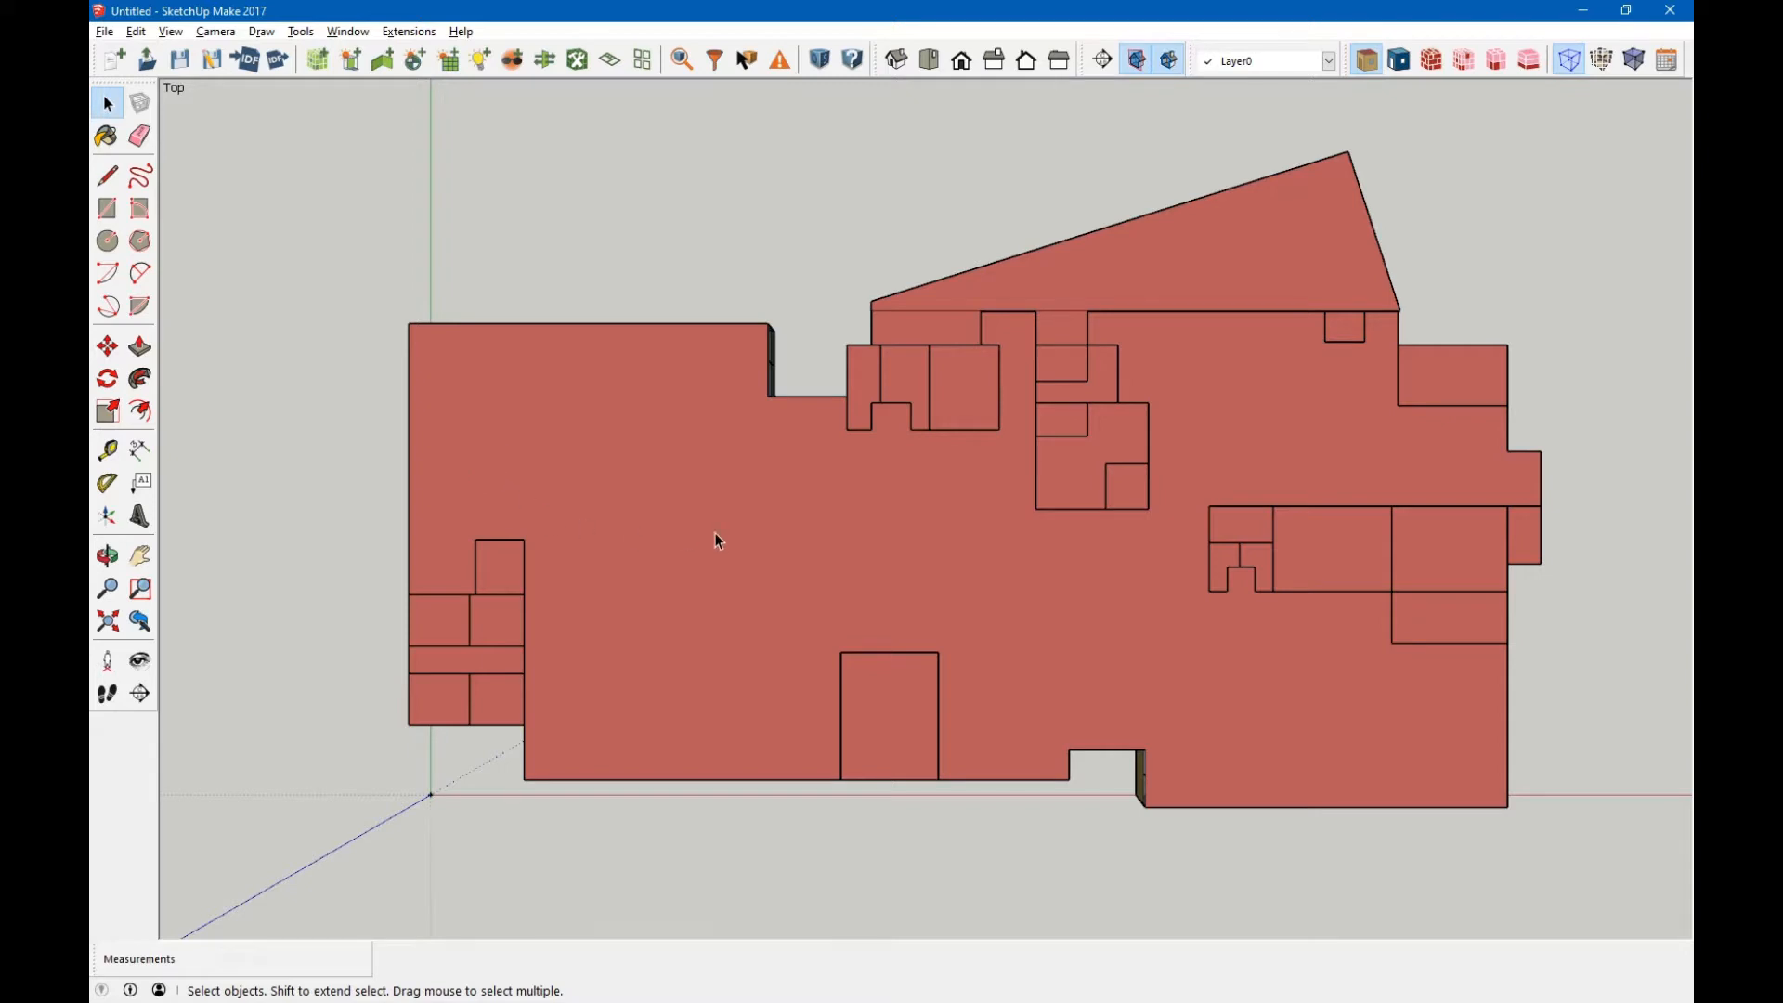
{"action": "mouse_move", "coordinate": [505, 461]}
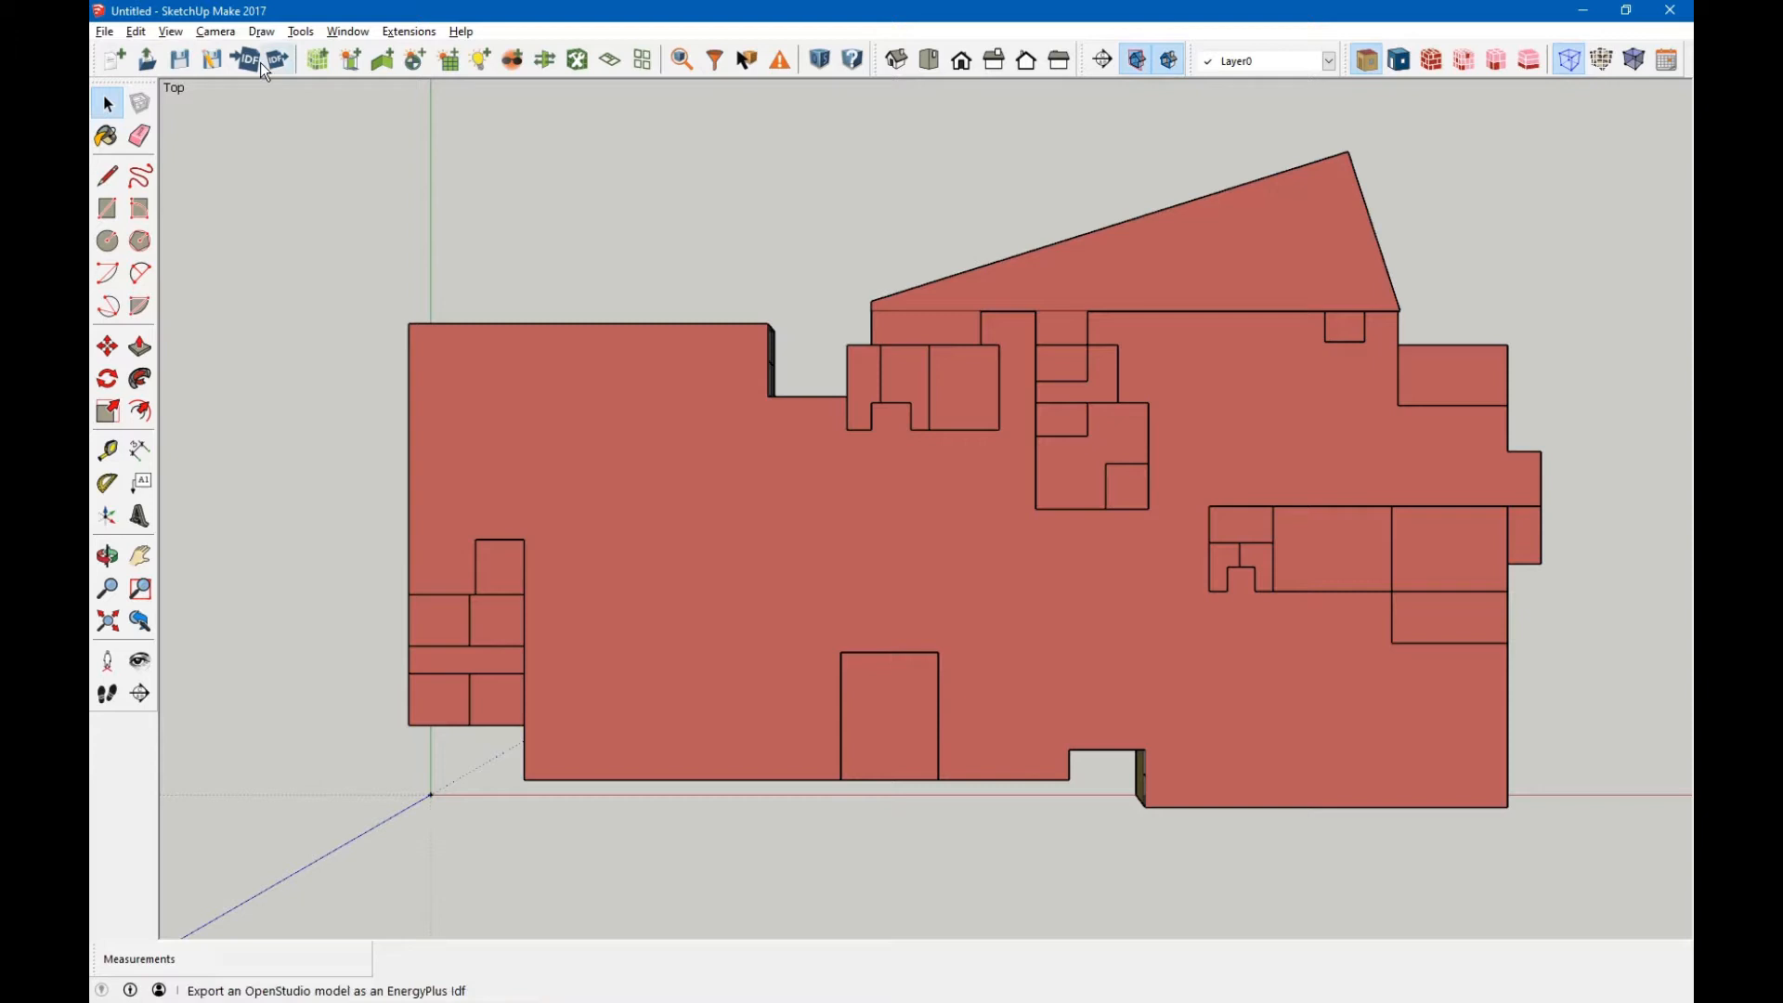
Turn off Camera > Perspective, zoom out, and select the building group.
{"action": "left_click", "coordinate": [169, 31]}
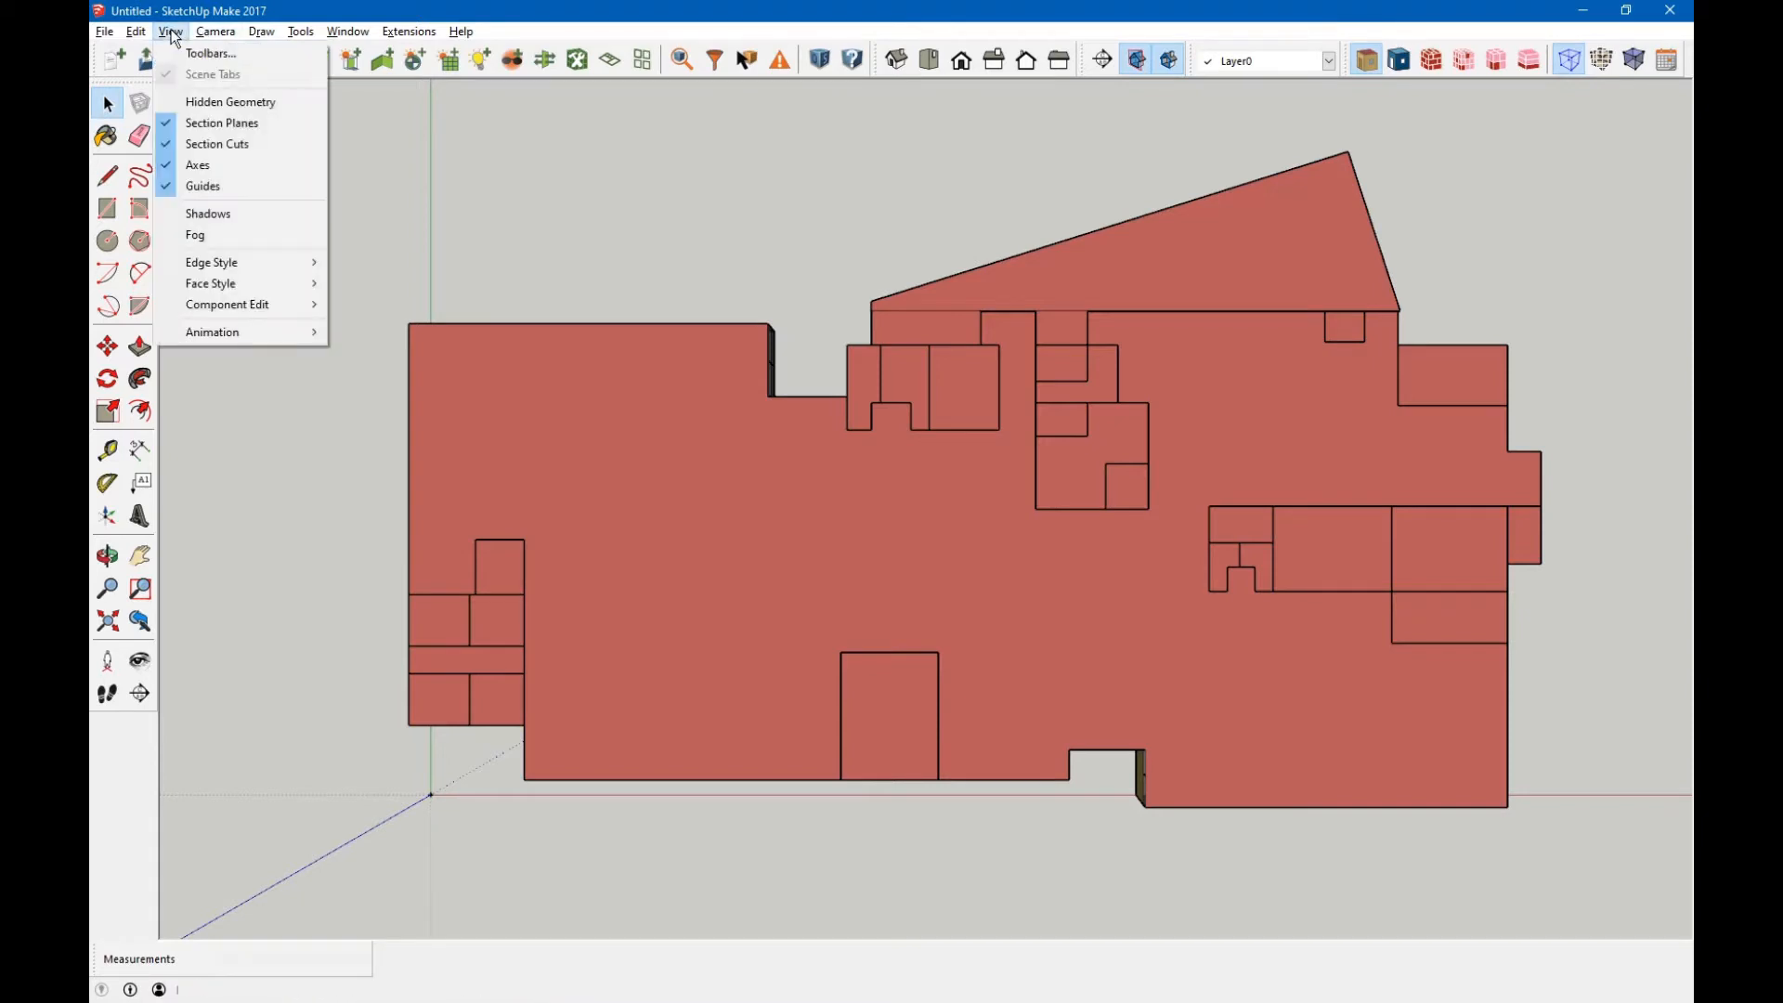
{"action": "left_click", "coordinate": [215, 31]}
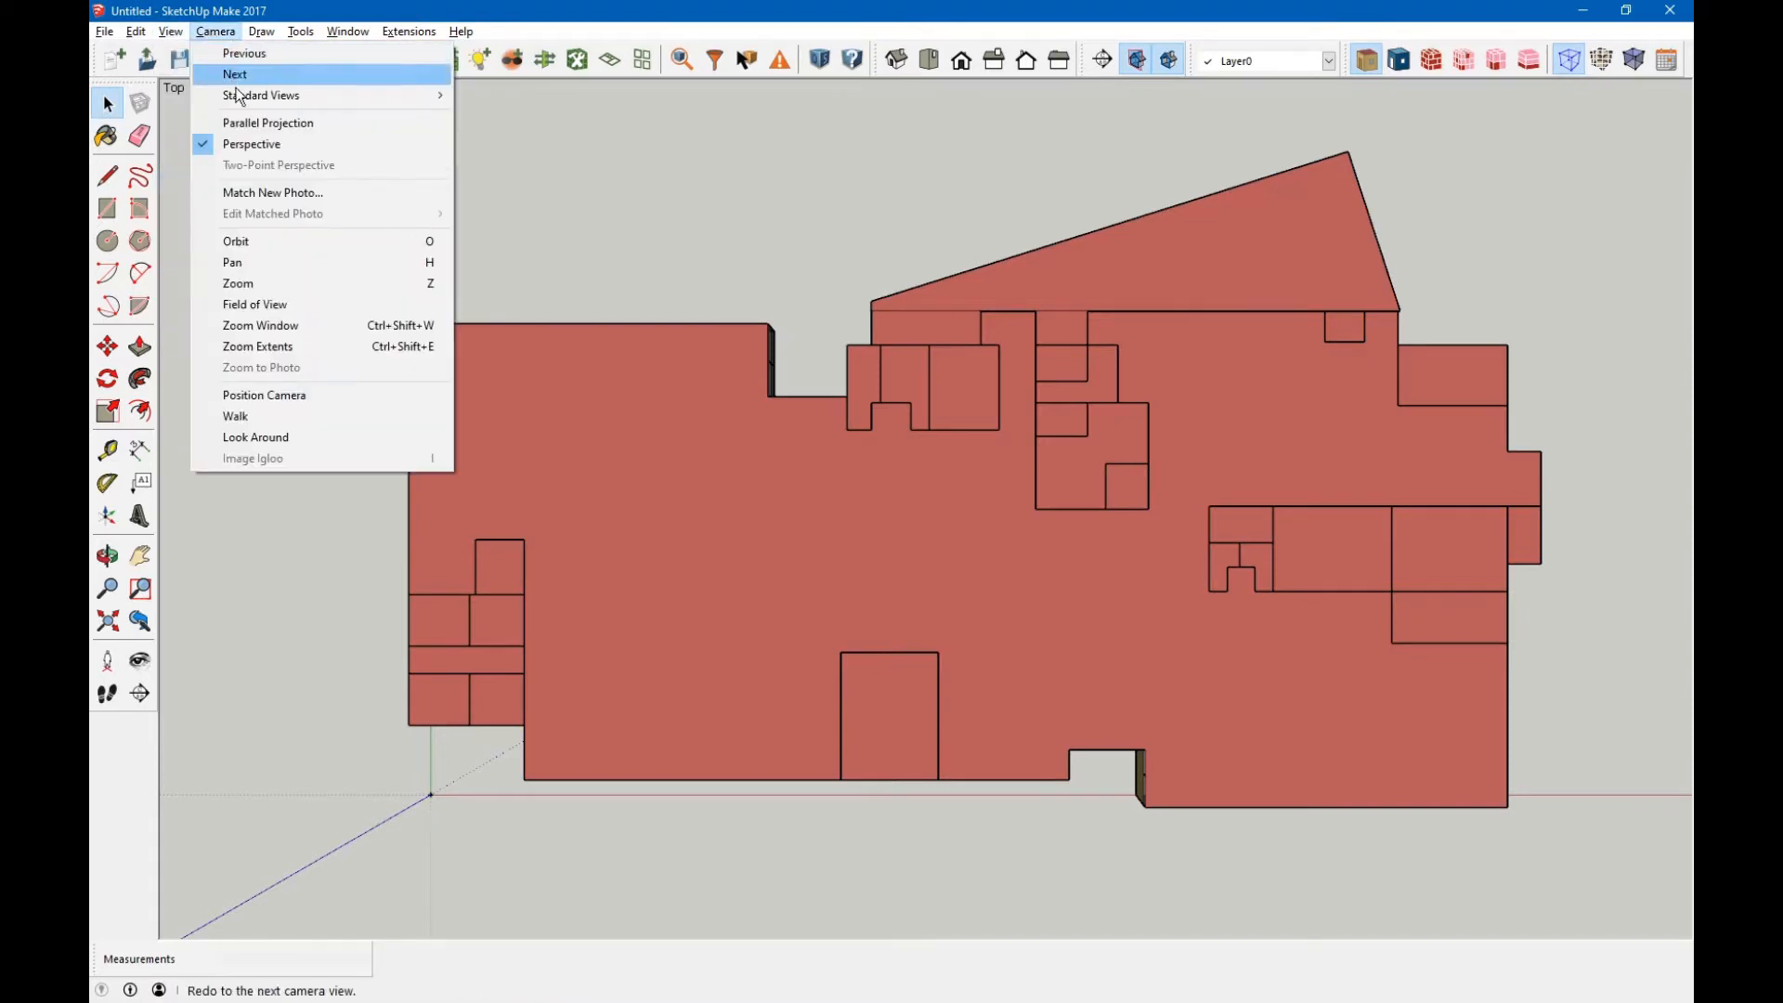
{"action": "mouse_move", "coordinate": [252, 143]}
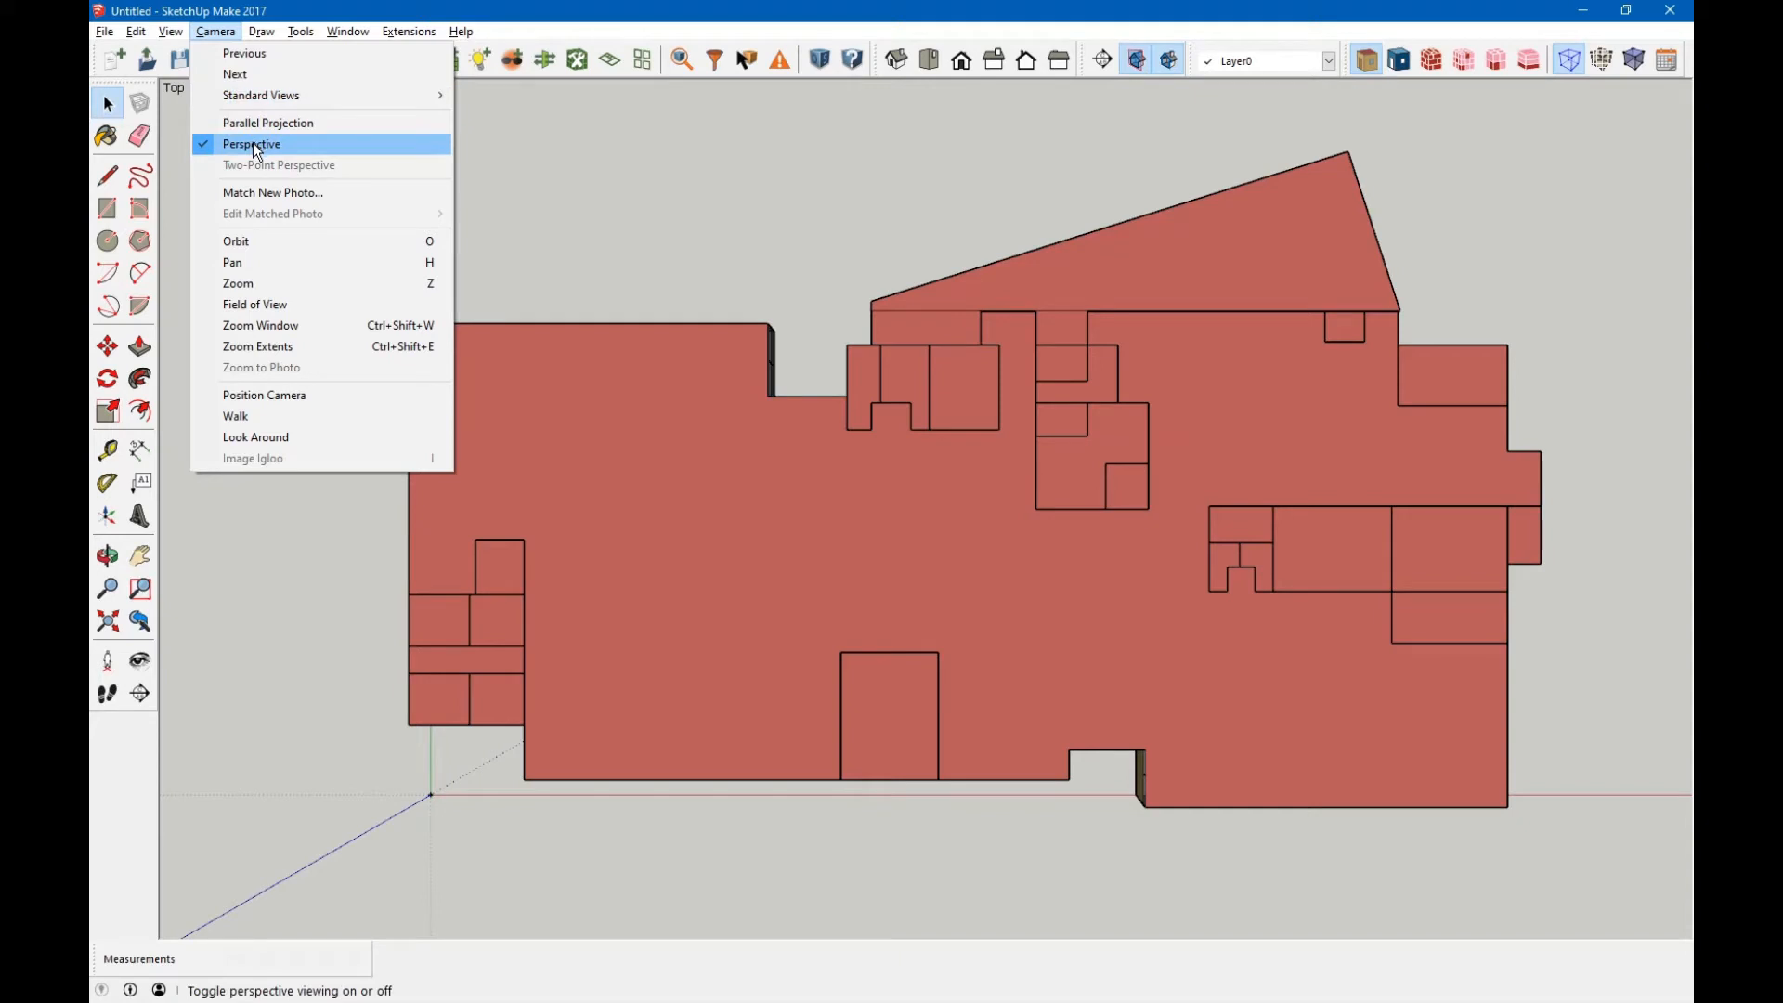
{"action": "left_click", "coordinate": [268, 121]}
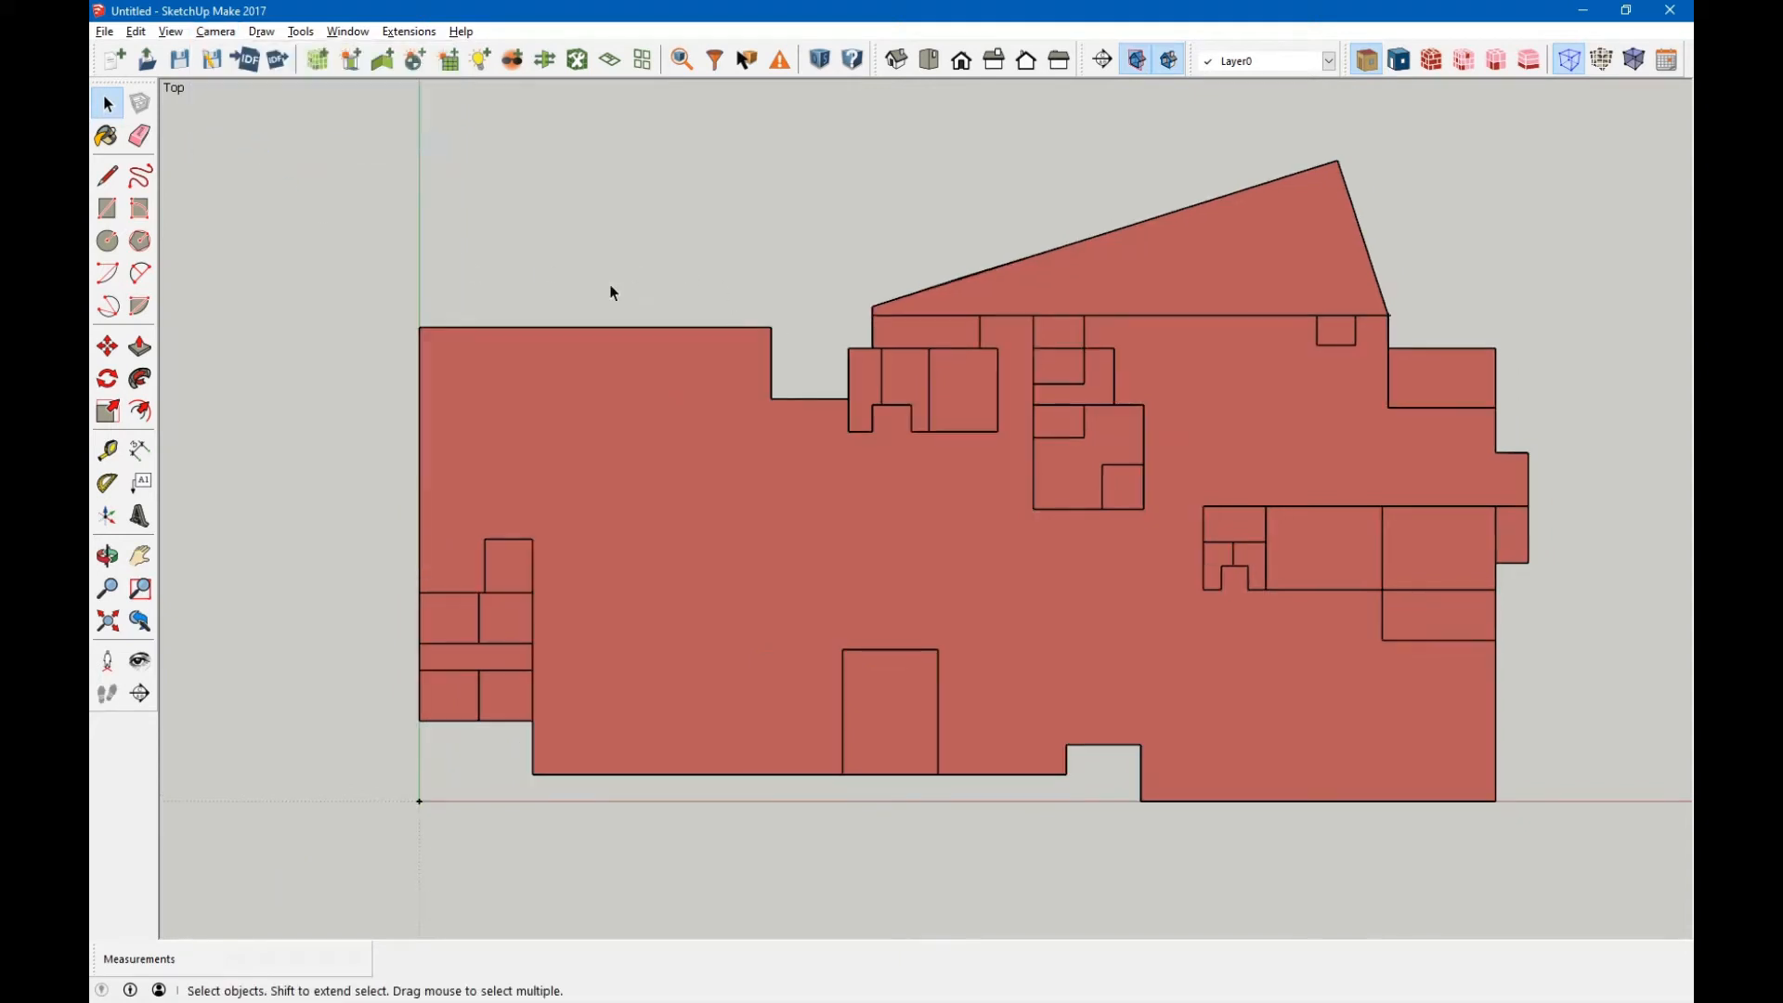
{"action": "scroll", "scroll_direction": "down", "scroll_amount": 3}
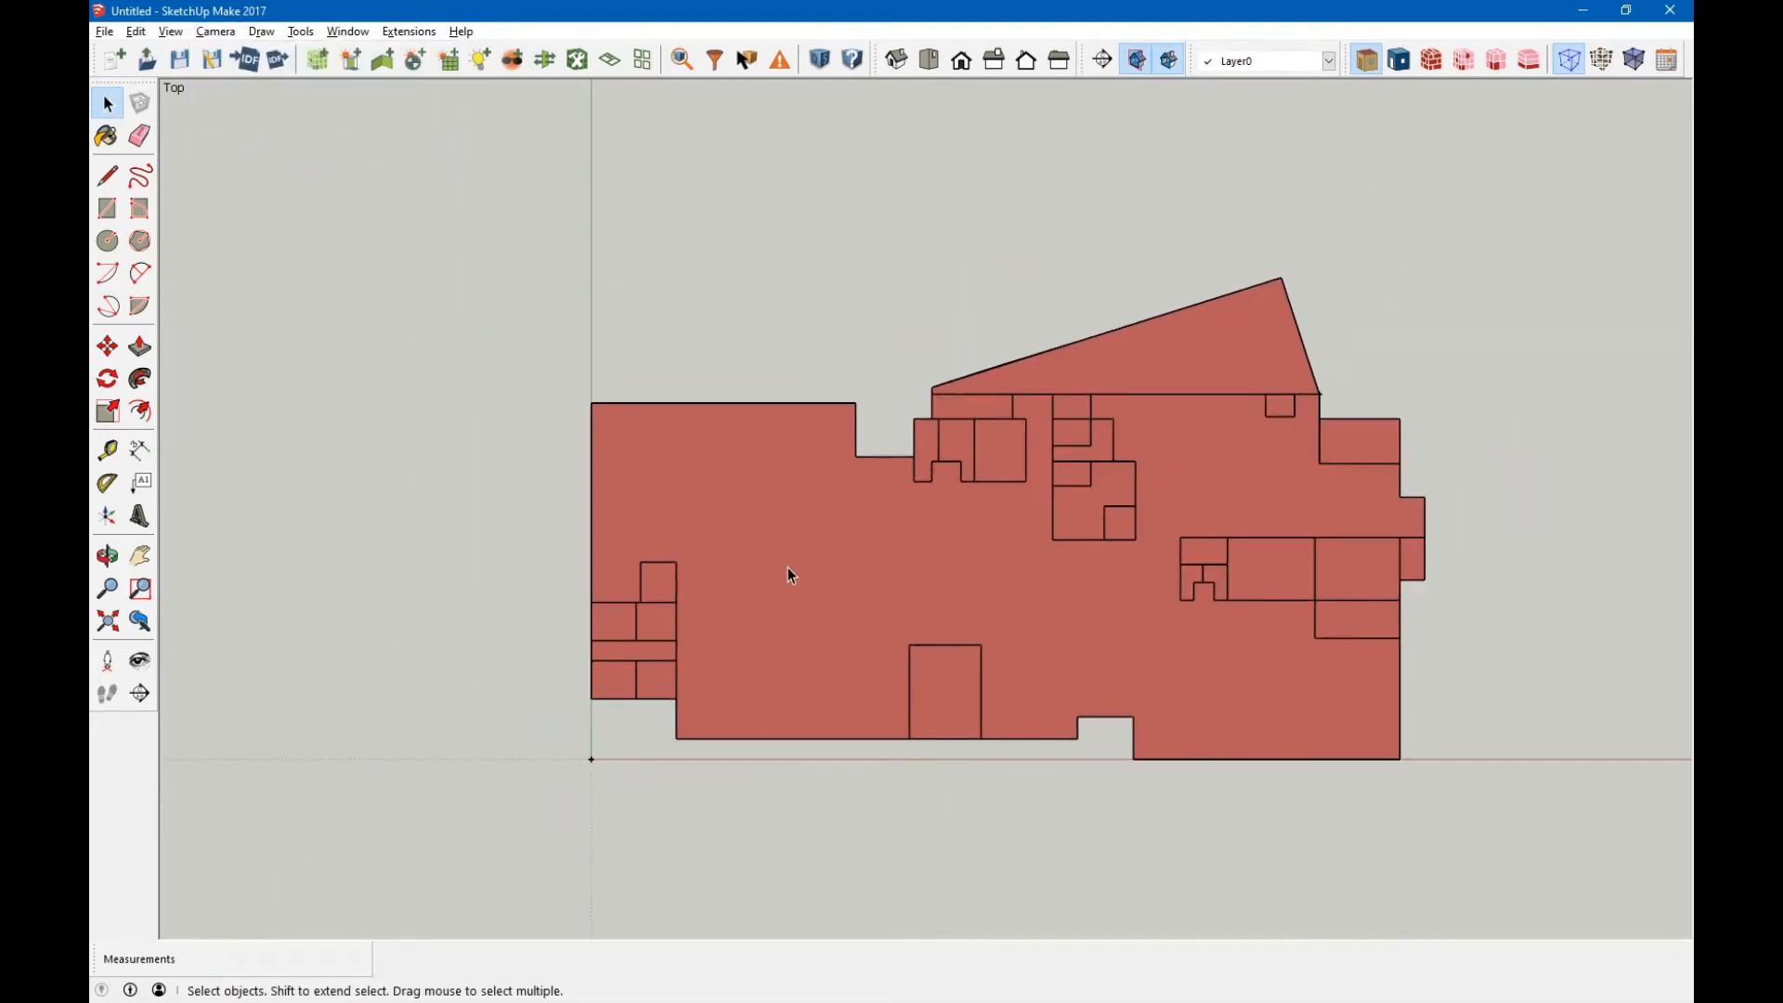
{"action": "left_click", "coordinate": [790, 573]}
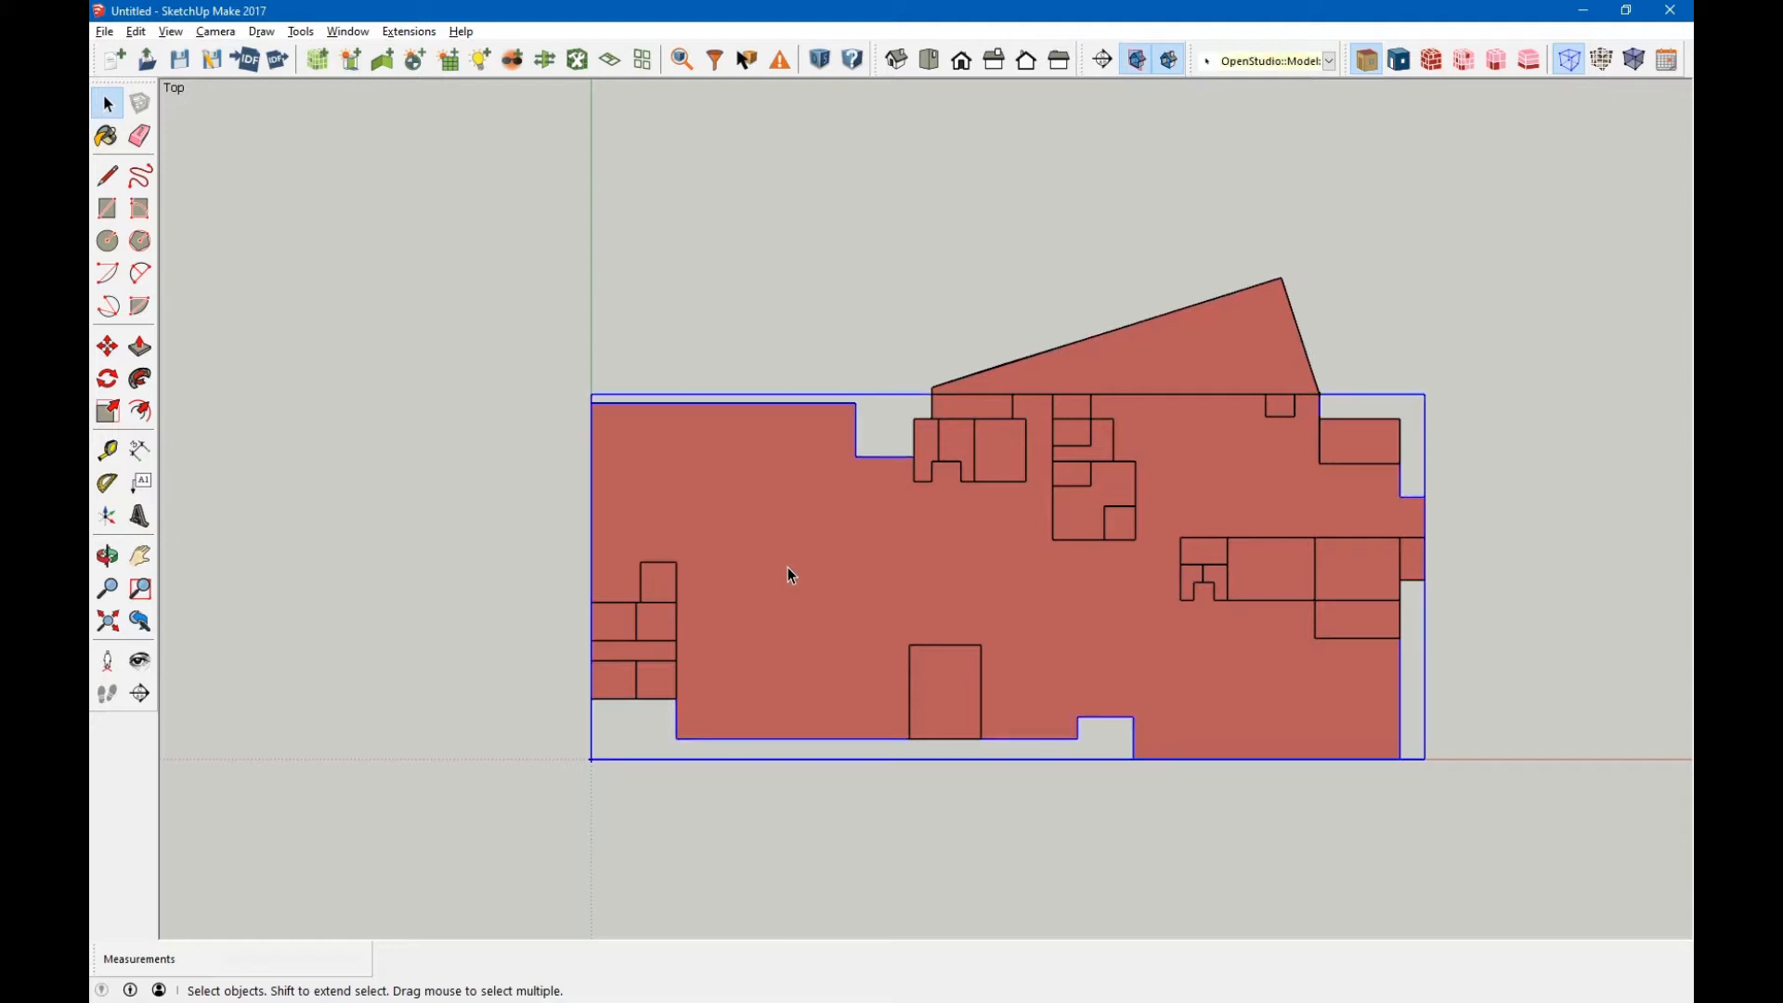
{"action": "mouse_move", "coordinate": [762, 593]}
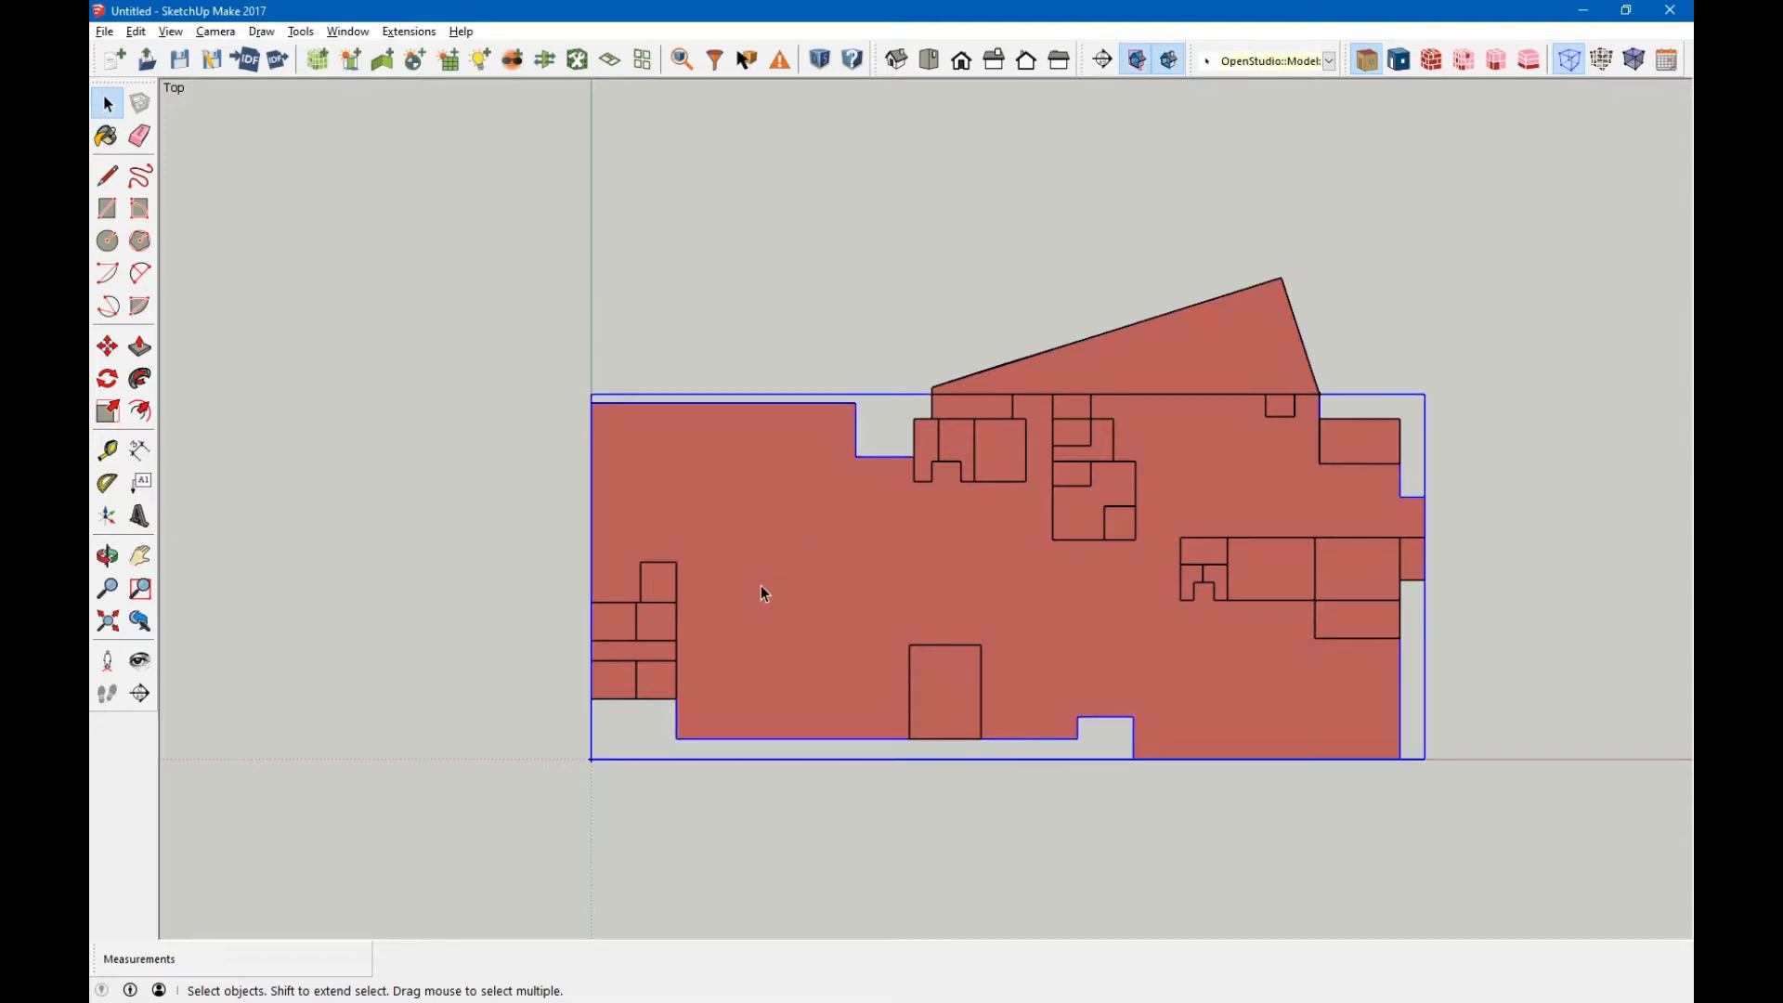
Select the building footprint and start moving it off the floor plan.
{"action": "left_click", "coordinate": [107, 346]}
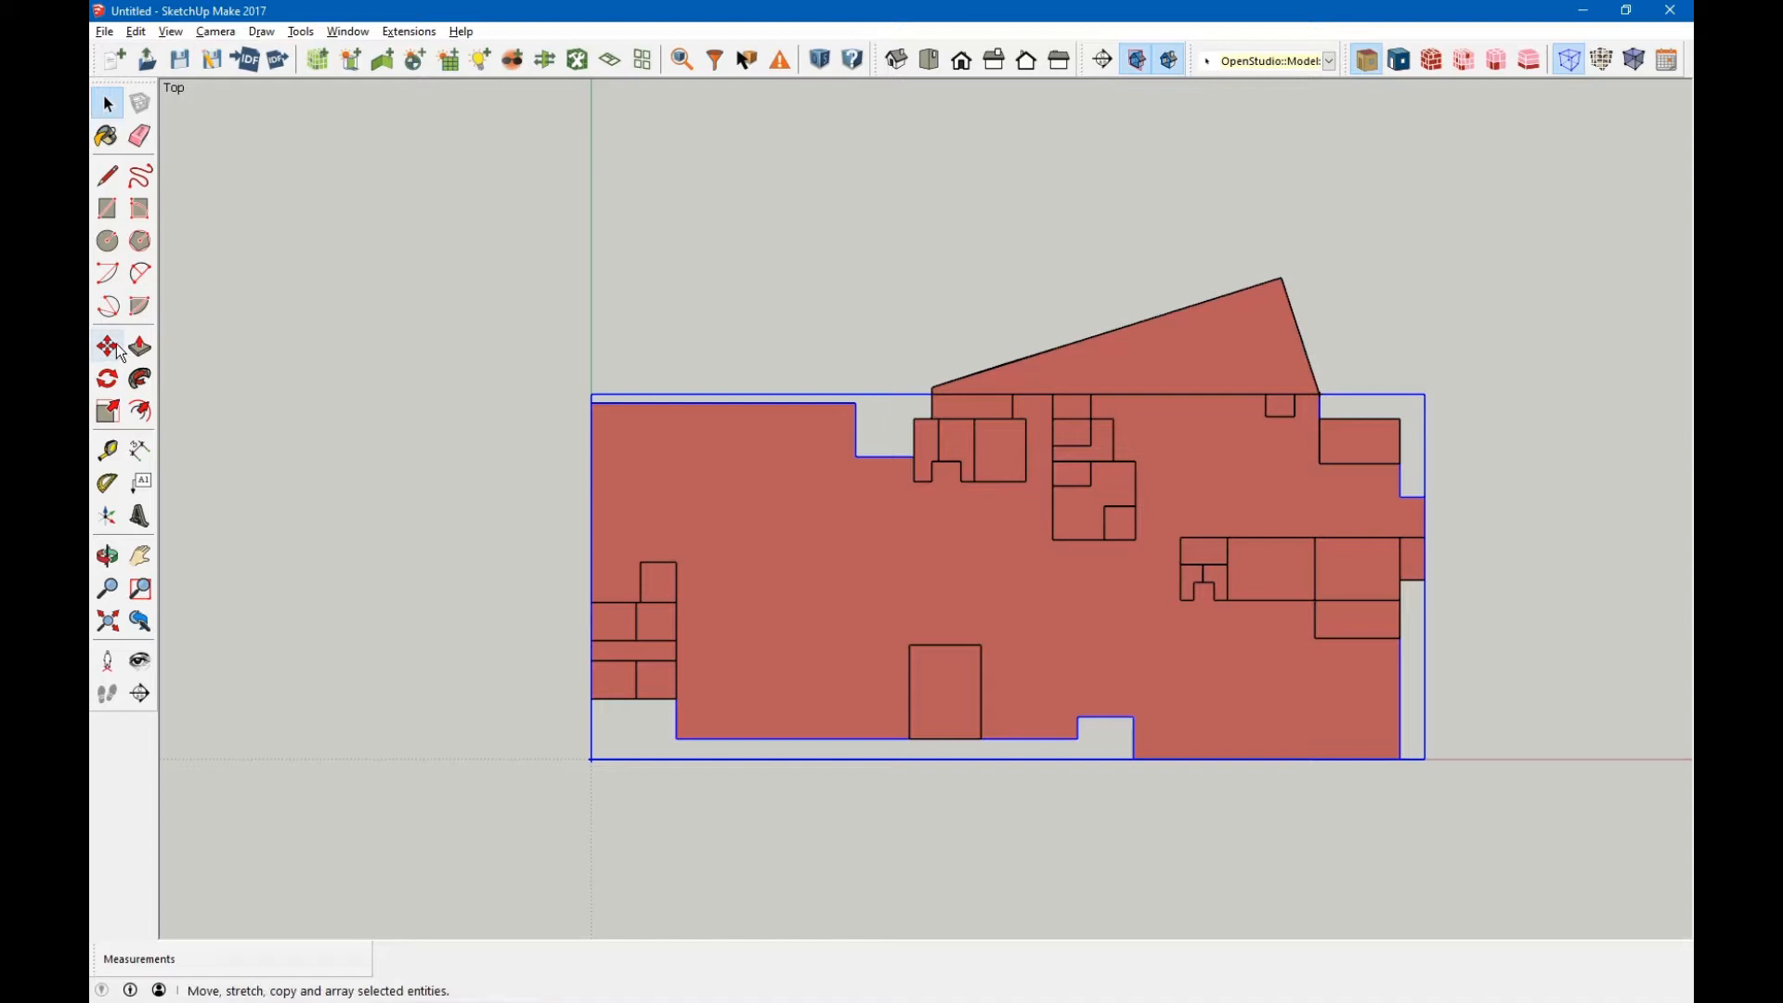
{"action": "left_click", "coordinate": [107, 346]}
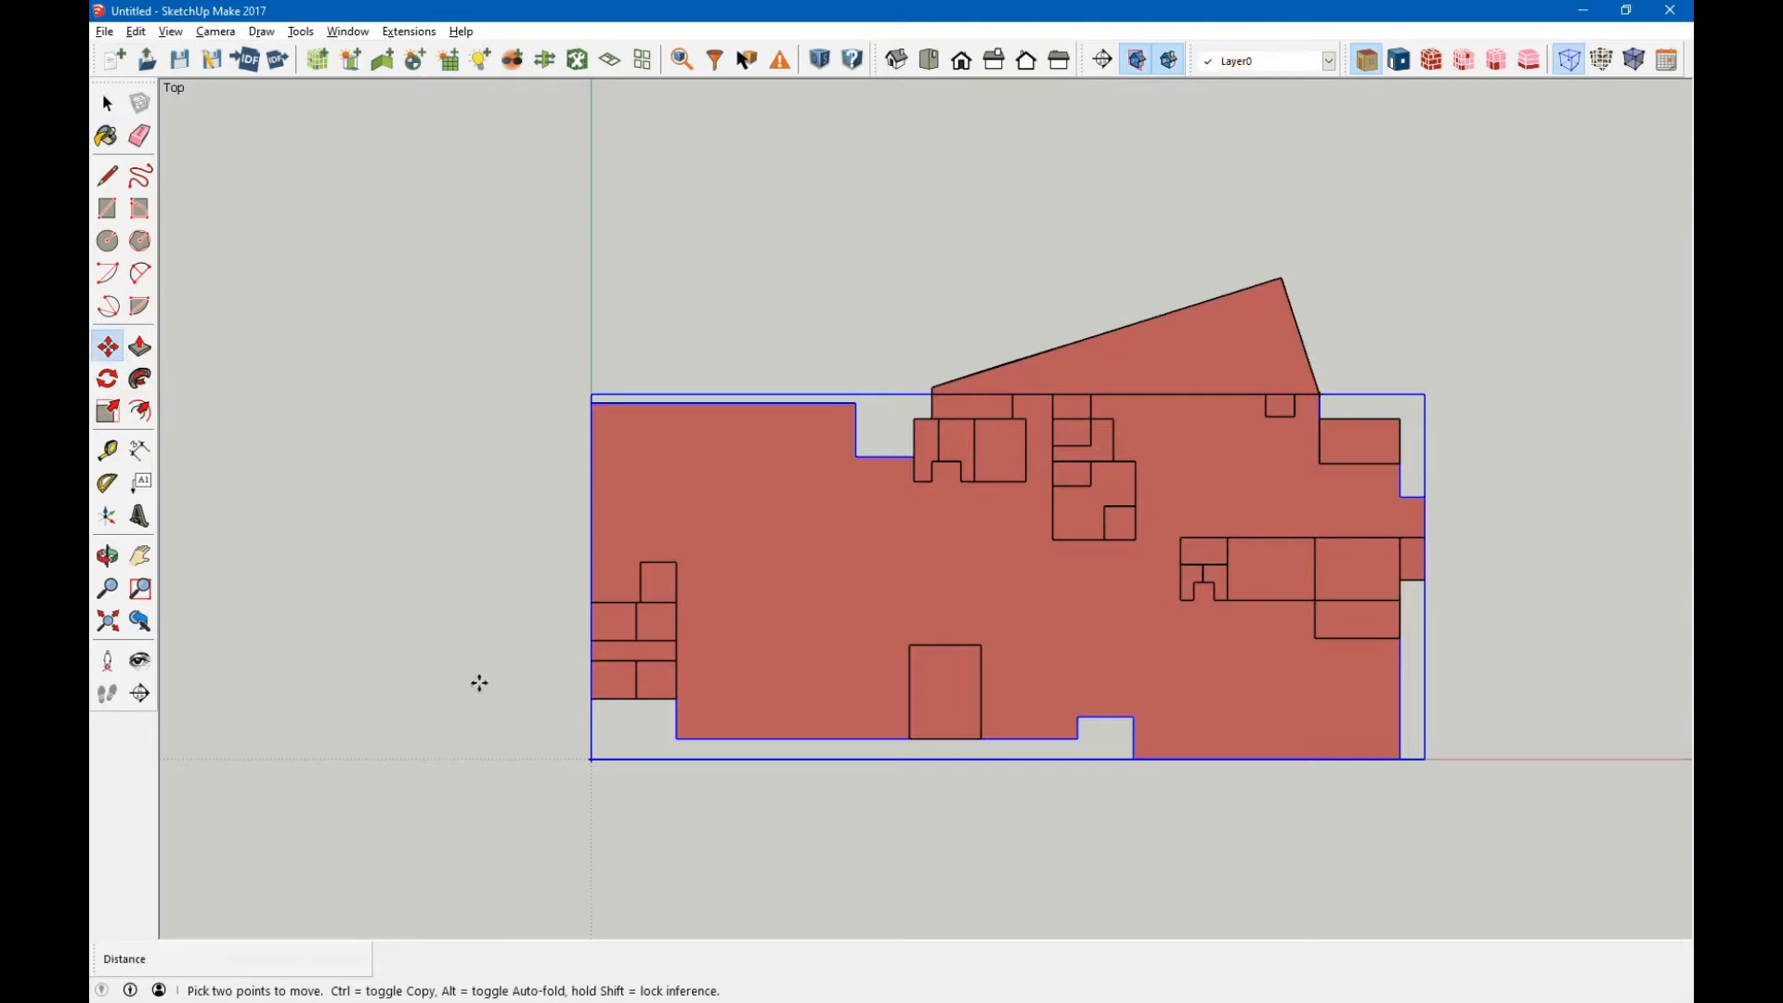
{"action": "mouse_move", "coordinate": [583, 759]}
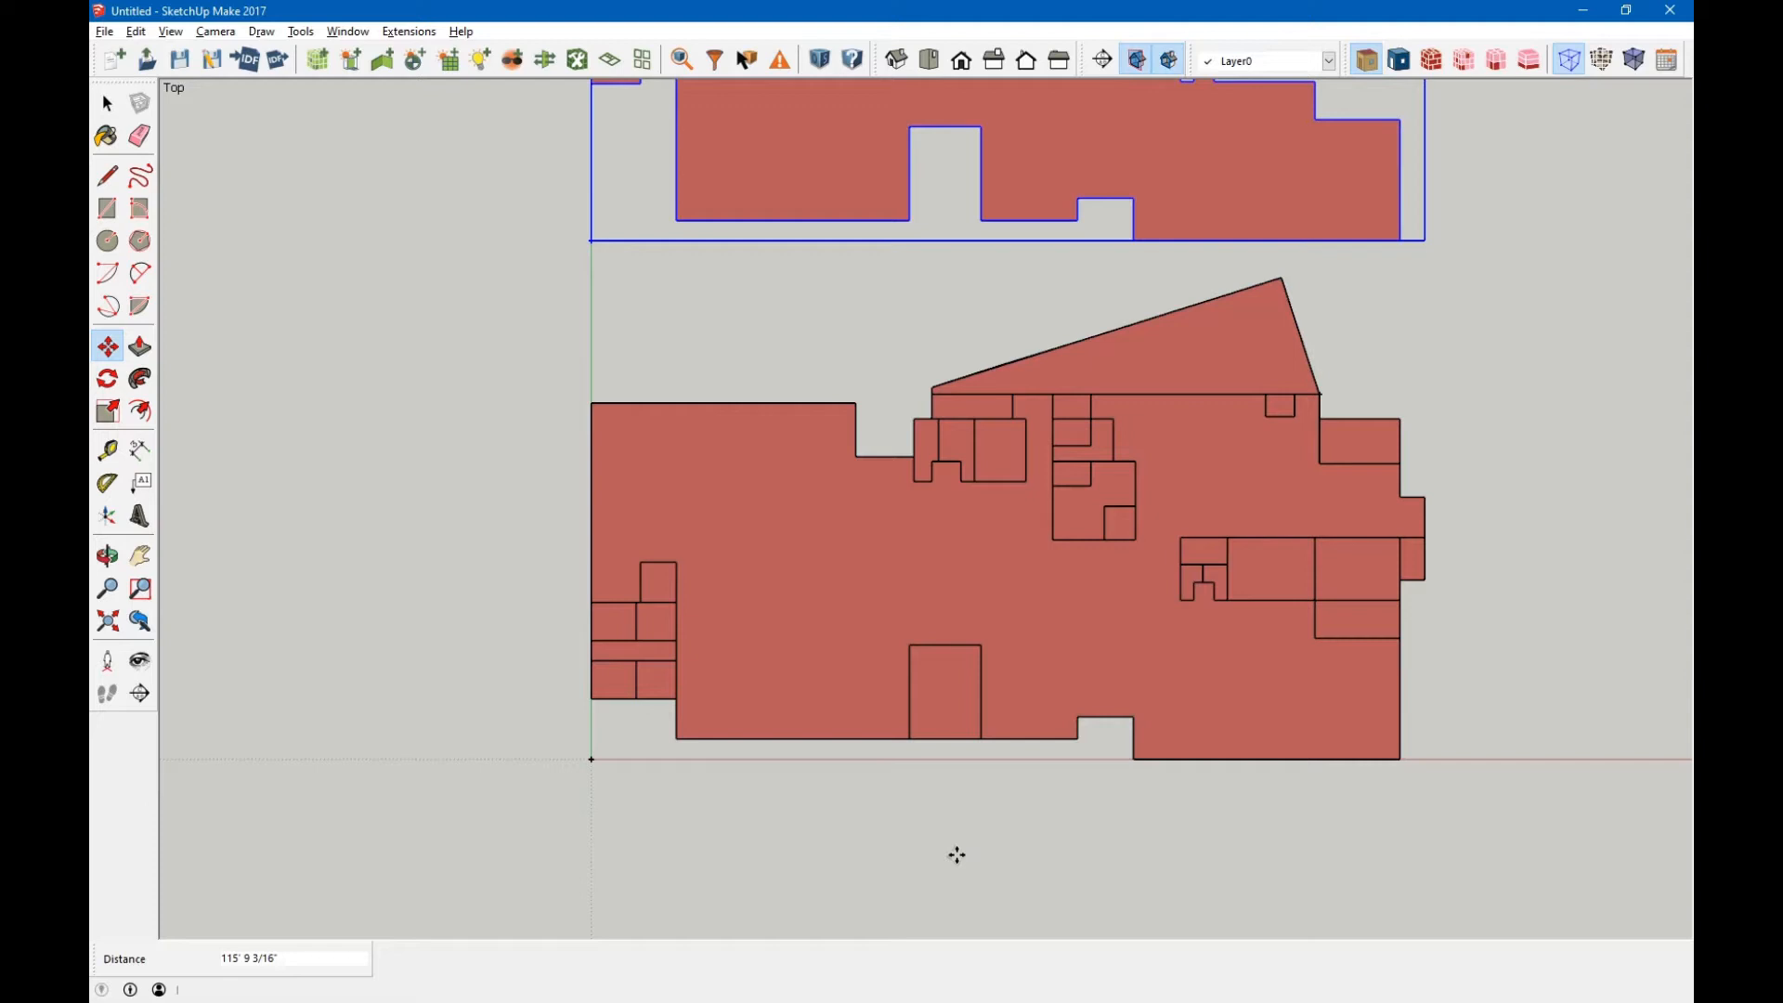
{"action": "mouse_move", "coordinate": [908, 846]}
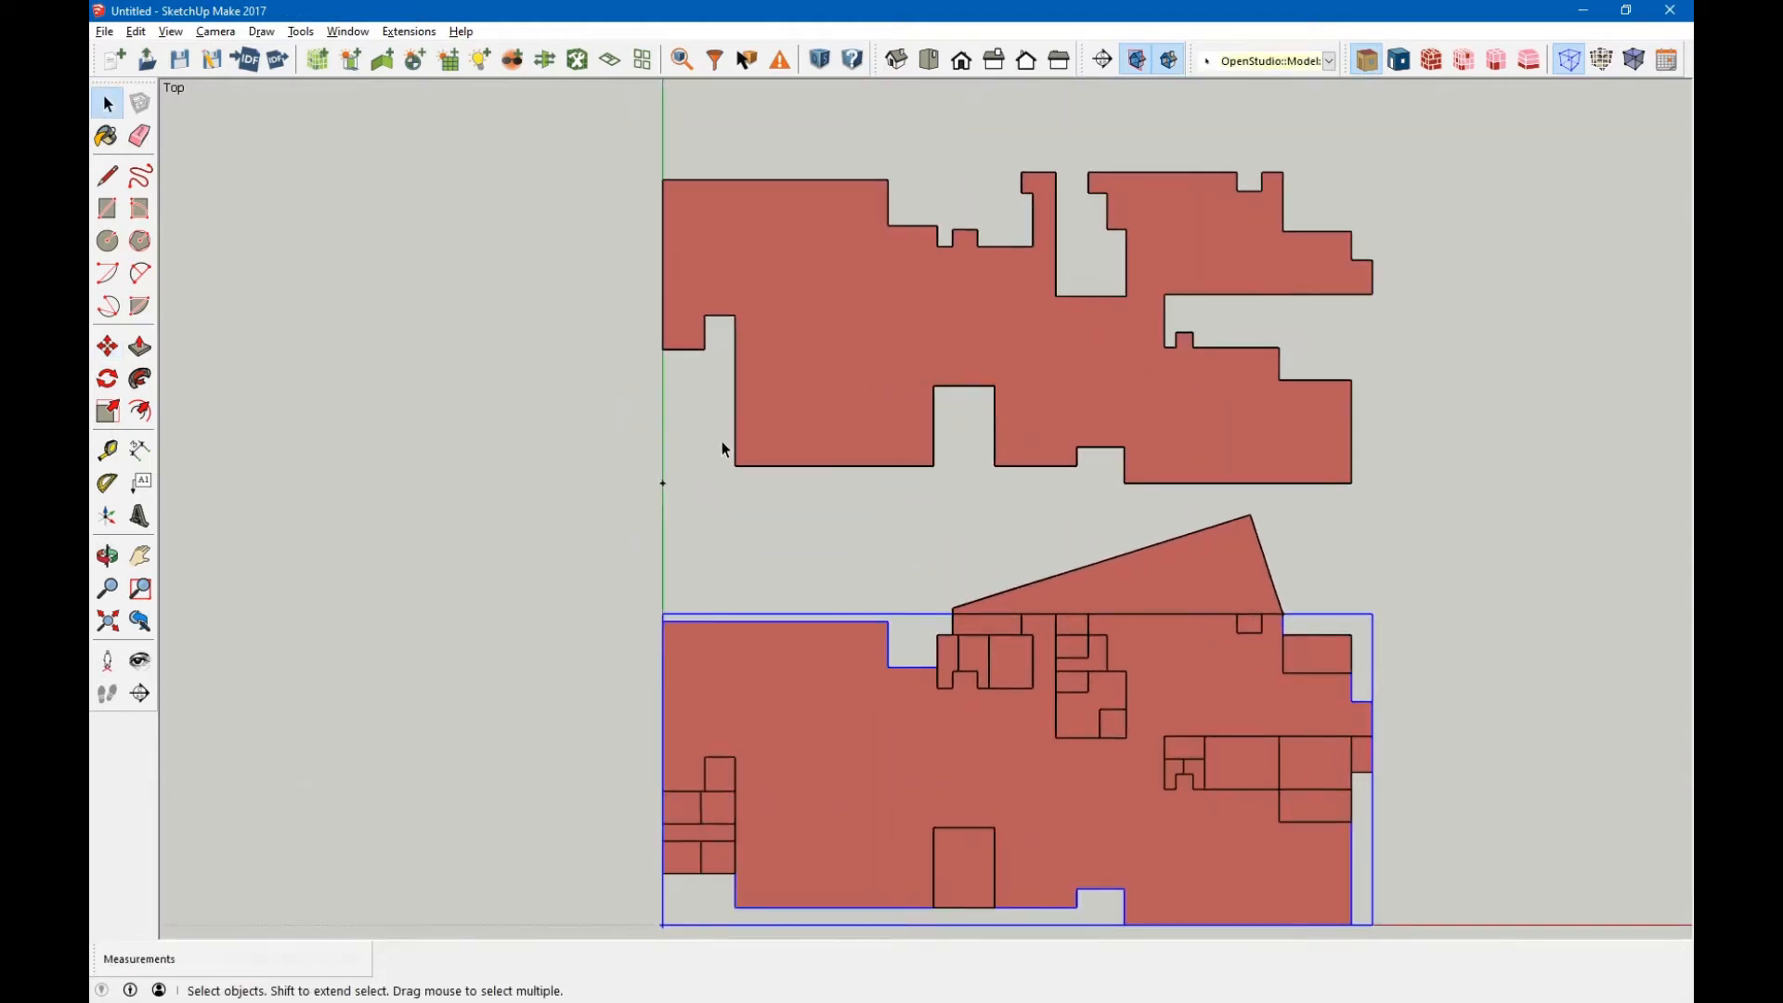
{"action": "mouse_move", "coordinate": [824, 364]}
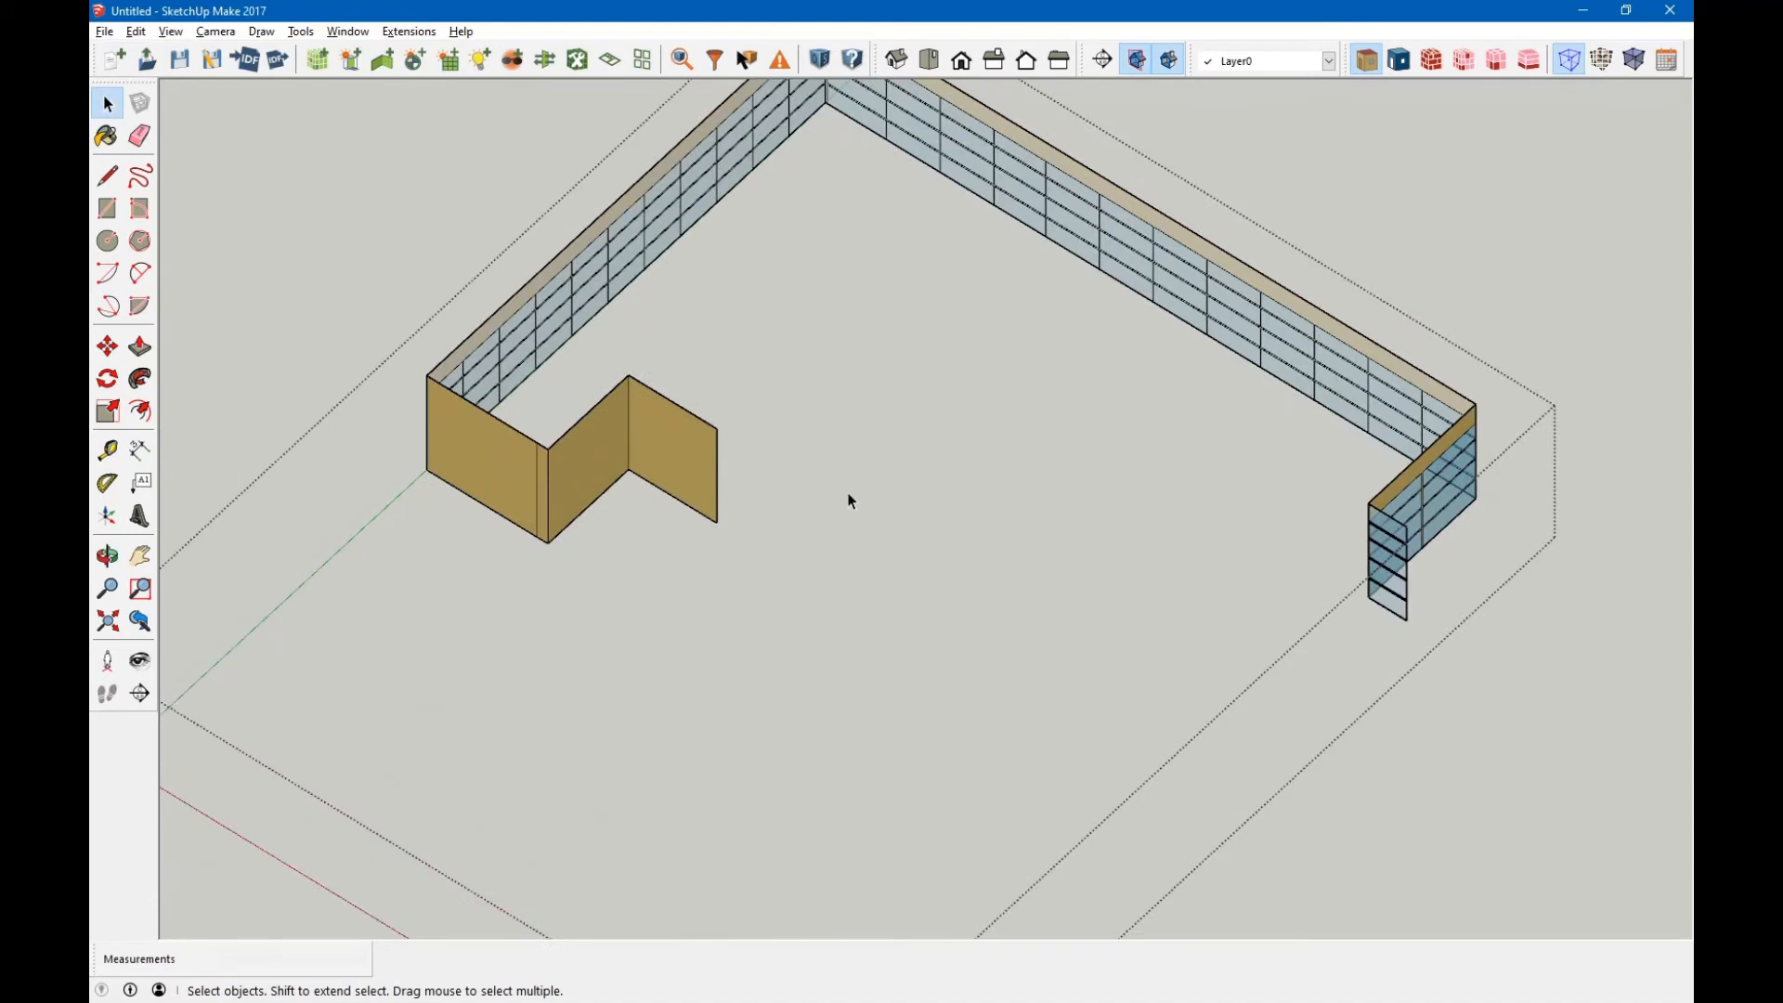
Draw dividing lines from the short wall's end to the glazed wall and roof edge.
{"action": "left_click", "coordinate": [107, 176]}
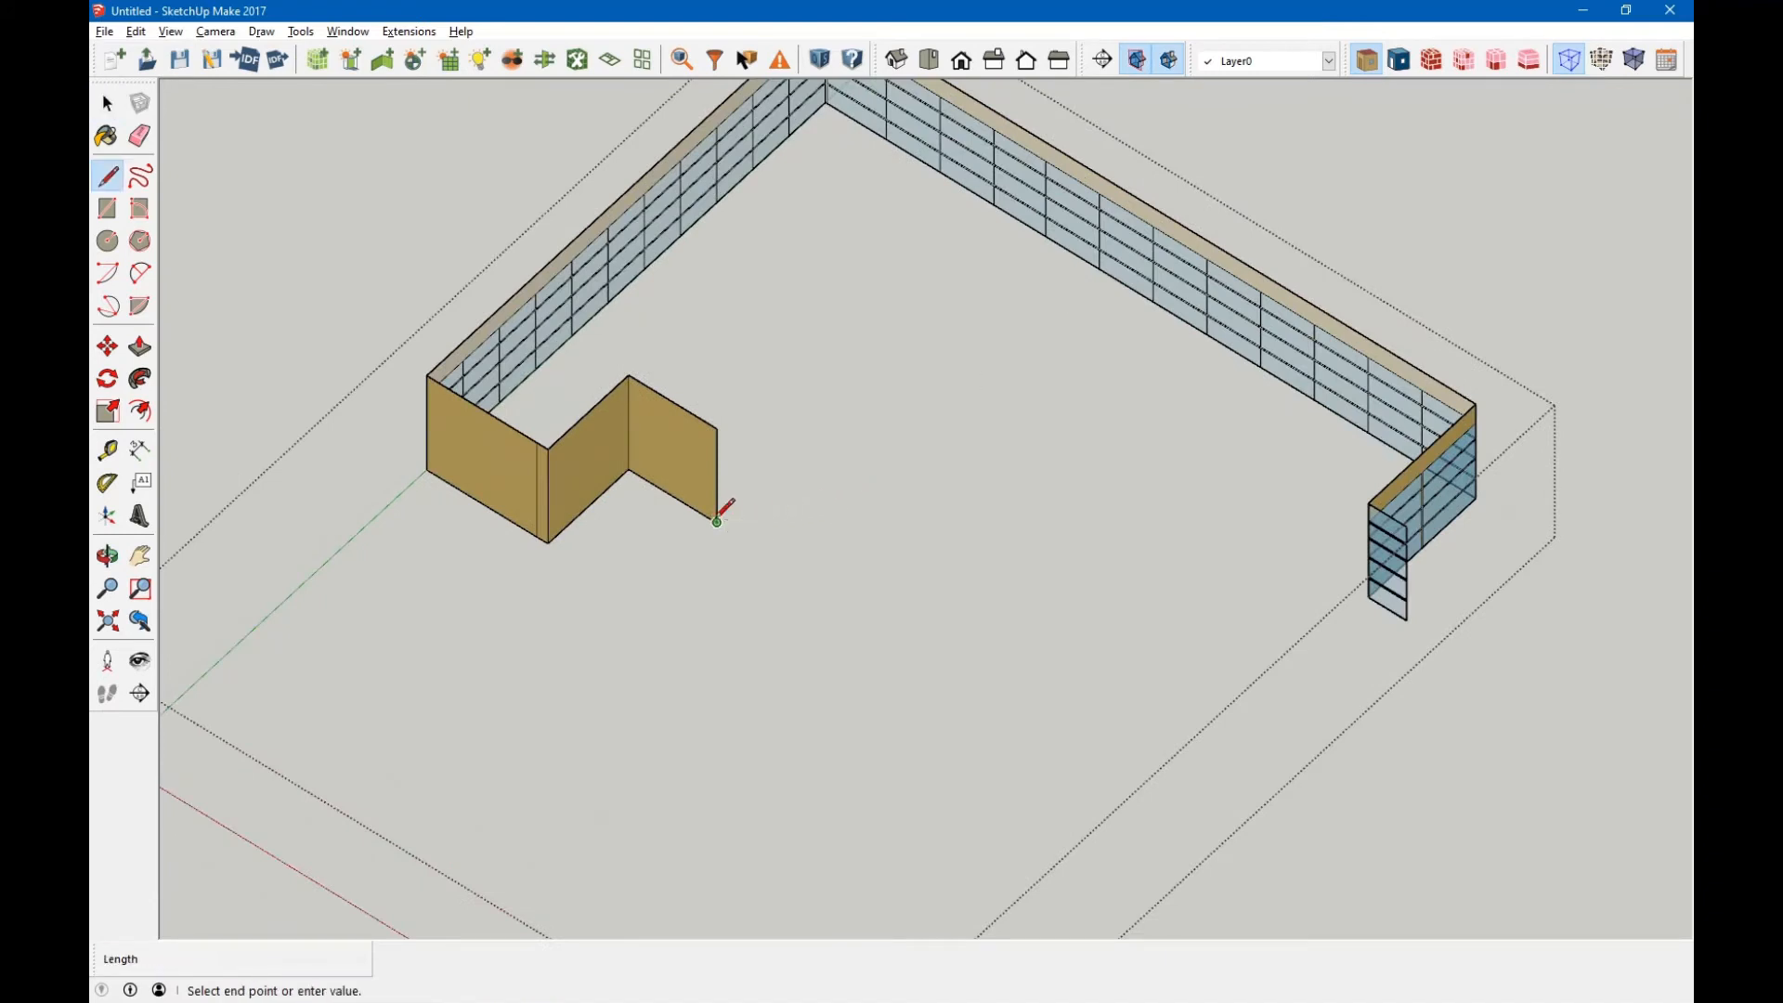
{"action": "mouse_move", "coordinate": [1037, 222]}
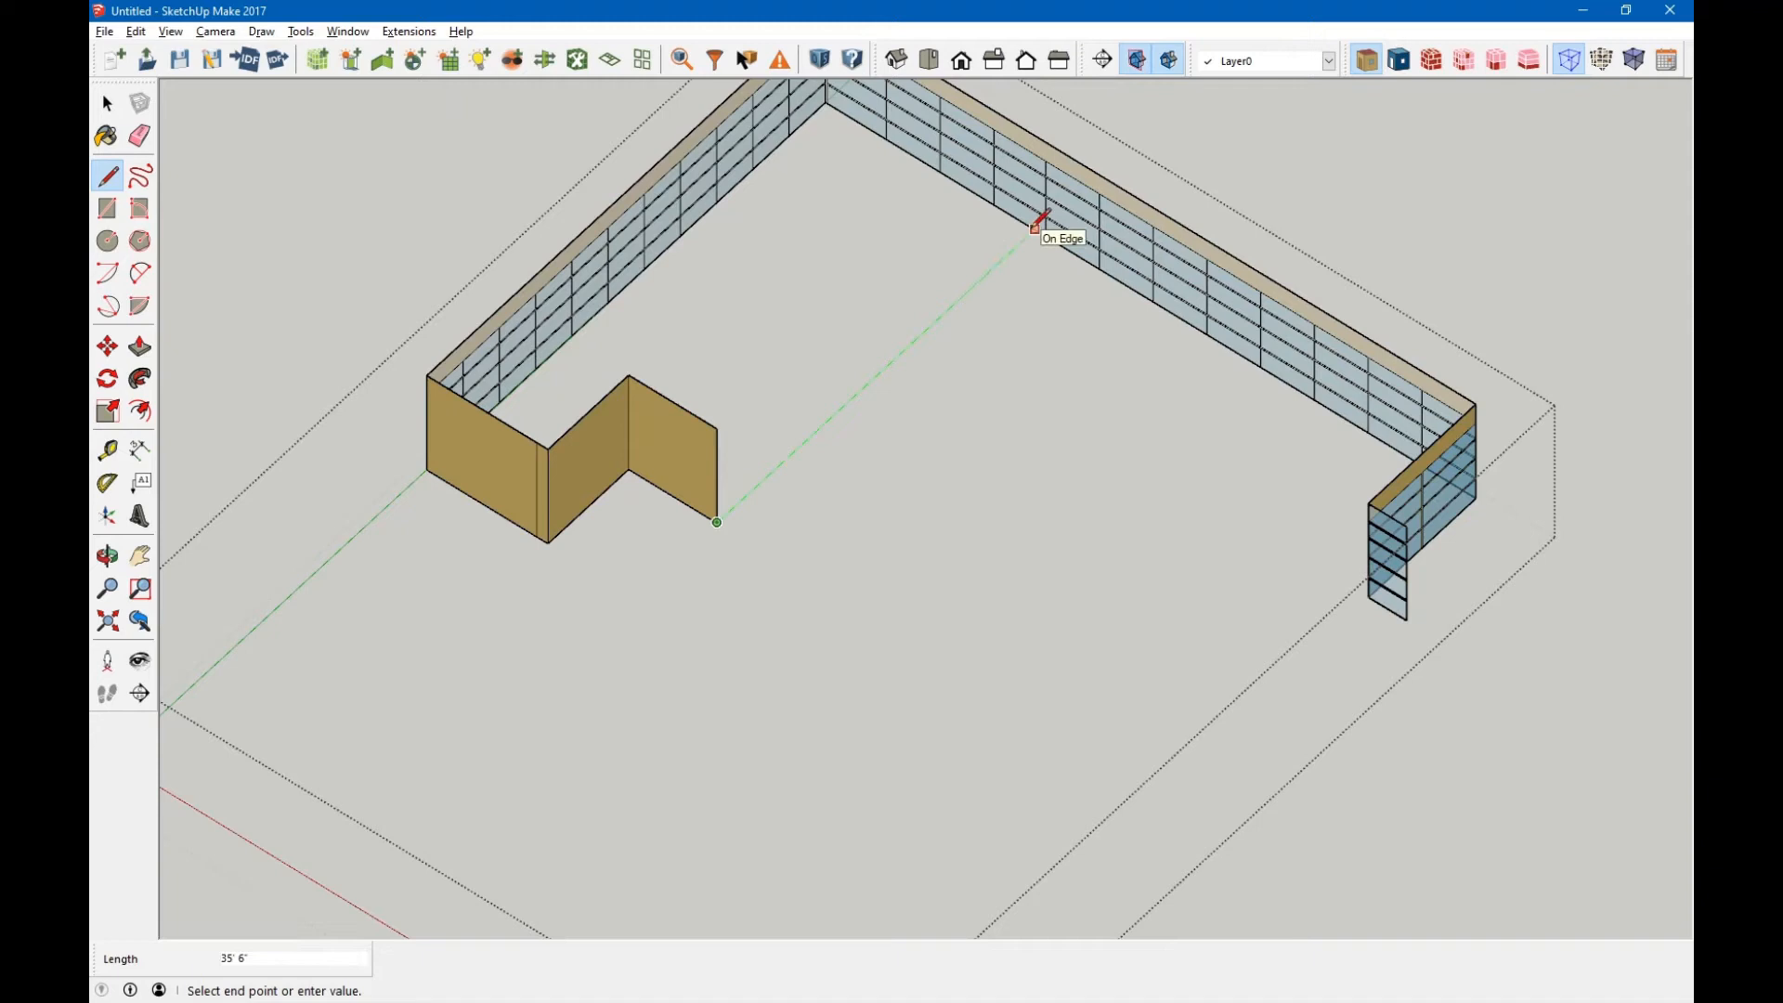
{"action": "left_click", "coordinate": [1034, 229]}
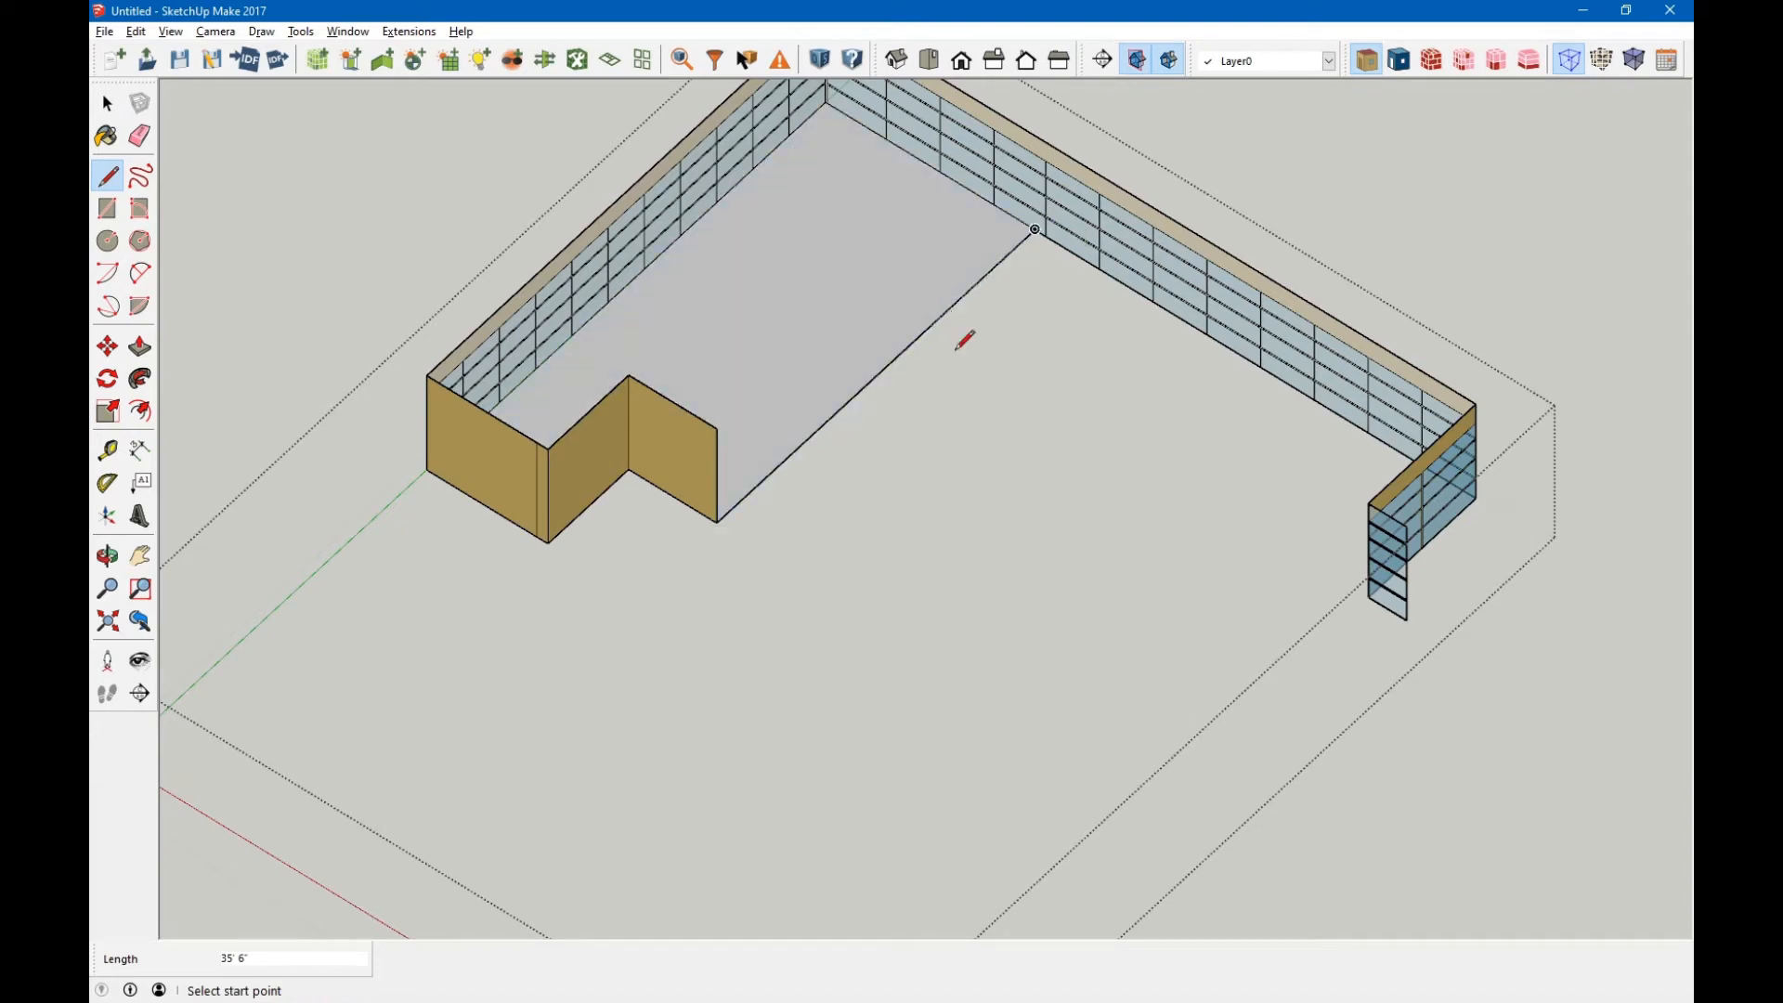
{"action": "left_click", "coordinate": [1033, 228]}
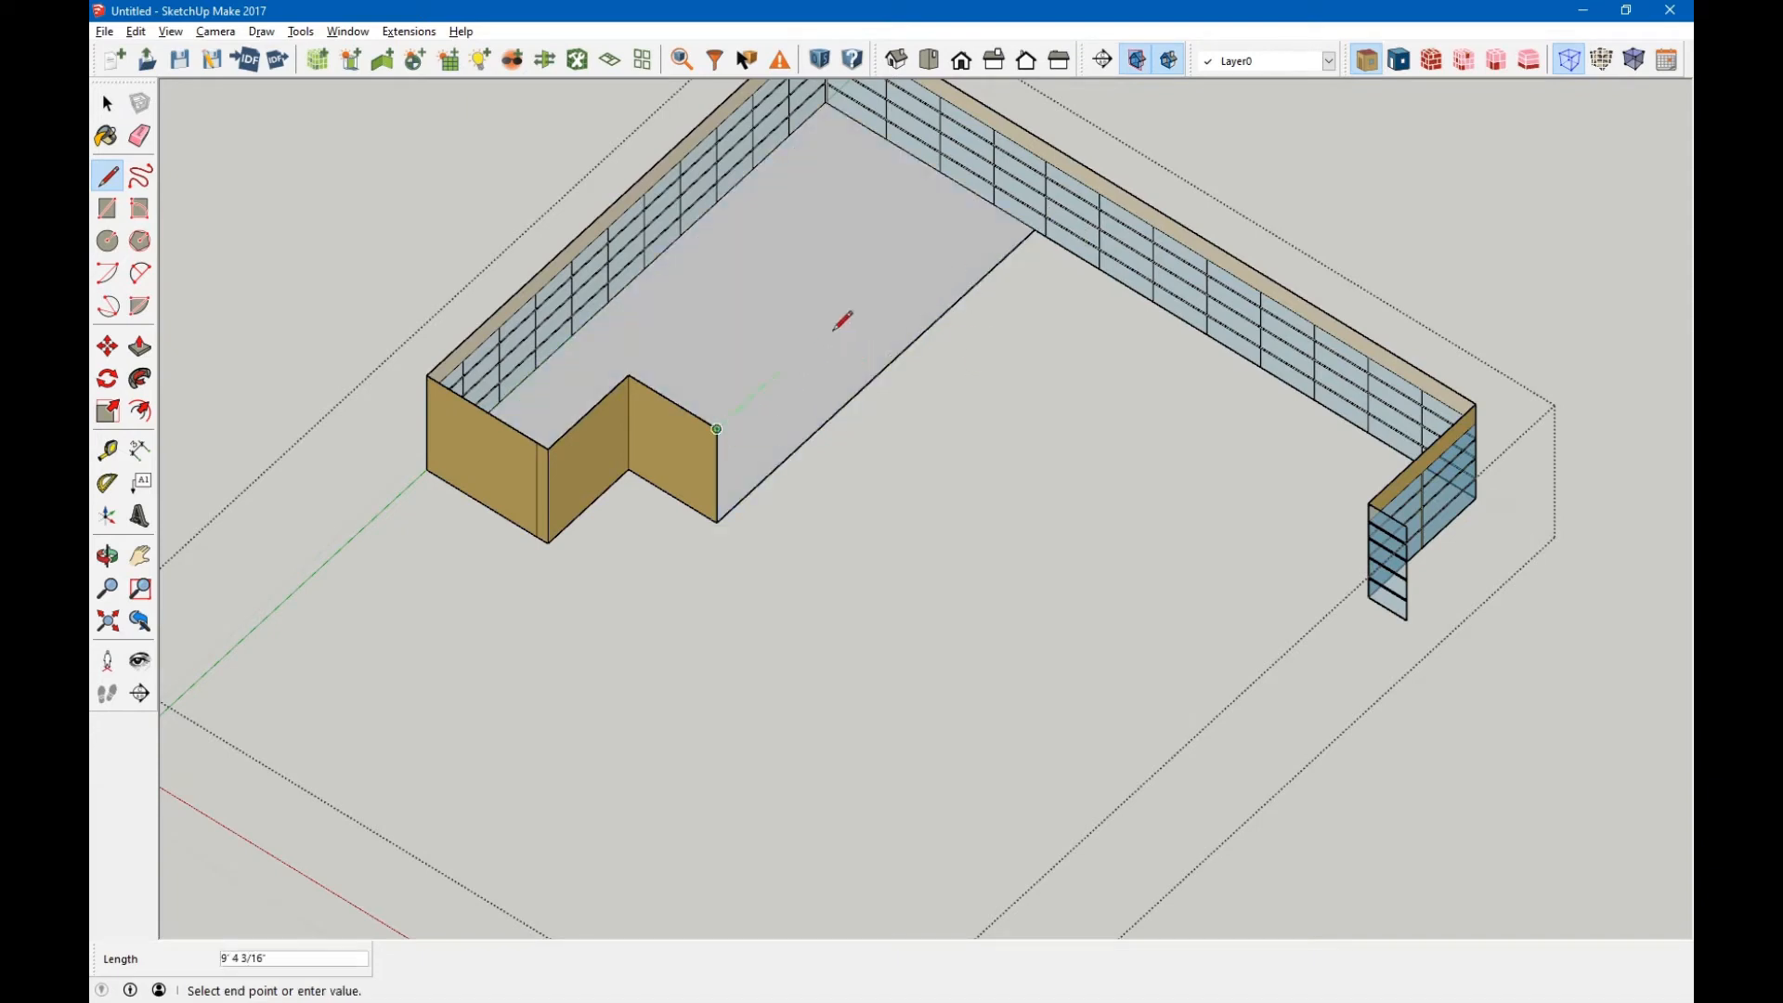
{"action": "mouse_move", "coordinate": [1042, 122]}
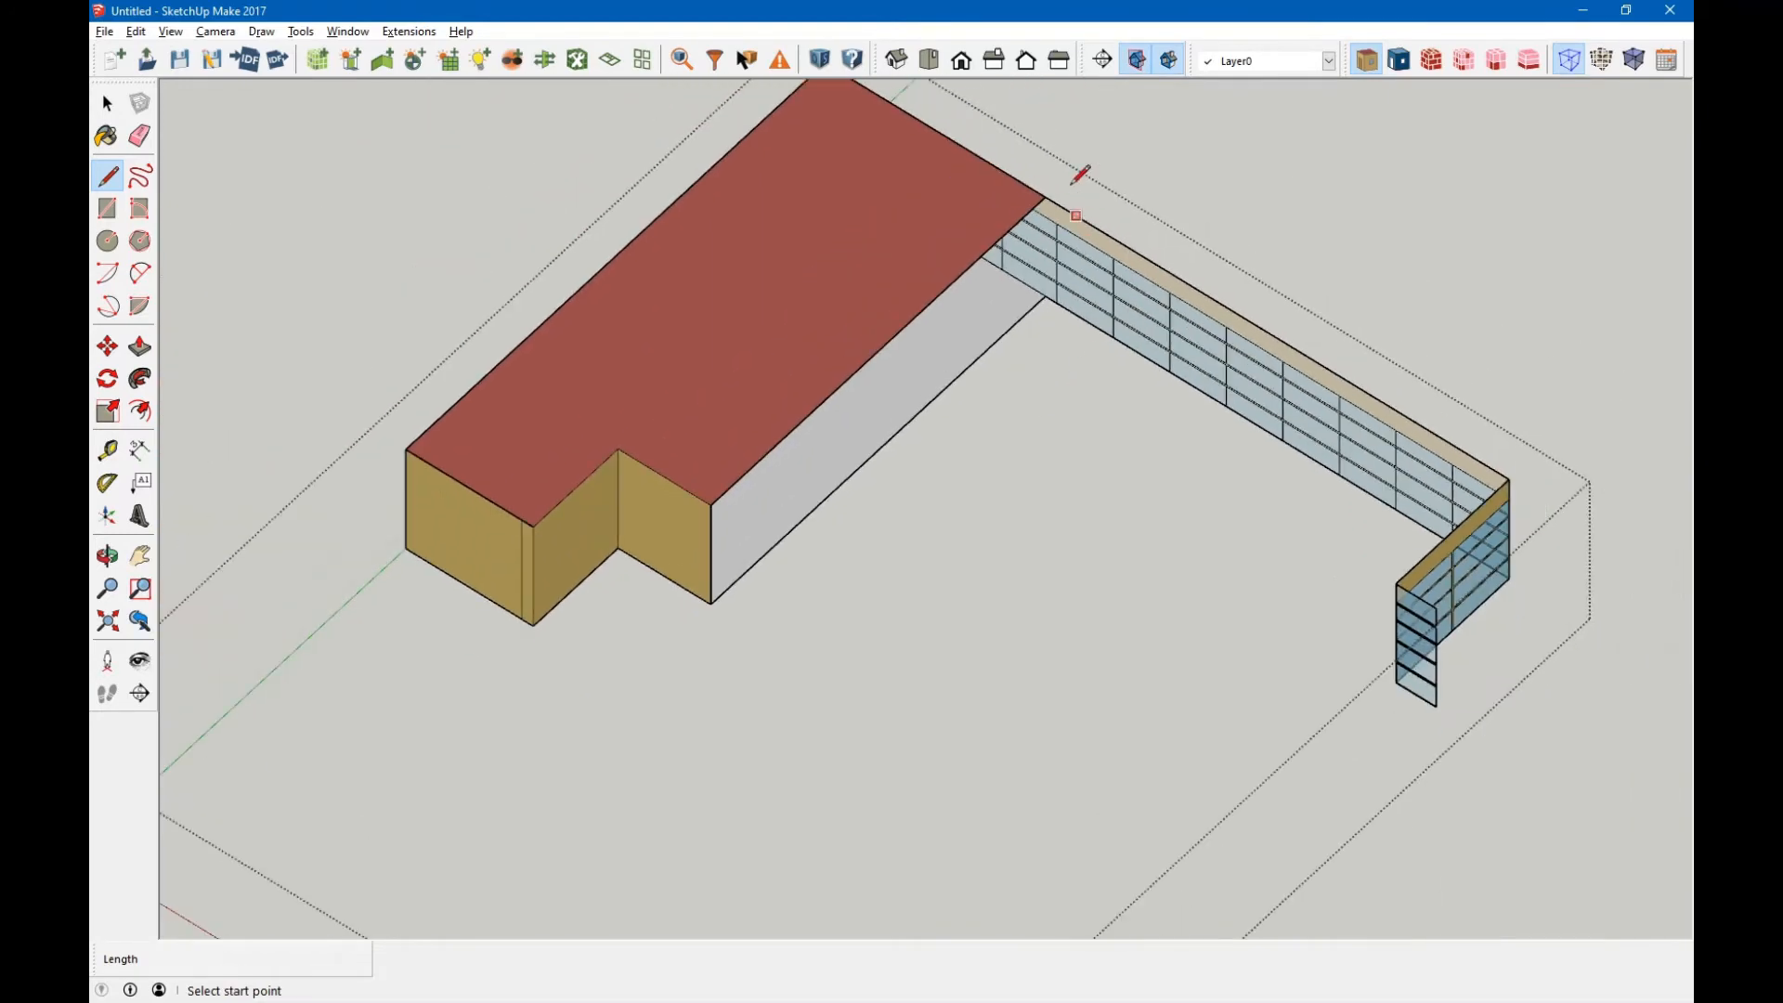
{"action": "left_click", "coordinate": [1074, 216]}
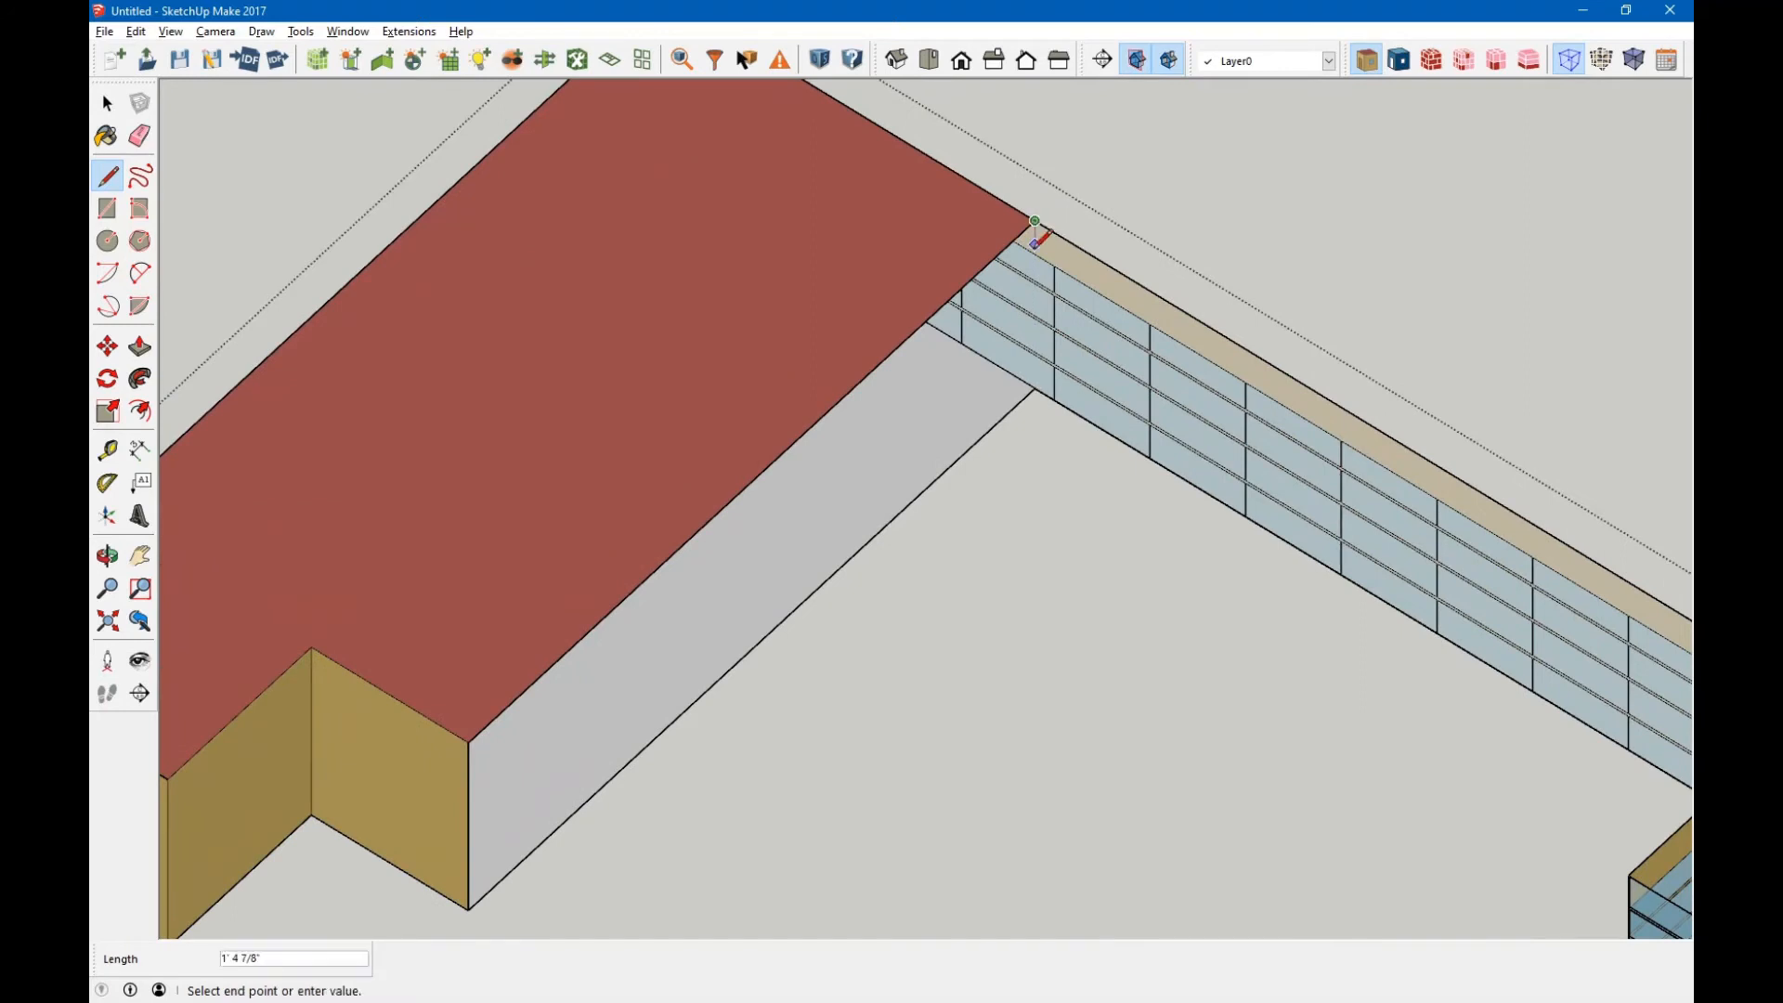
{"action": "mouse_move", "coordinate": [1033, 386]}
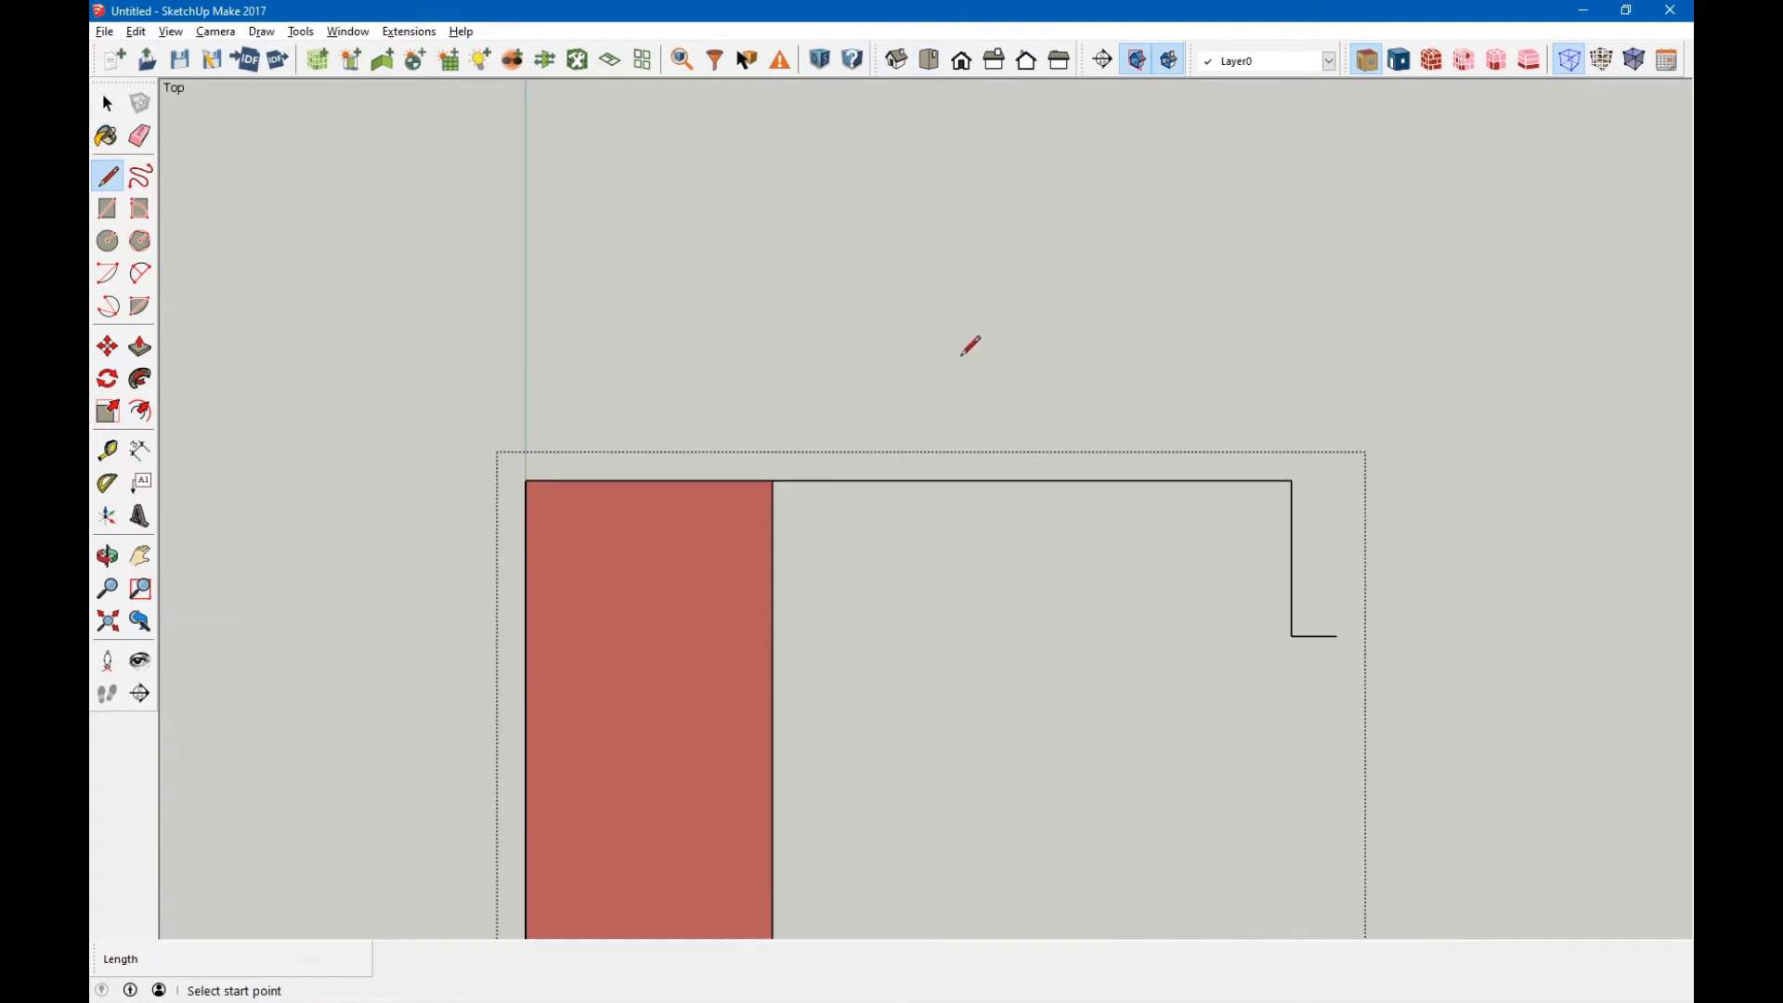
Switch back to the Select tool to view the split-off section.
{"action": "left_click", "coordinate": [106, 103]}
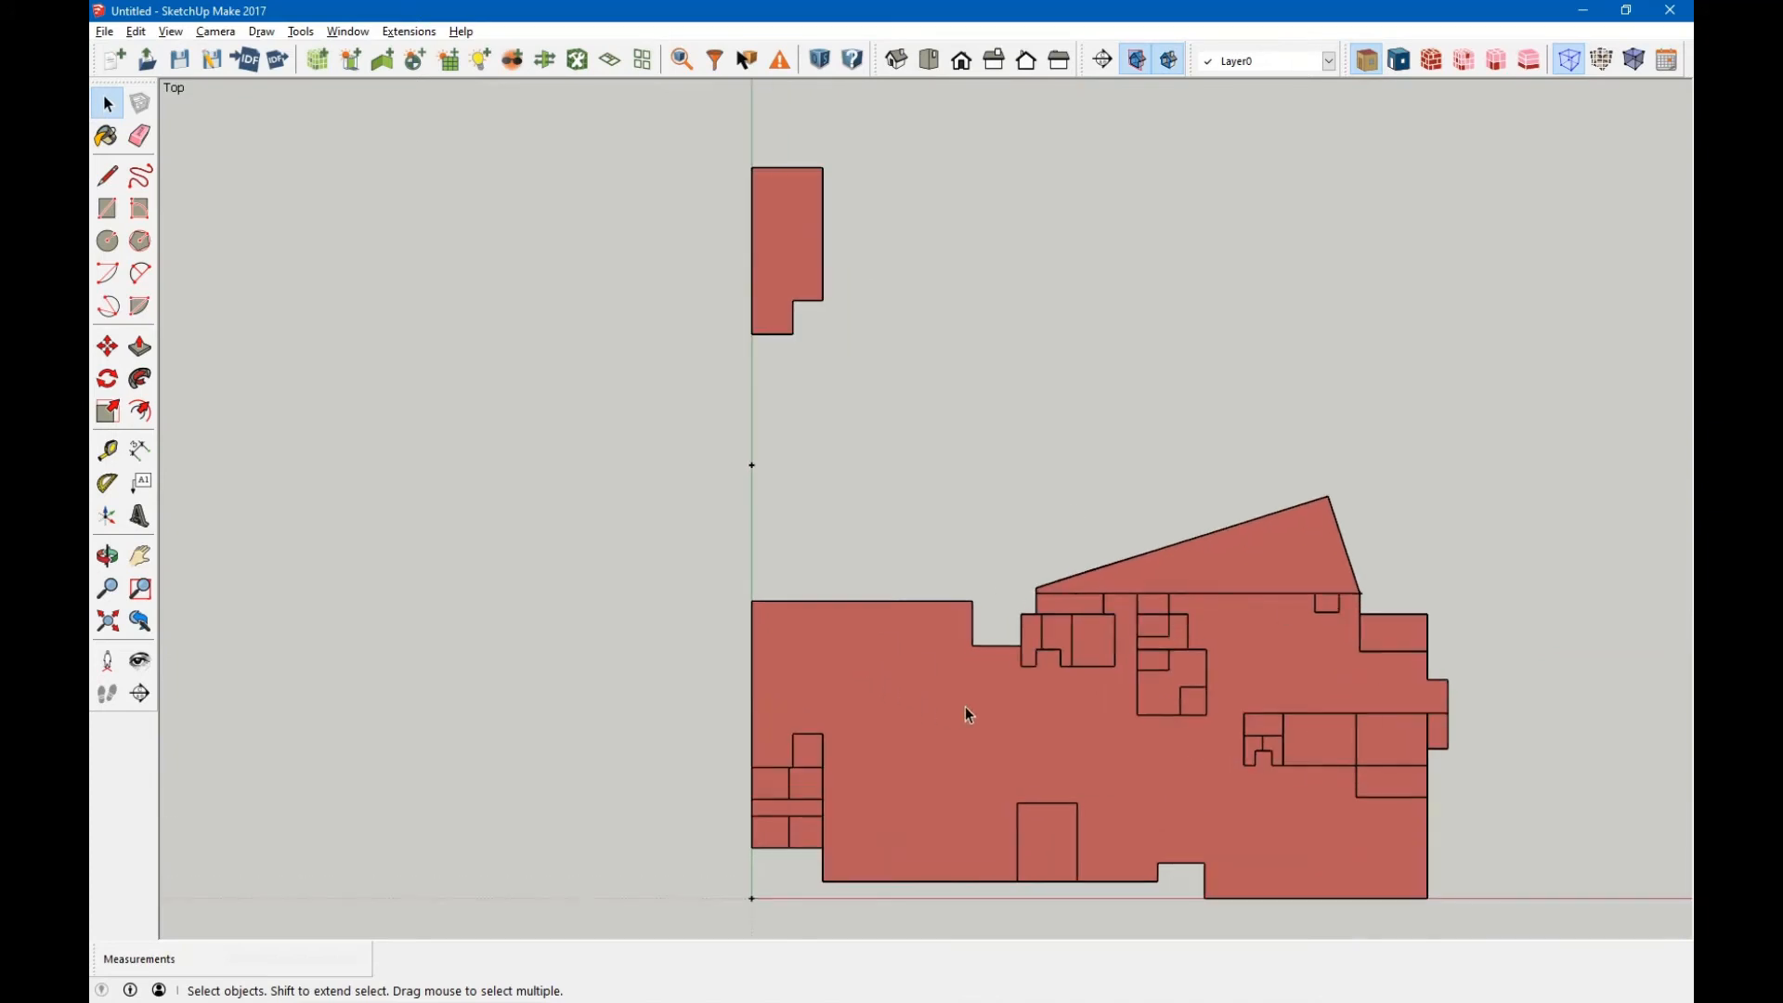
{"action": "mouse_move", "coordinate": [910, 734]}
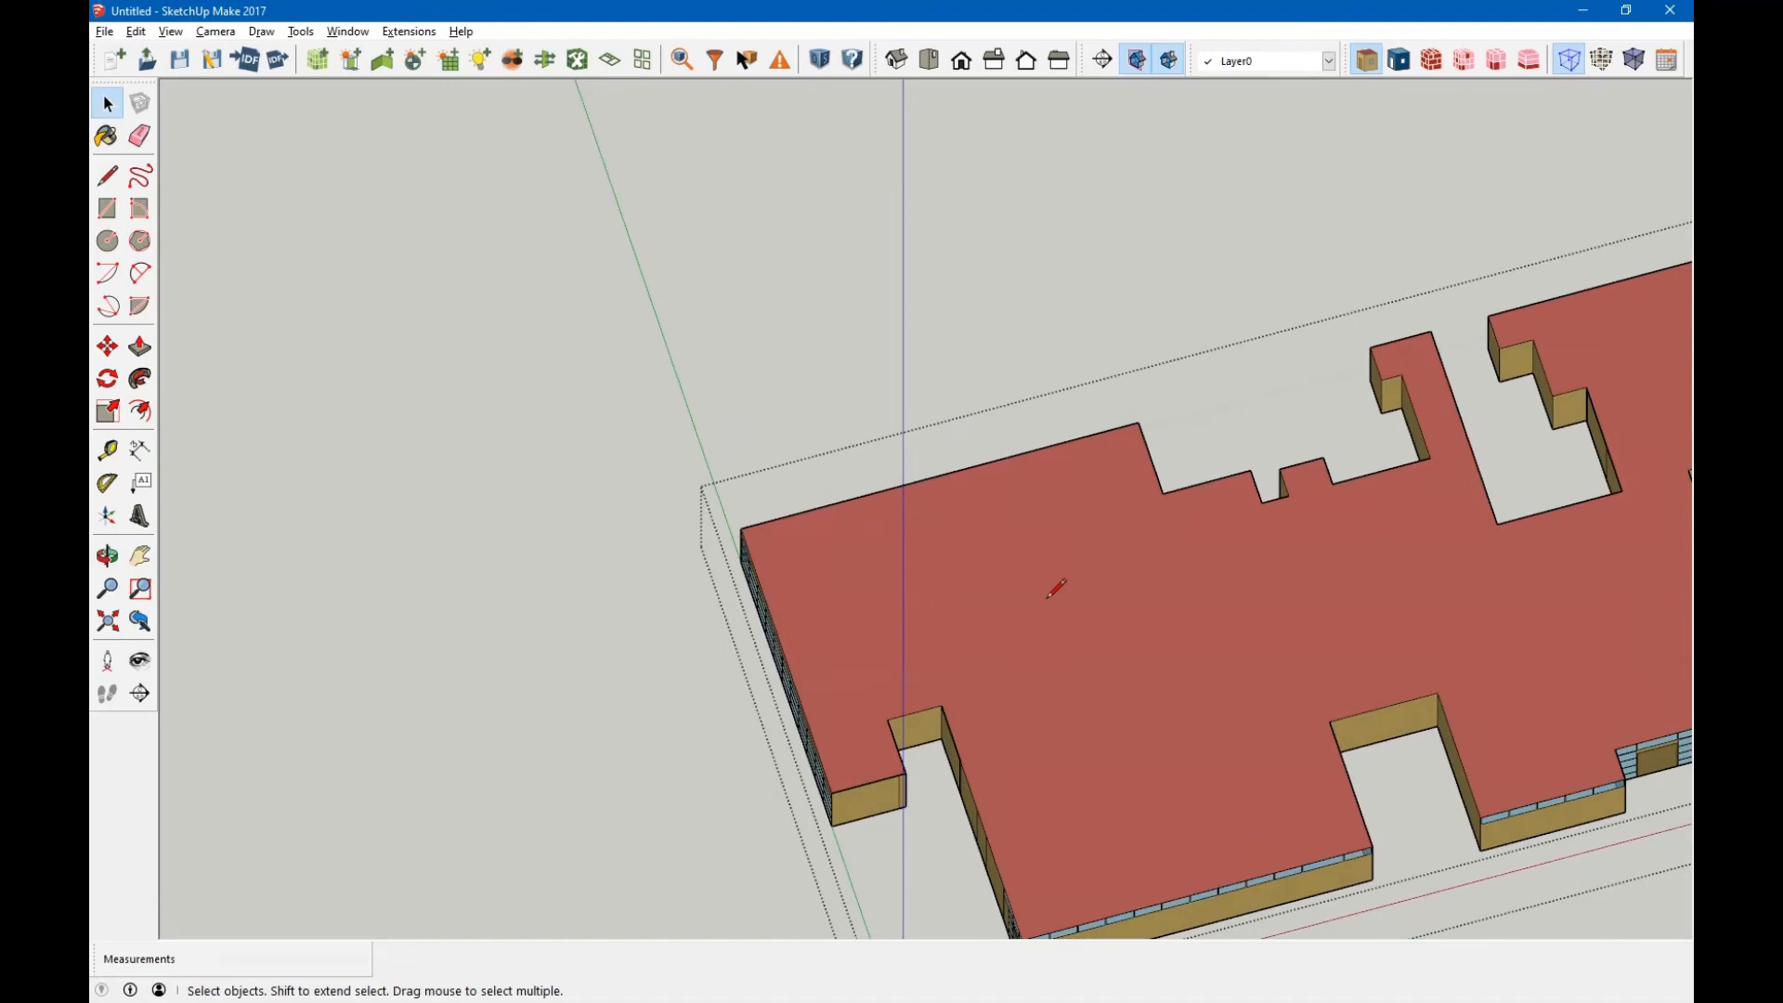
Draw a vertical line down the glazed wall from roof edge to bottom endpoint.
{"action": "left_click", "coordinate": [107, 176]}
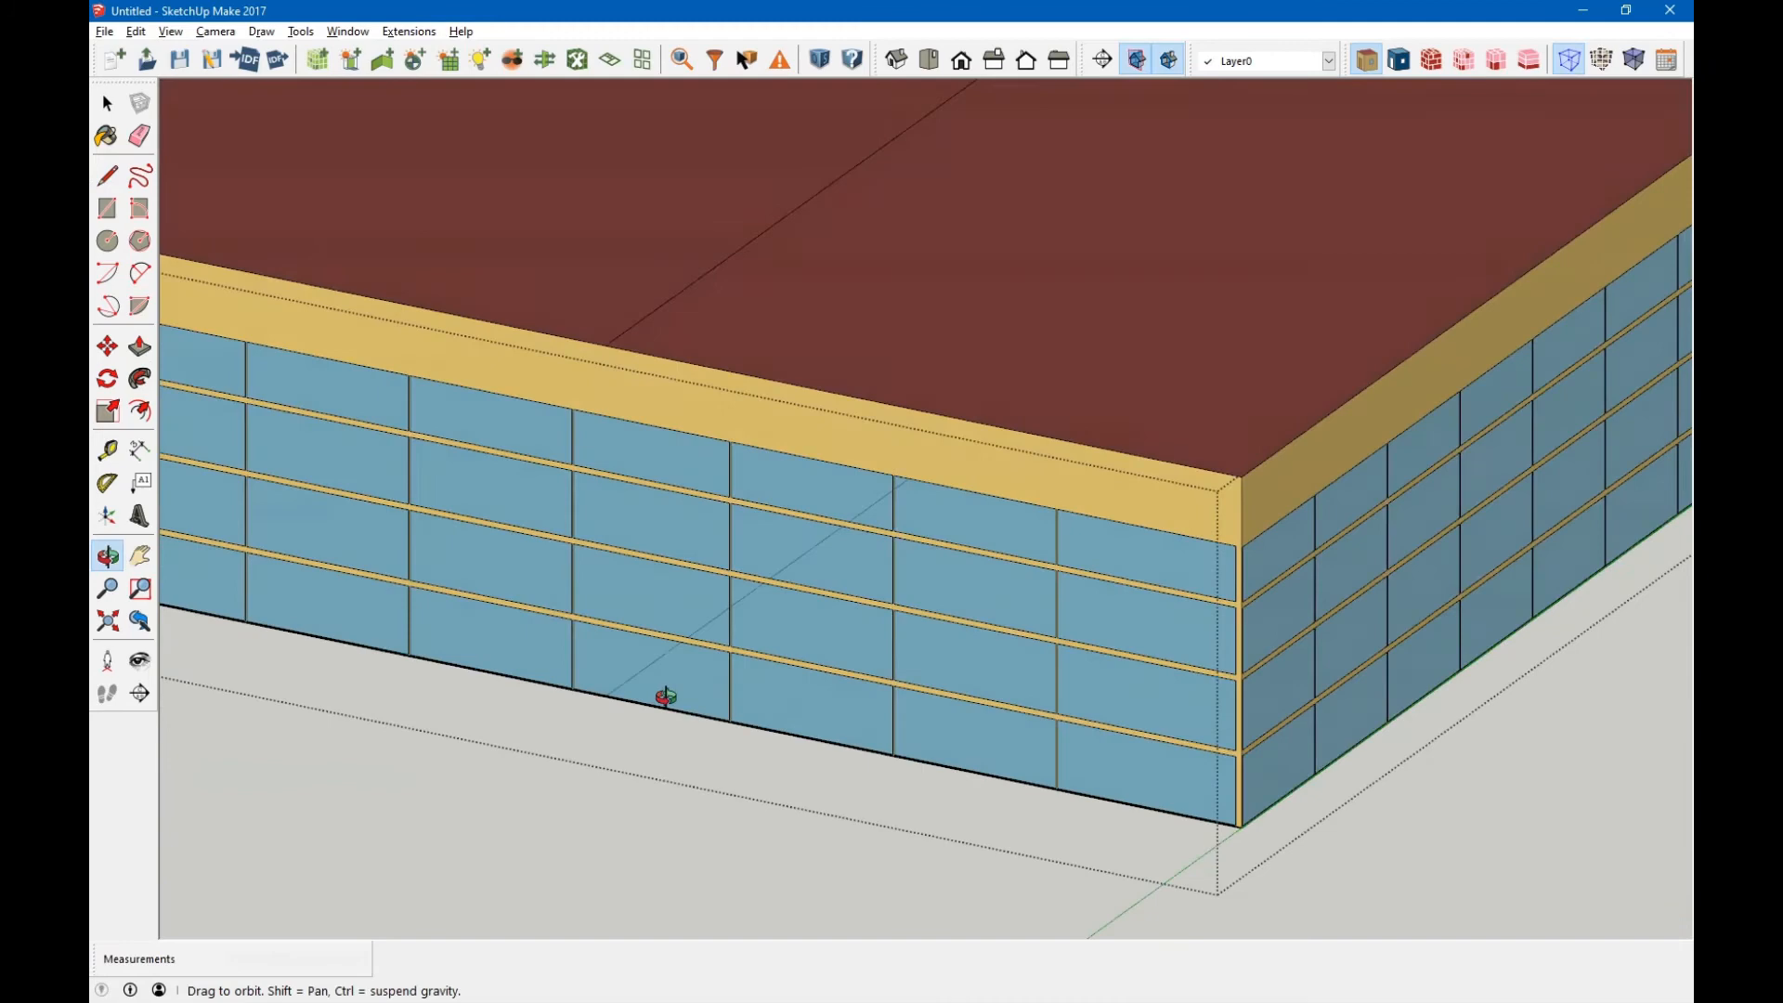
{"action": "left_click", "coordinate": [106, 177]}
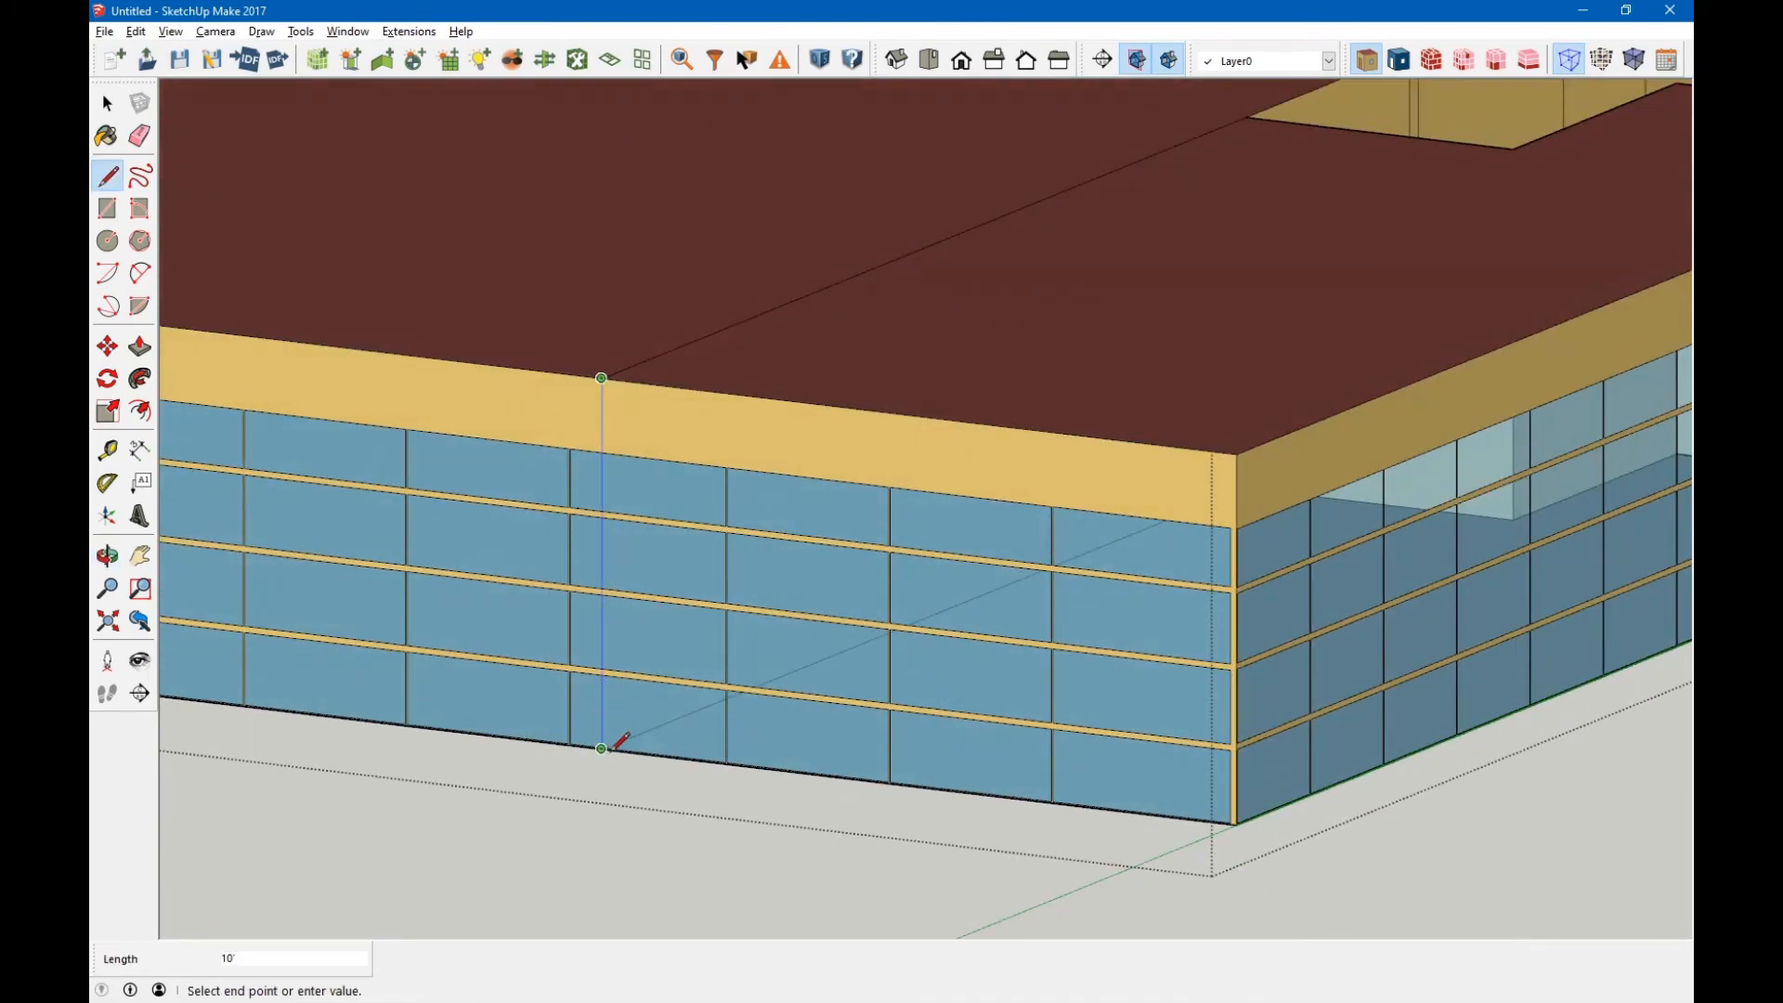
{"action": "scroll", "scroll_direction": "up", "scroll_amount": 3}
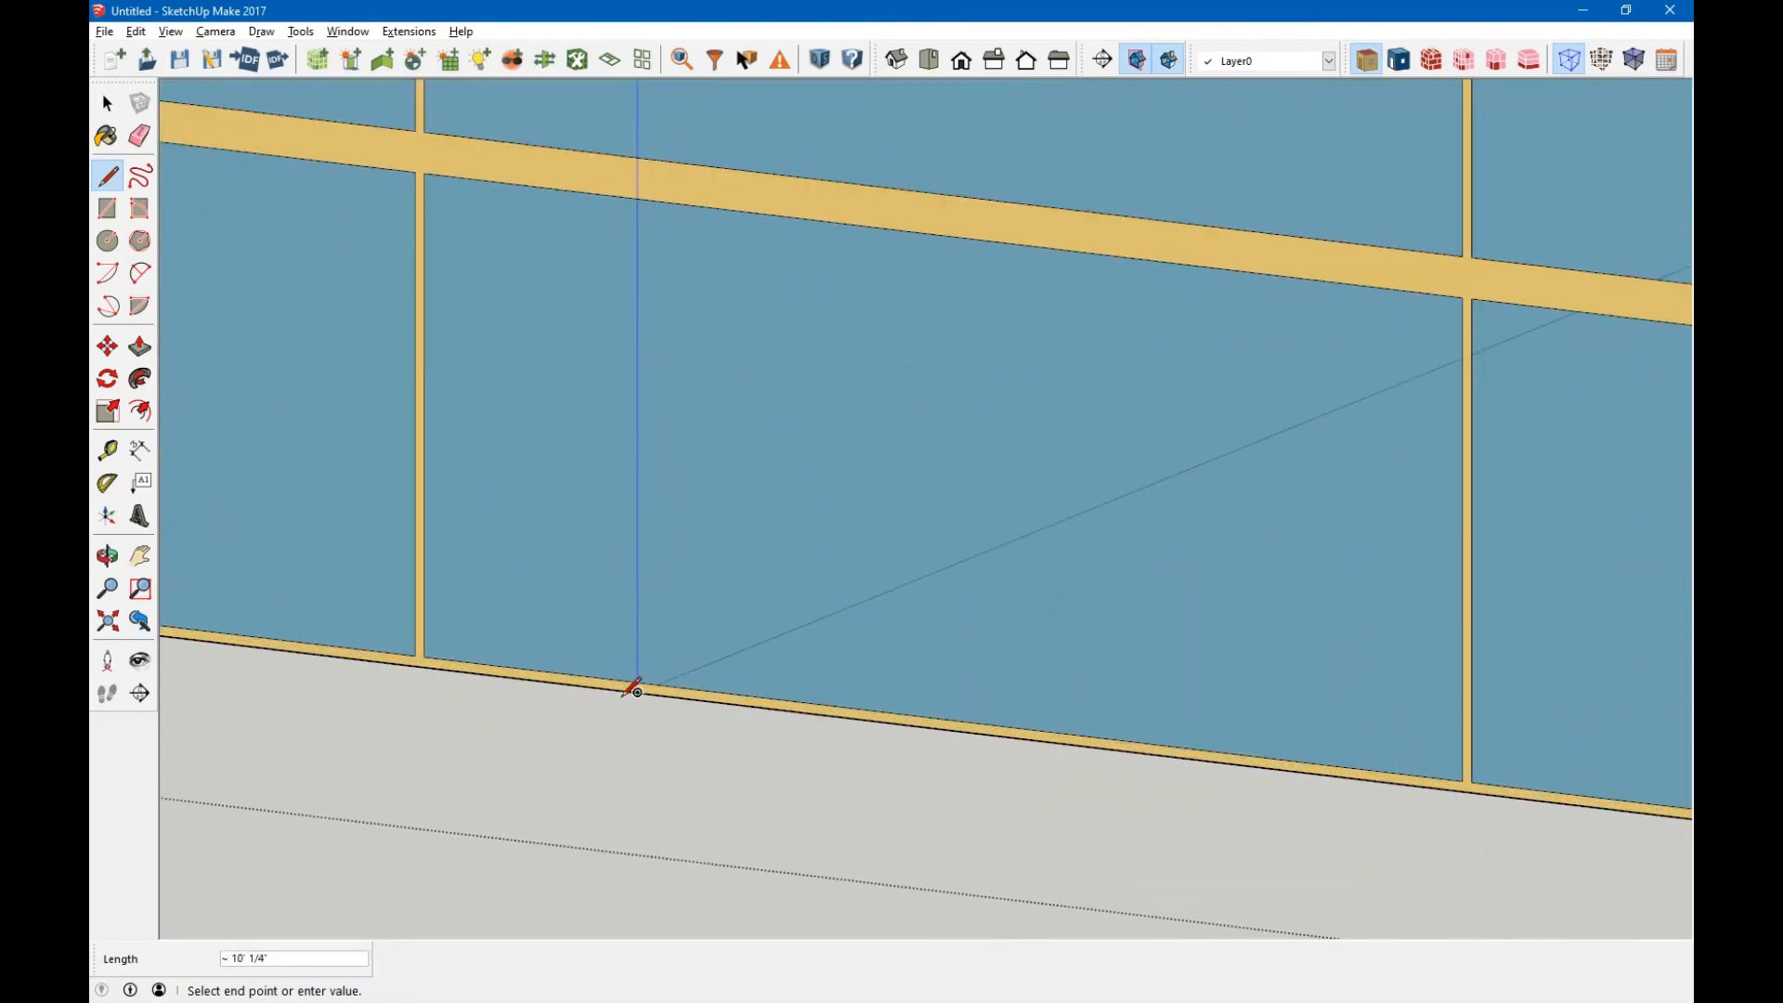
{"action": "mouse_move", "coordinate": [642, 691]}
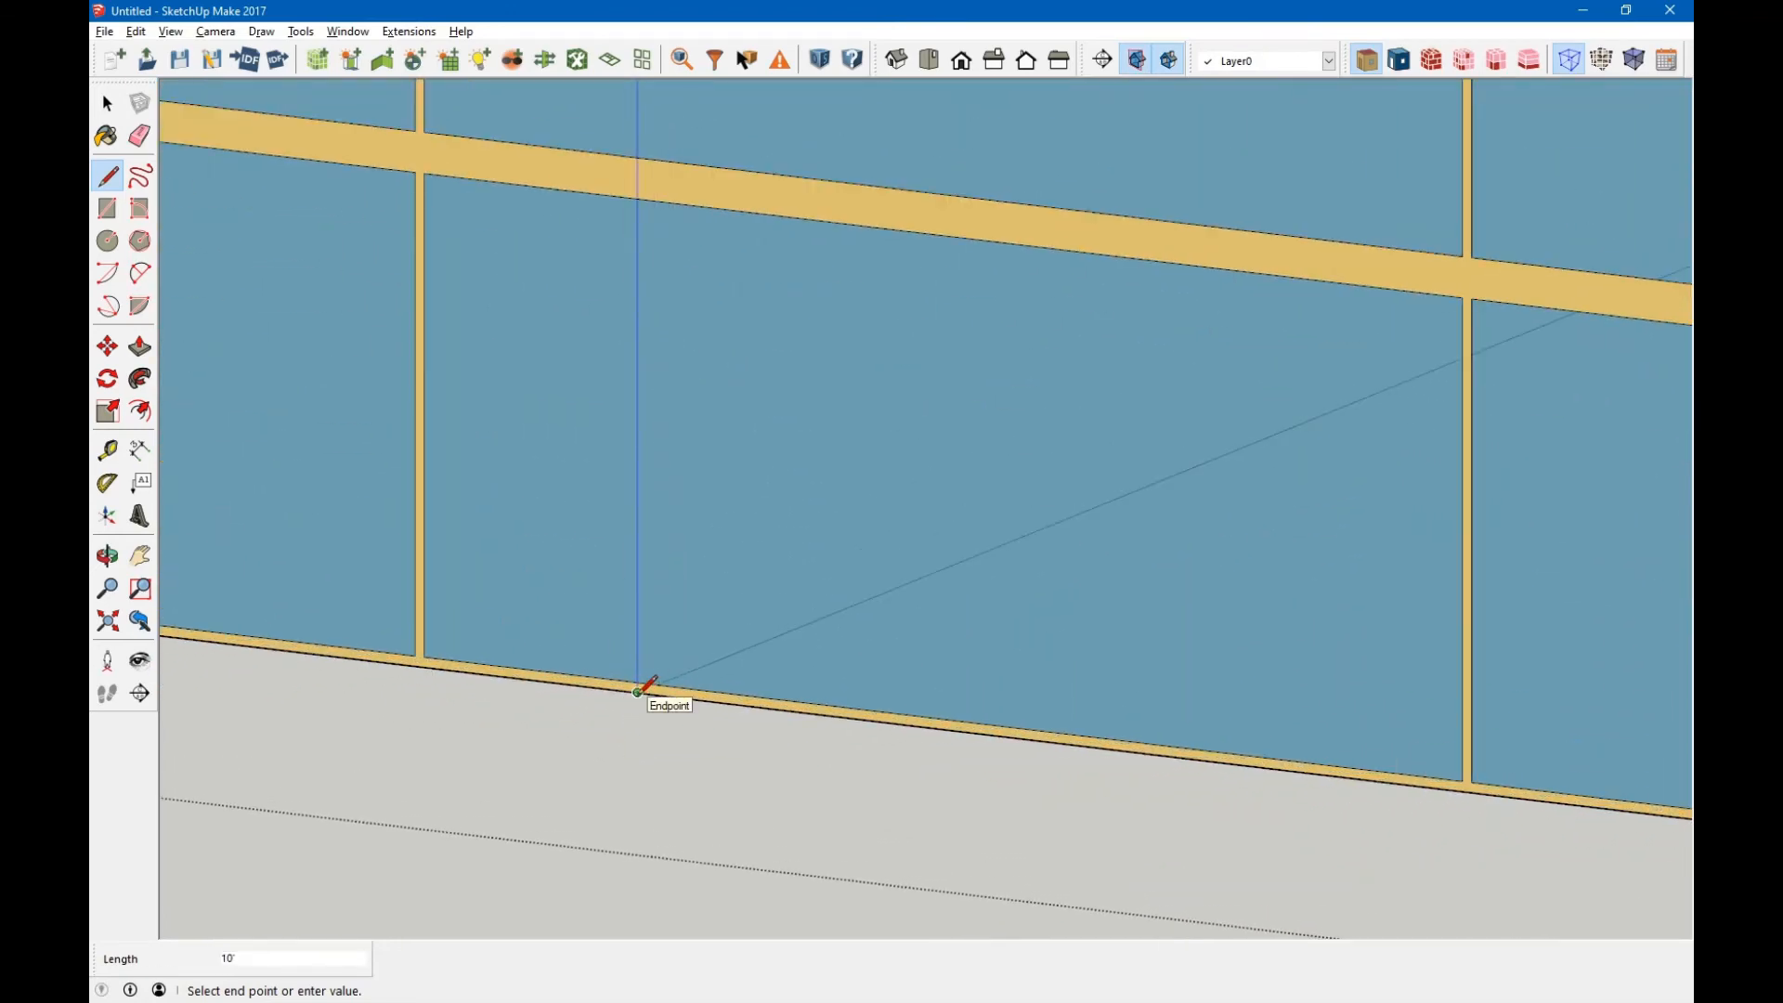
{"action": "left_click", "coordinate": [638, 688]}
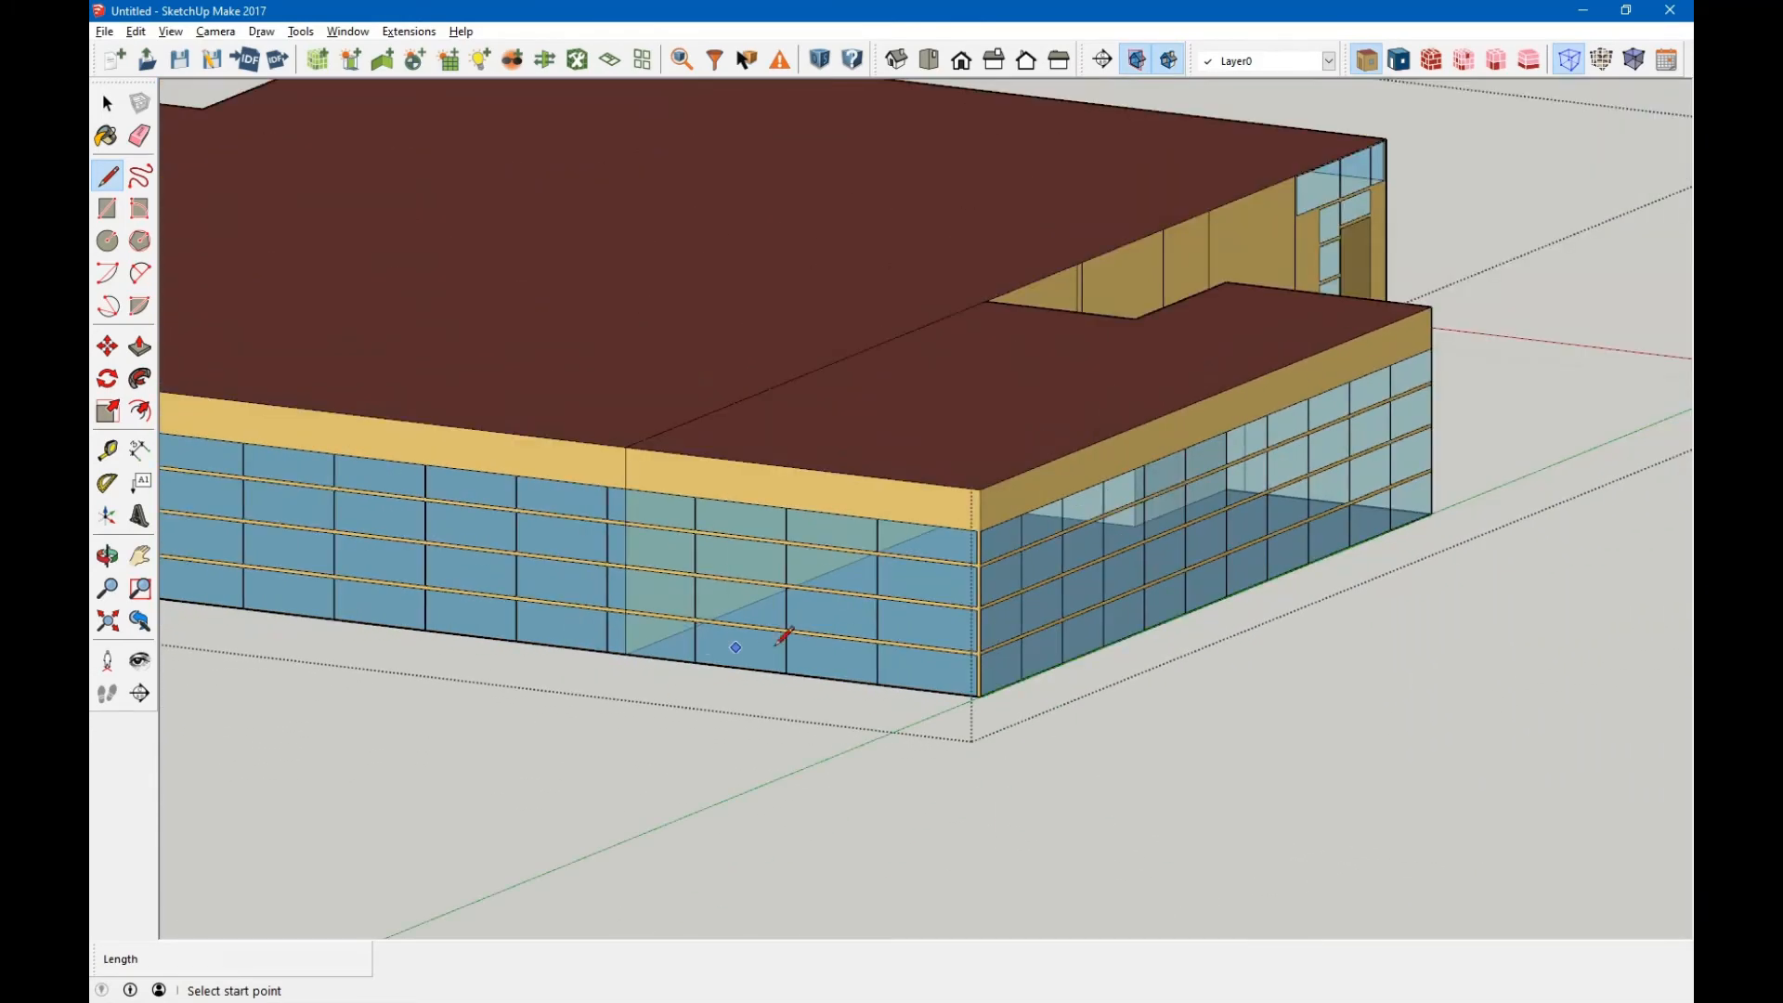
{"action": "left_click", "coordinate": [928, 60]}
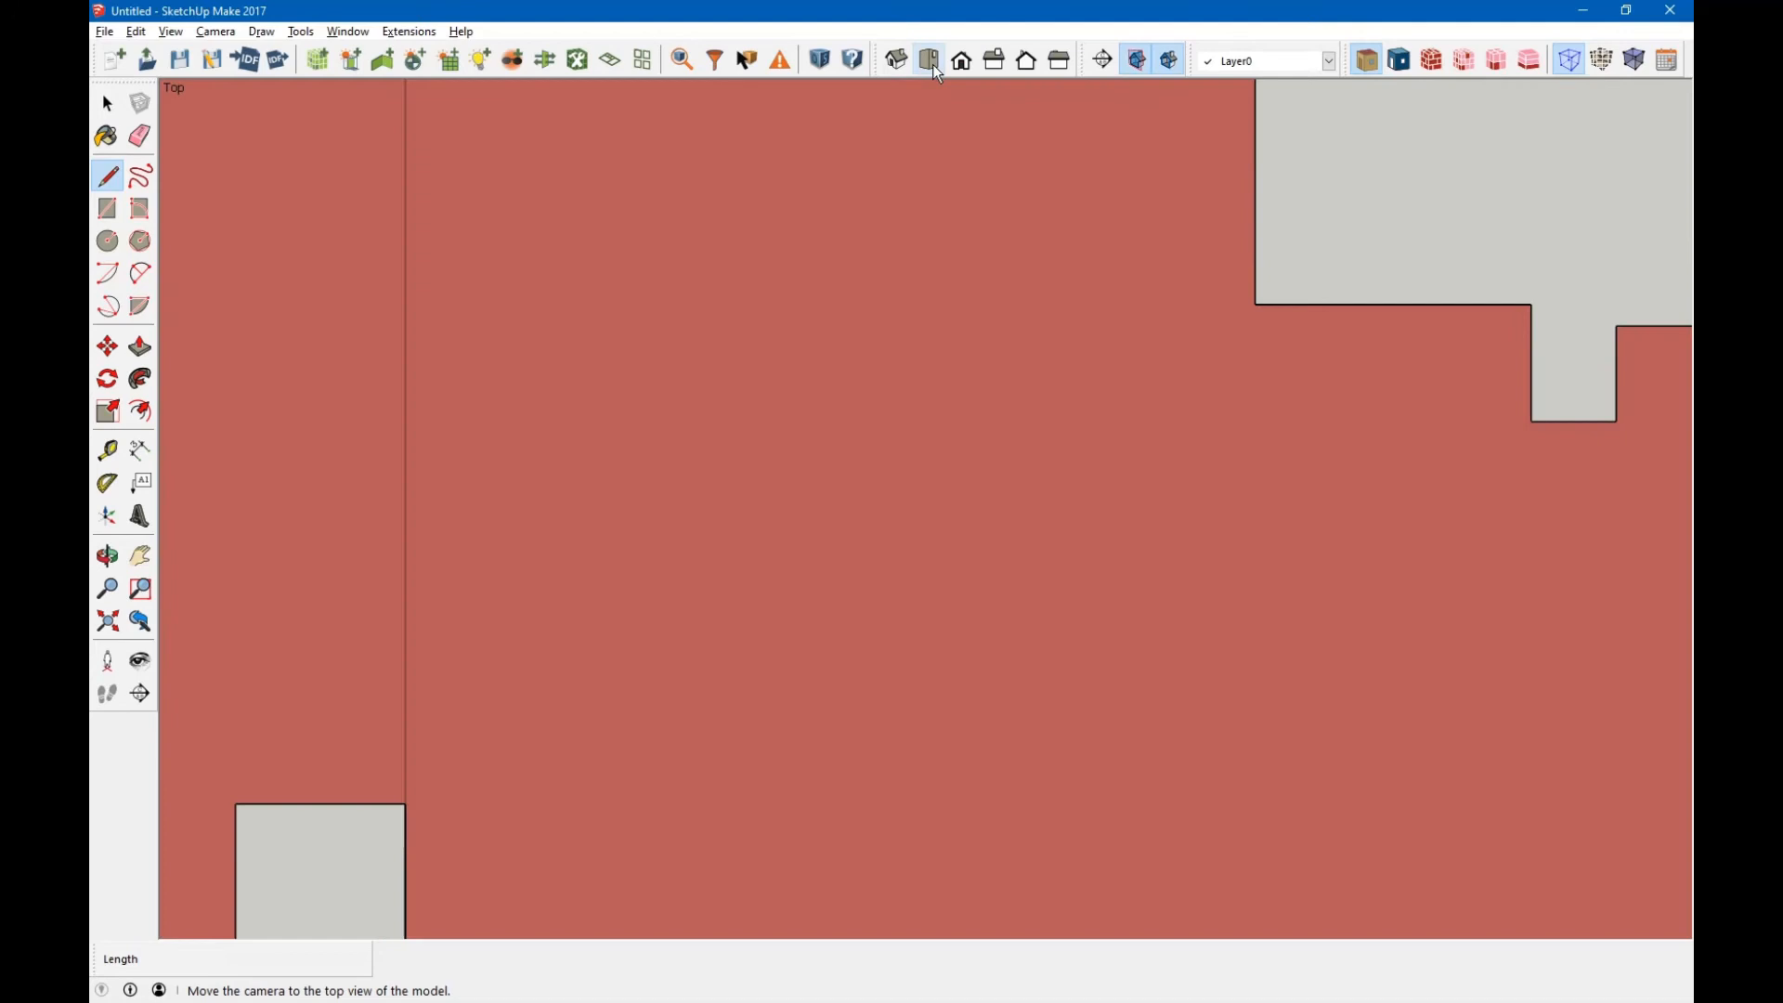
View from Top, switch to Select, and zoom out to see both blocks.
{"action": "left_click", "coordinate": [926, 60]}
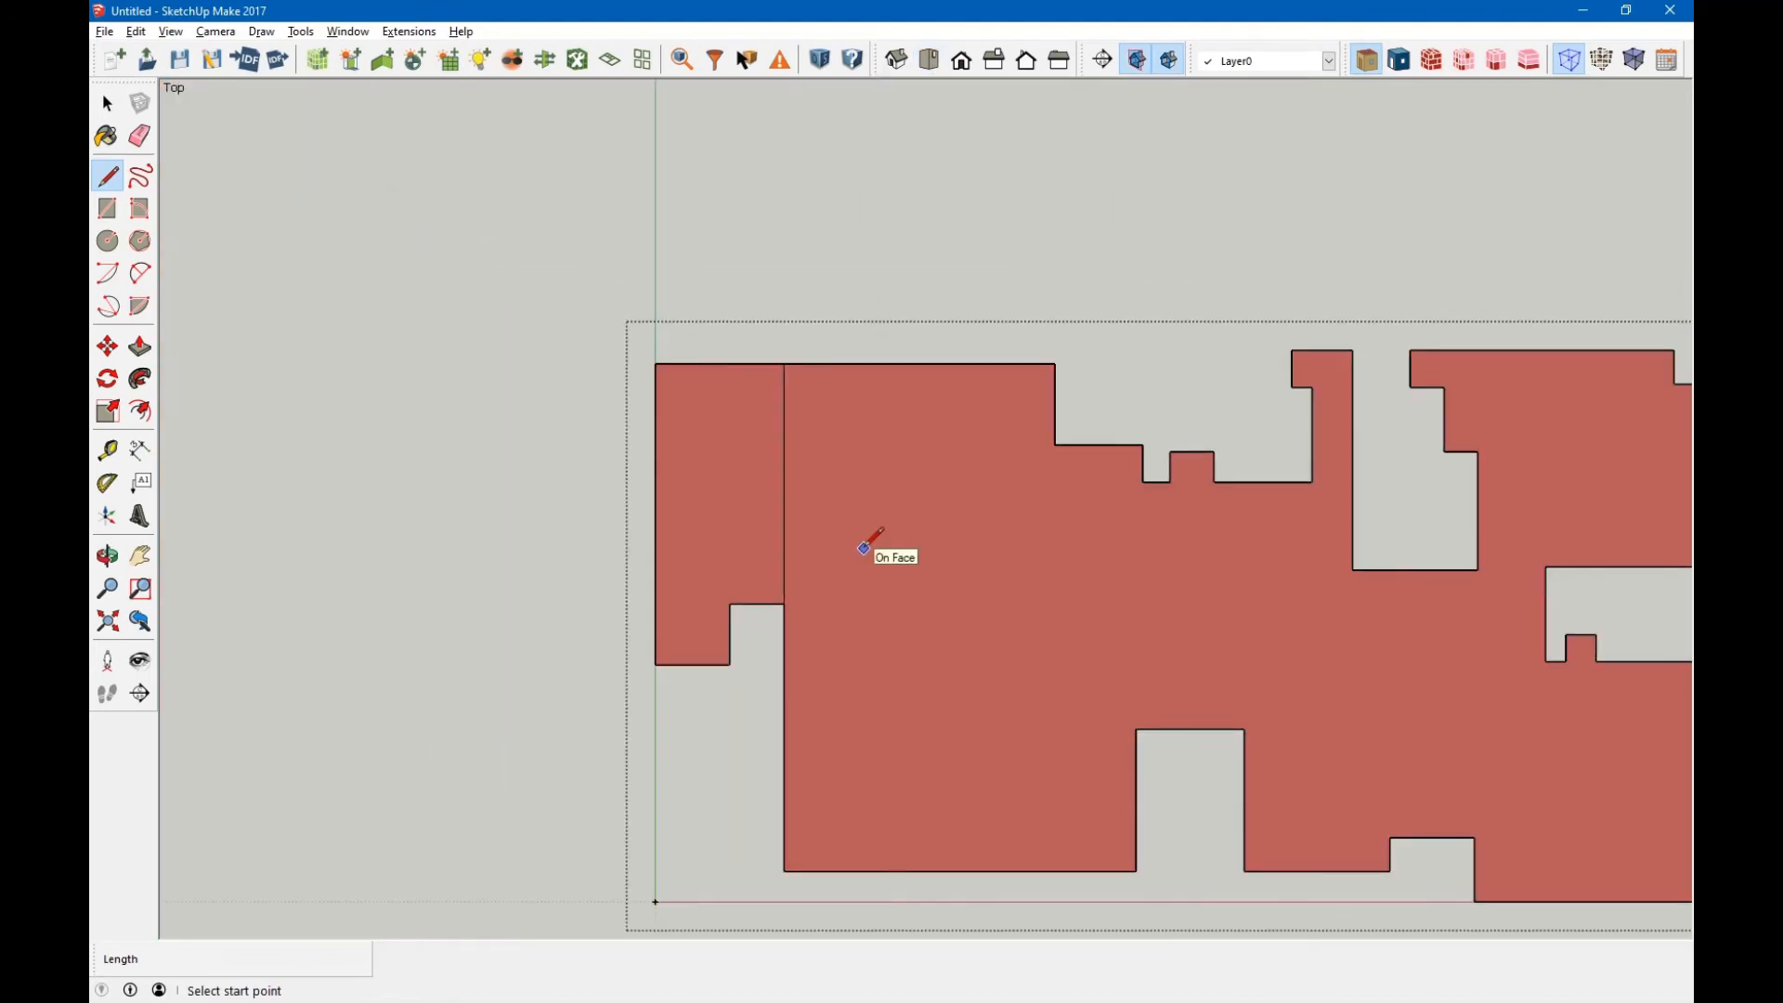
{"action": "left_click", "coordinate": [107, 103]}
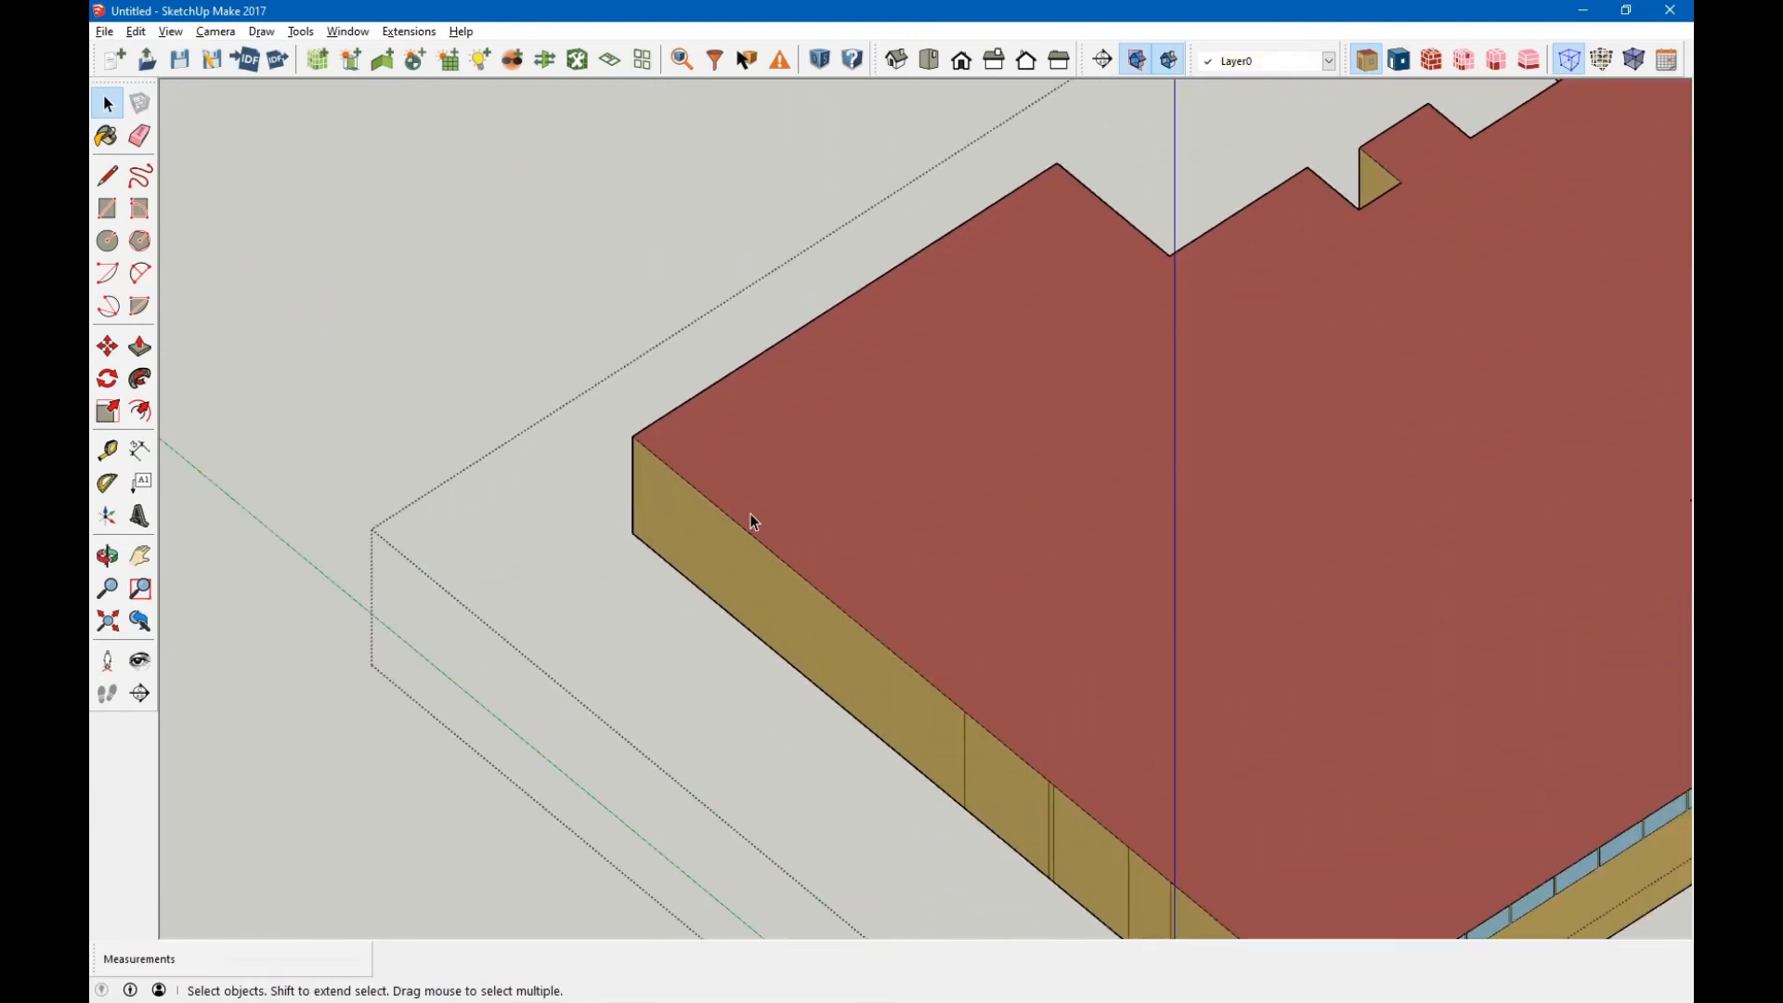
{"action": "scroll", "scroll_direction": "down", "scroll_amount": 3}
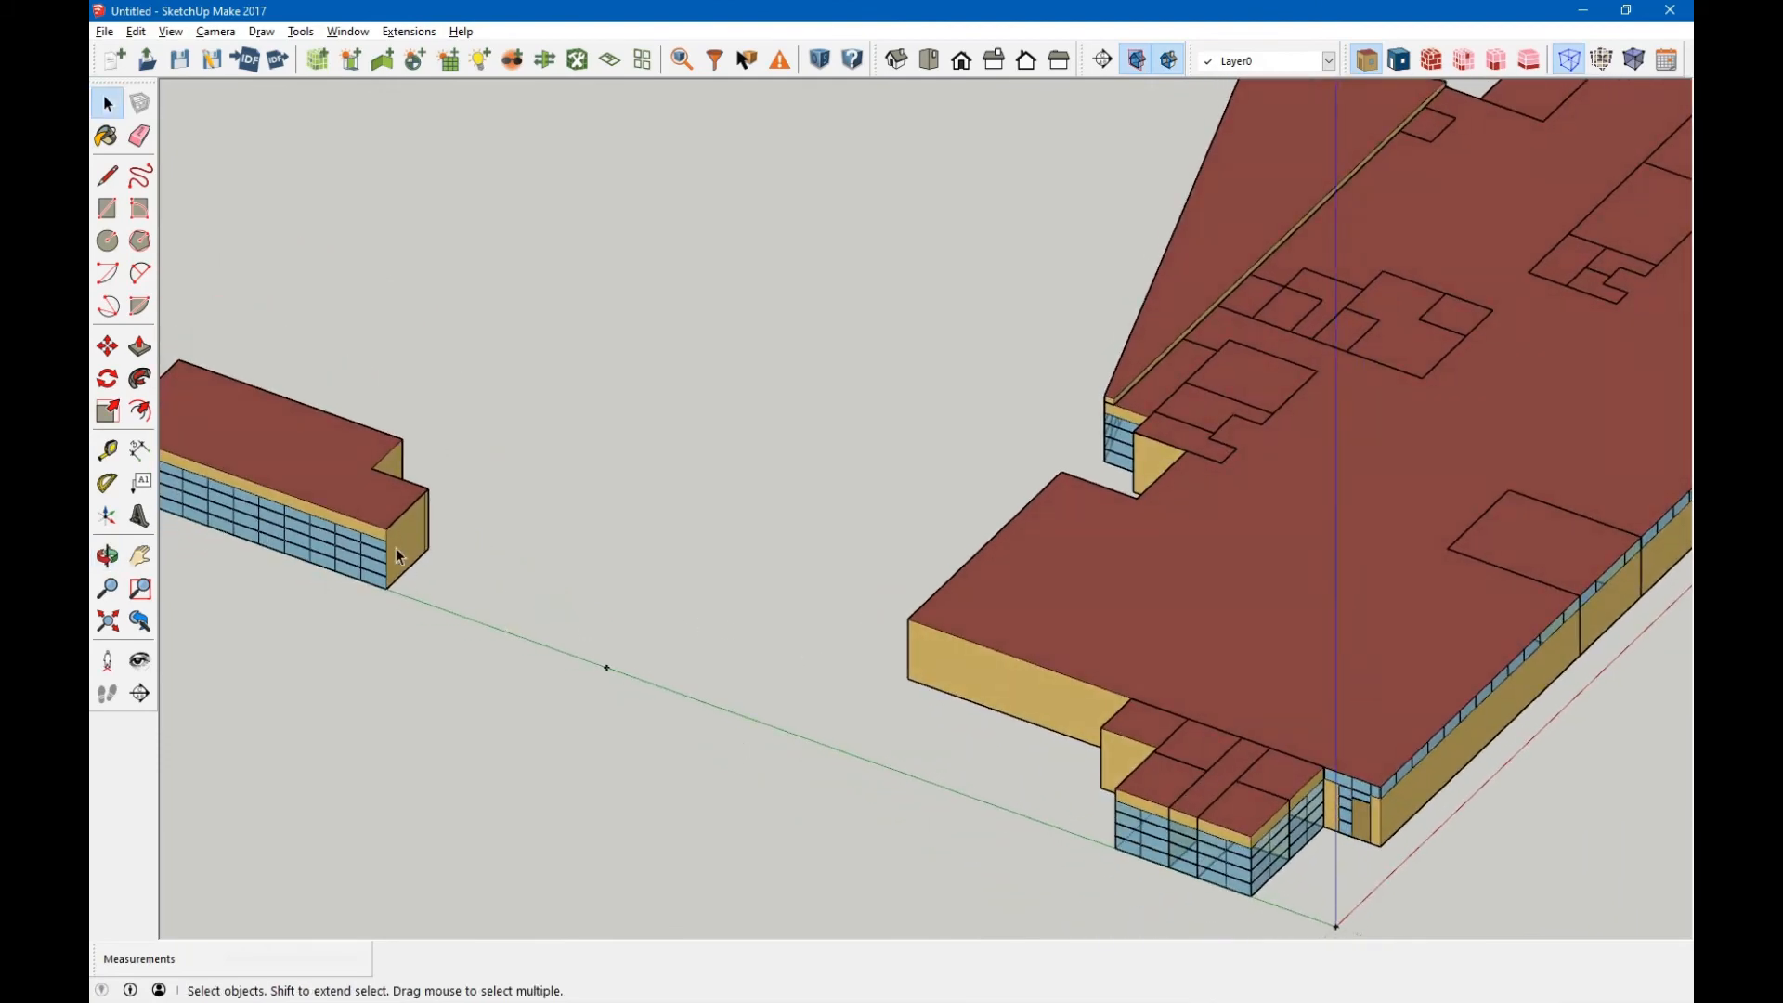
Move the split-off block from its corner onto the matching building corner.
{"action": "left_click", "coordinate": [335, 472]}
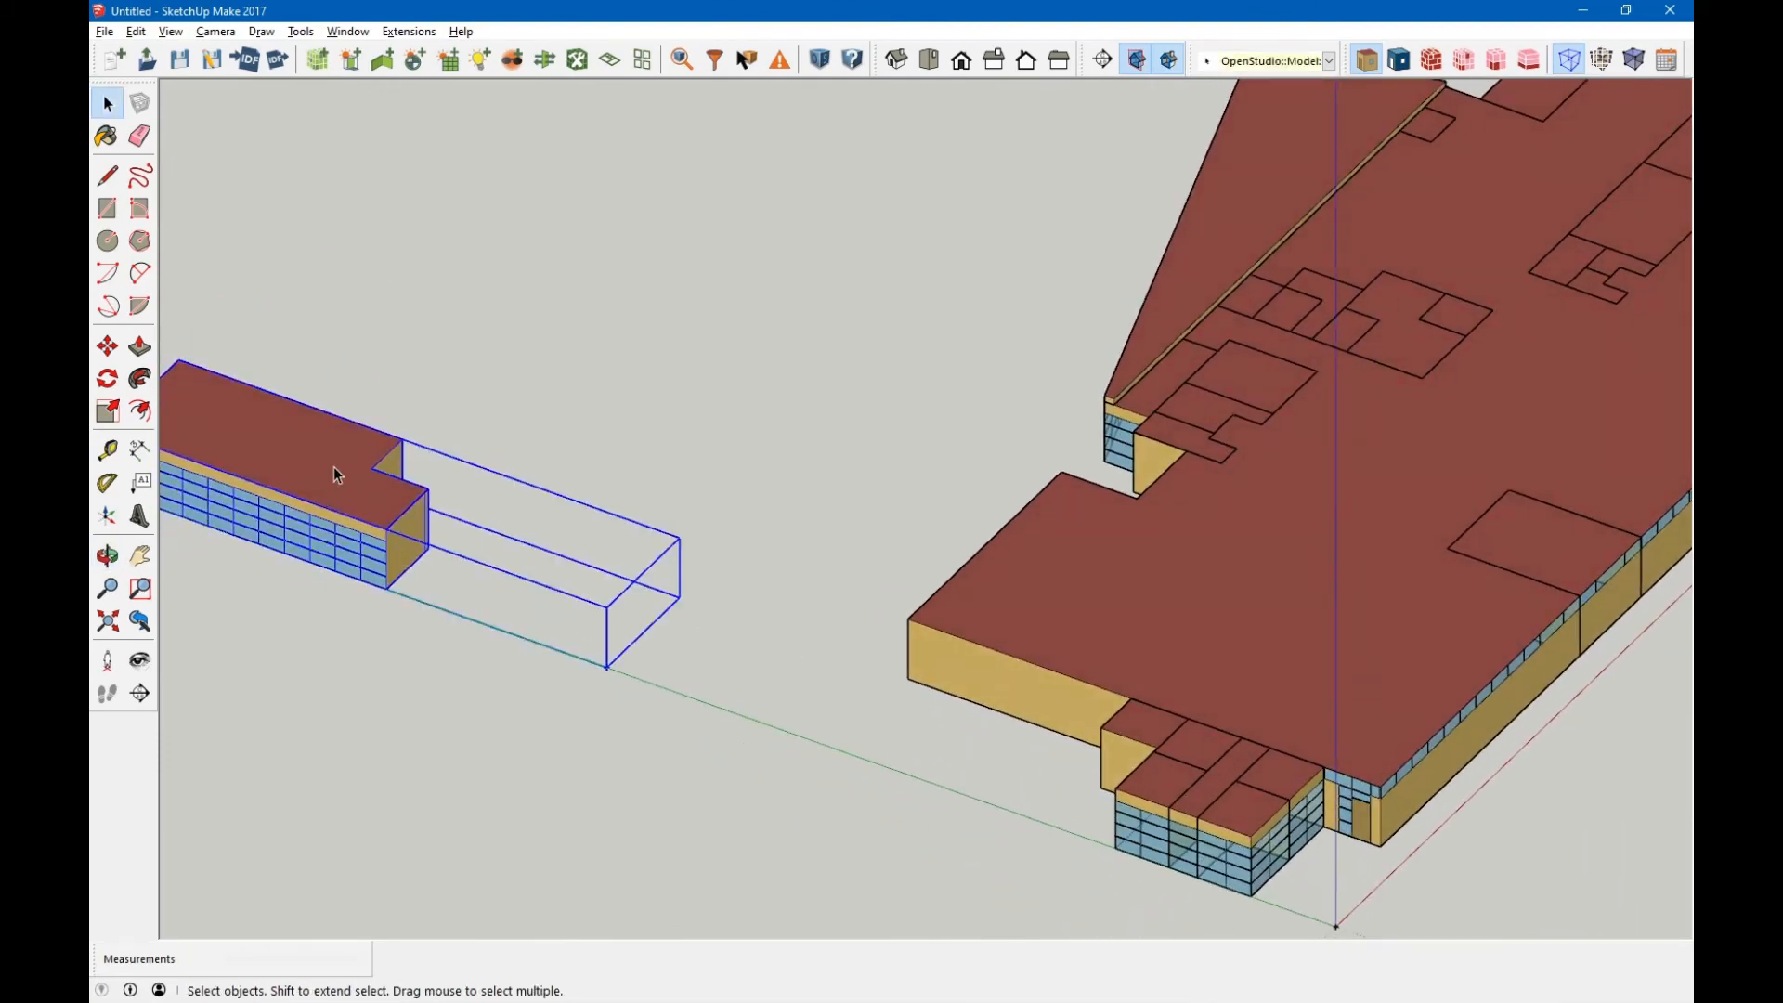
{"action": "left_click", "coordinate": [106, 345]}
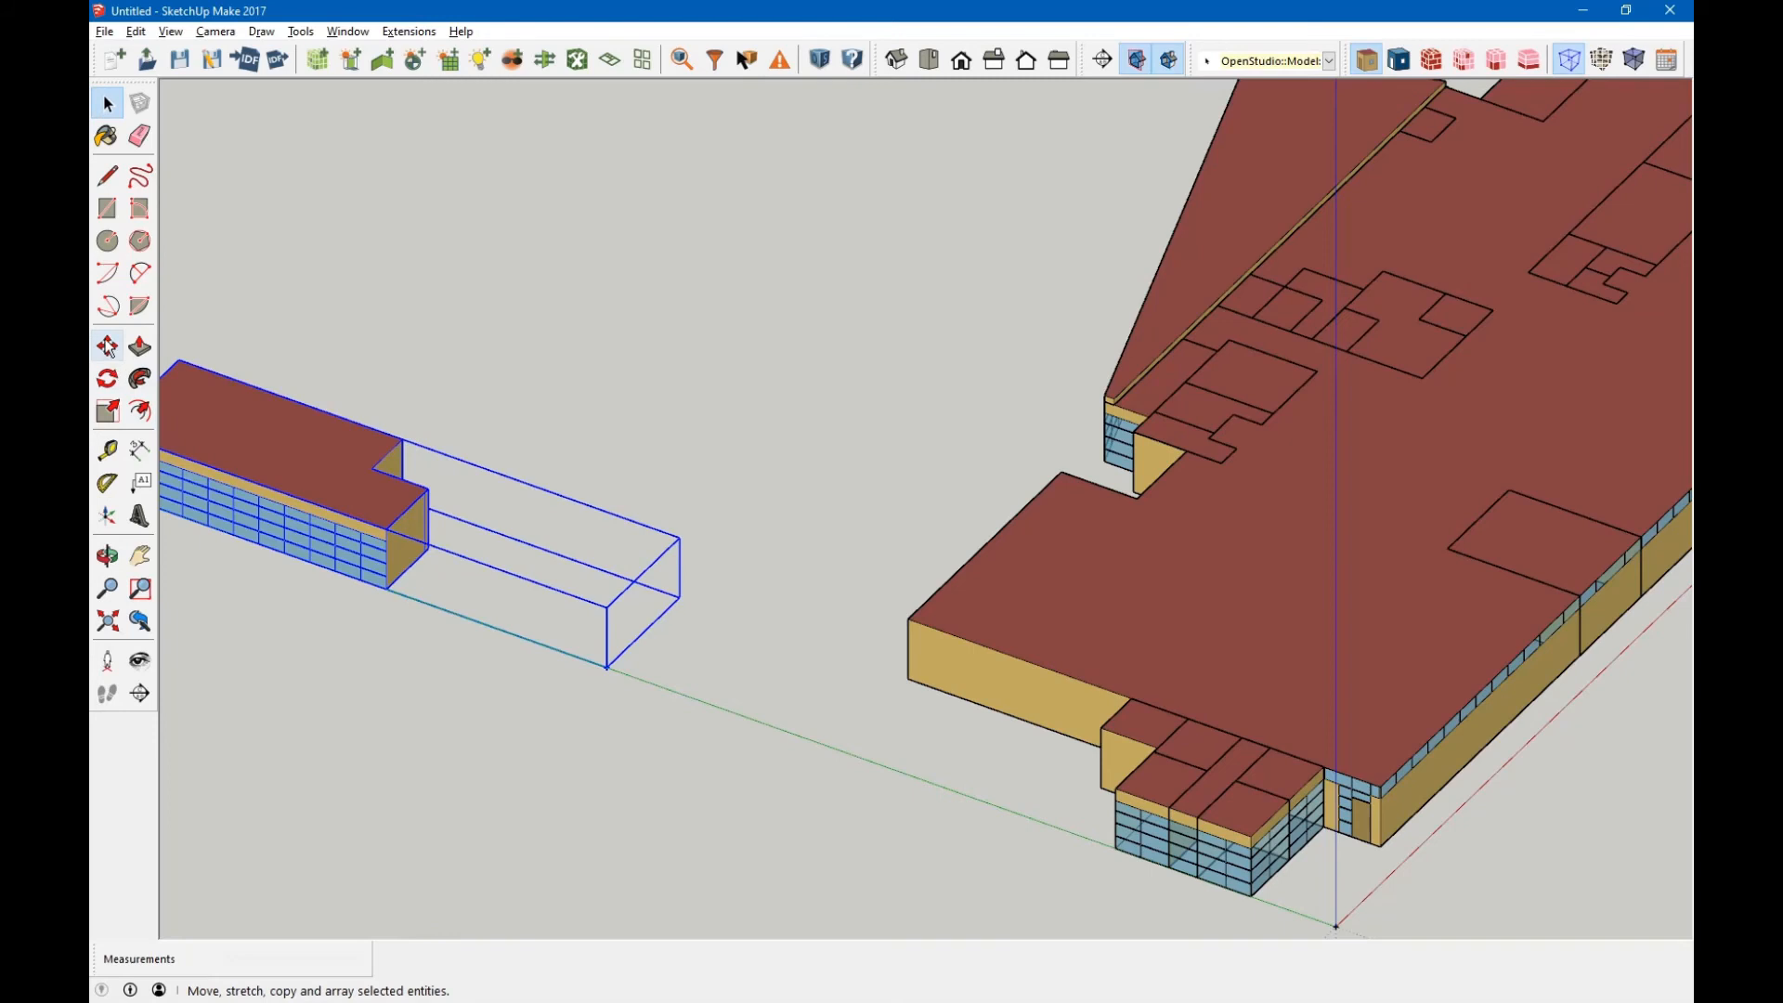
{"action": "left_click", "coordinate": [106, 346]}
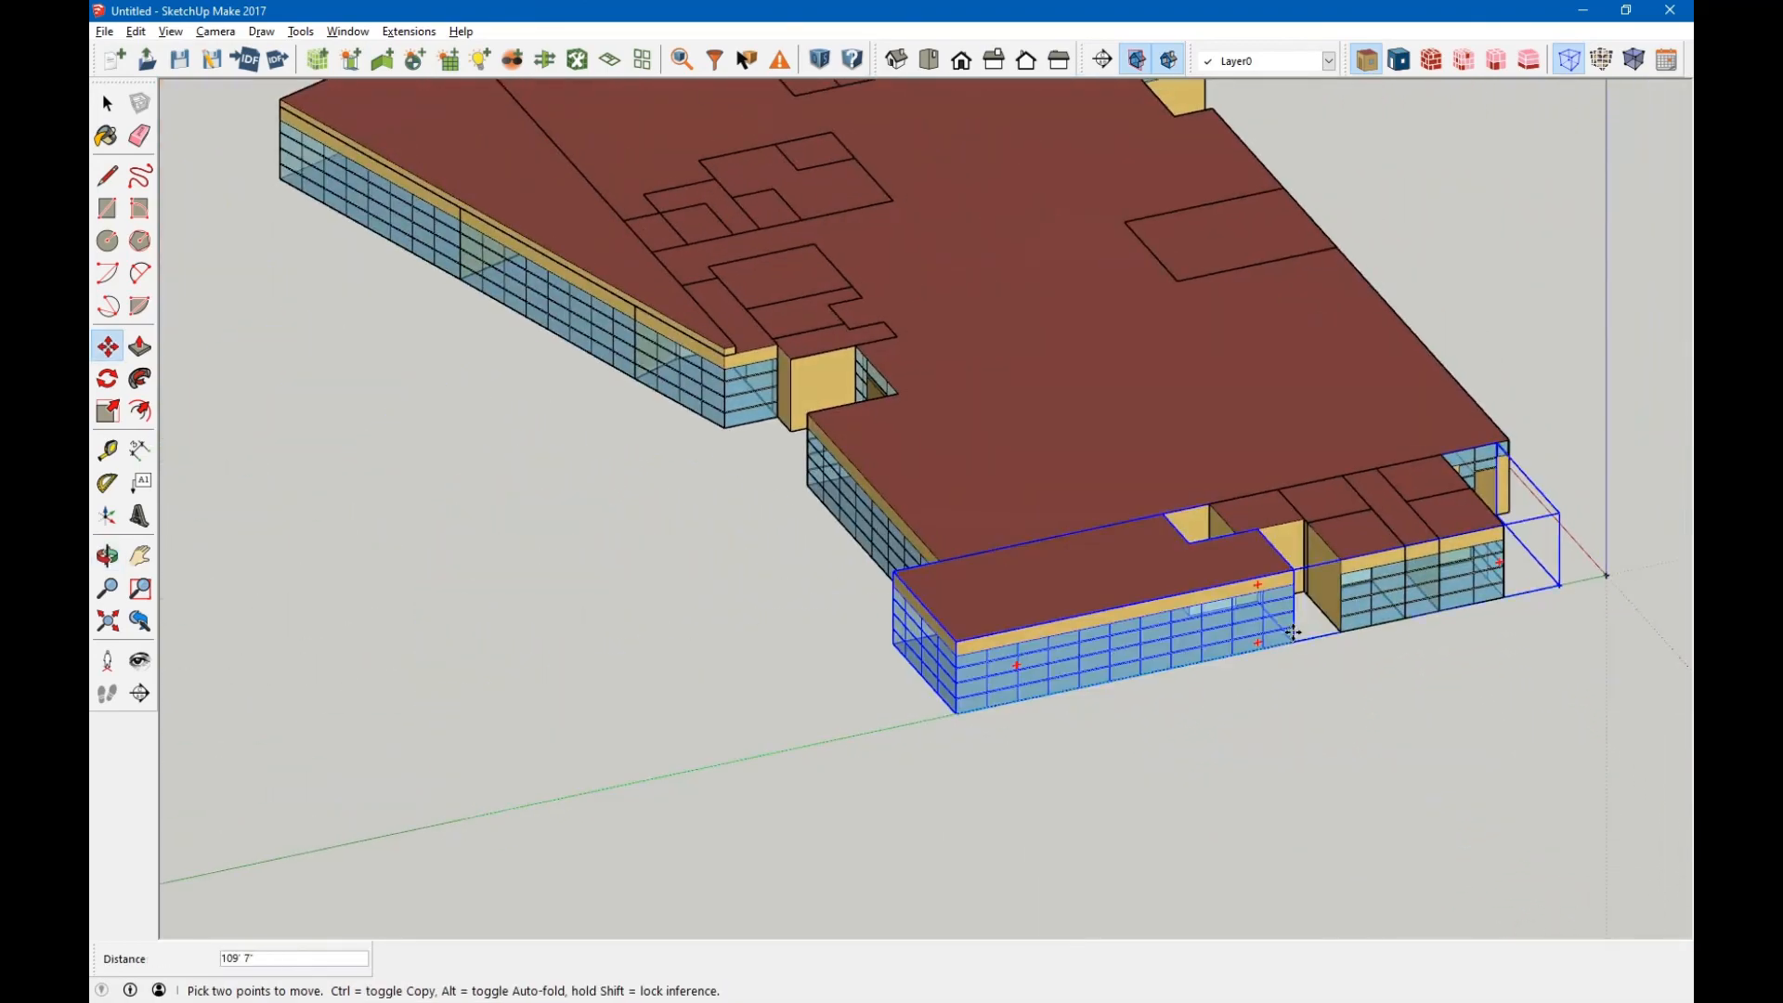
{"action": "scroll", "scroll_direction": "down", "scroll_amount": 3}
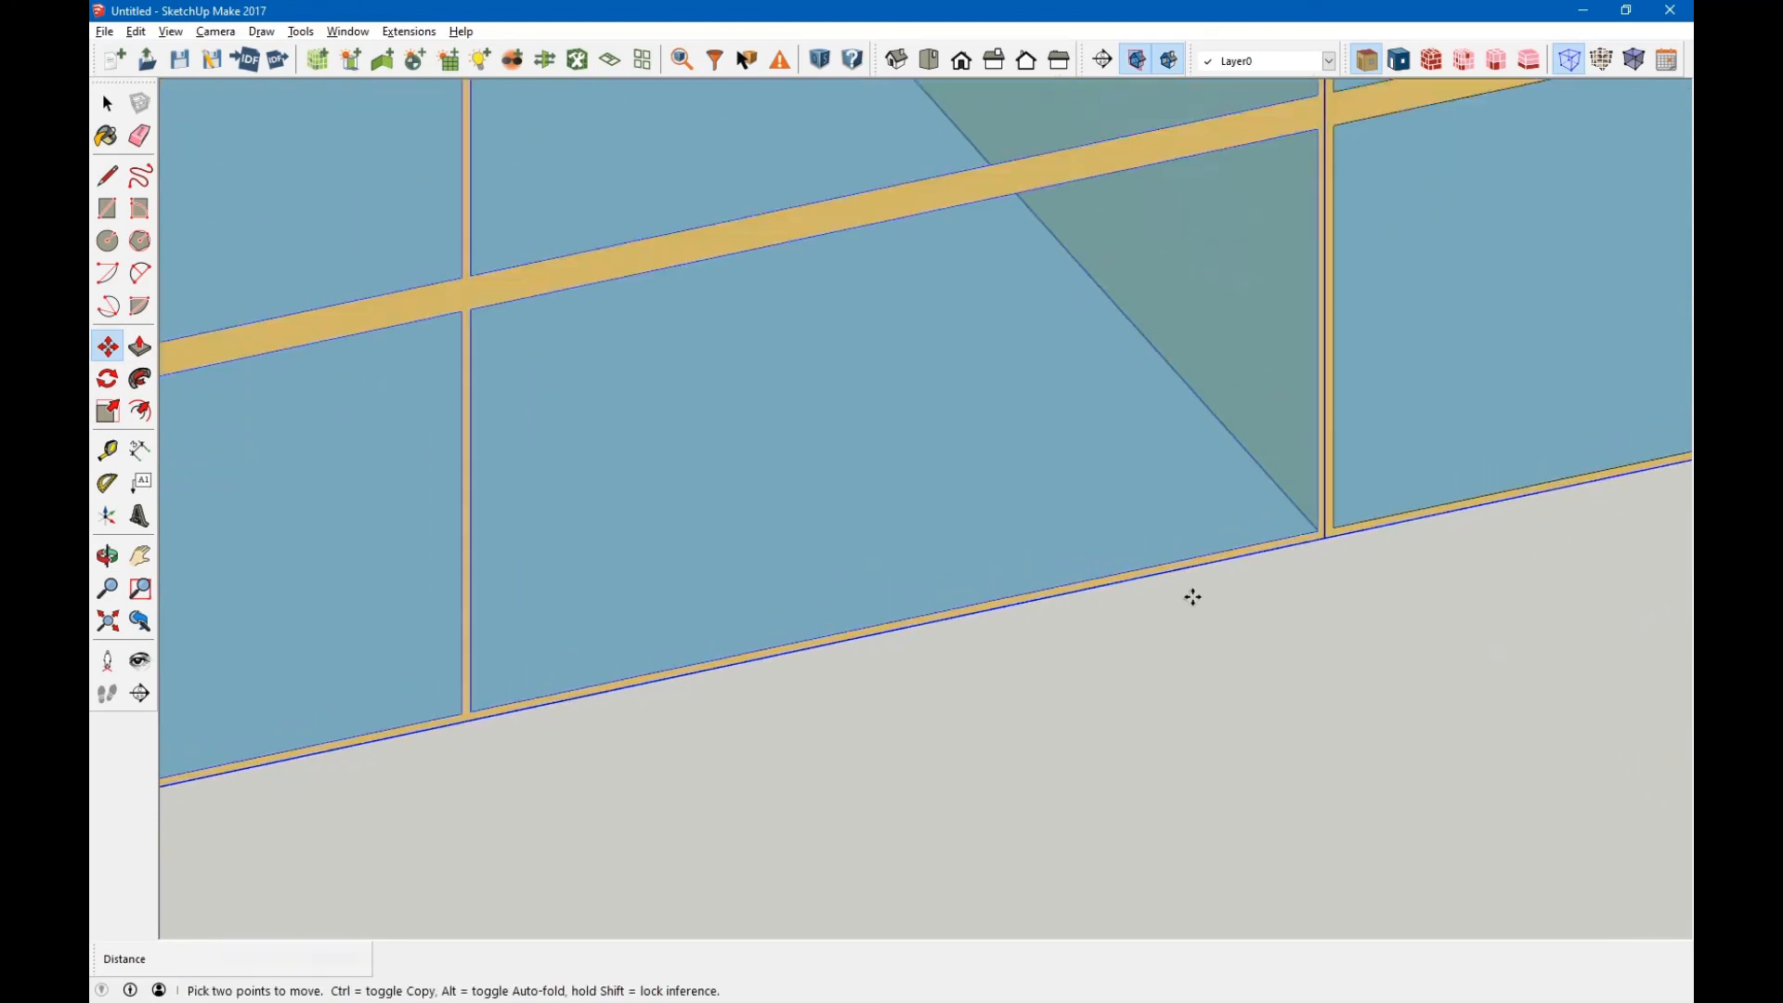
{"action": "left_click", "coordinate": [928, 61]}
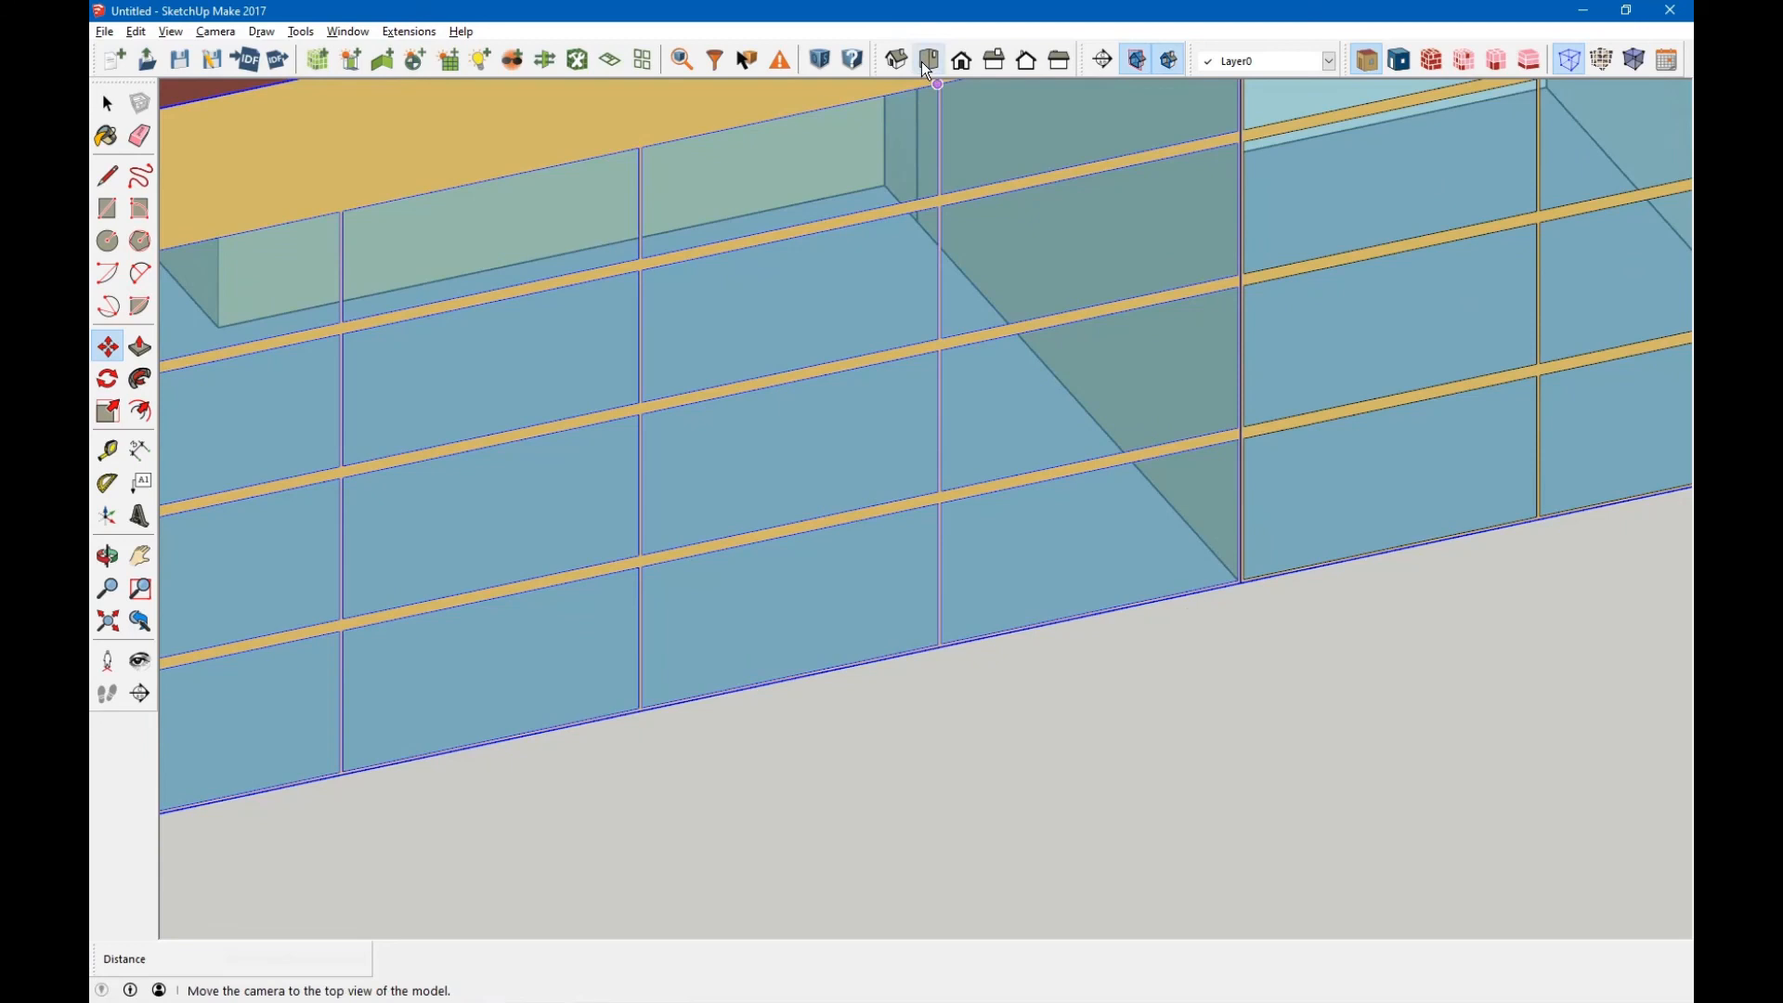
Switch to Top view and clear the selection to see the seated wing.
{"action": "left_click", "coordinate": [928, 60]}
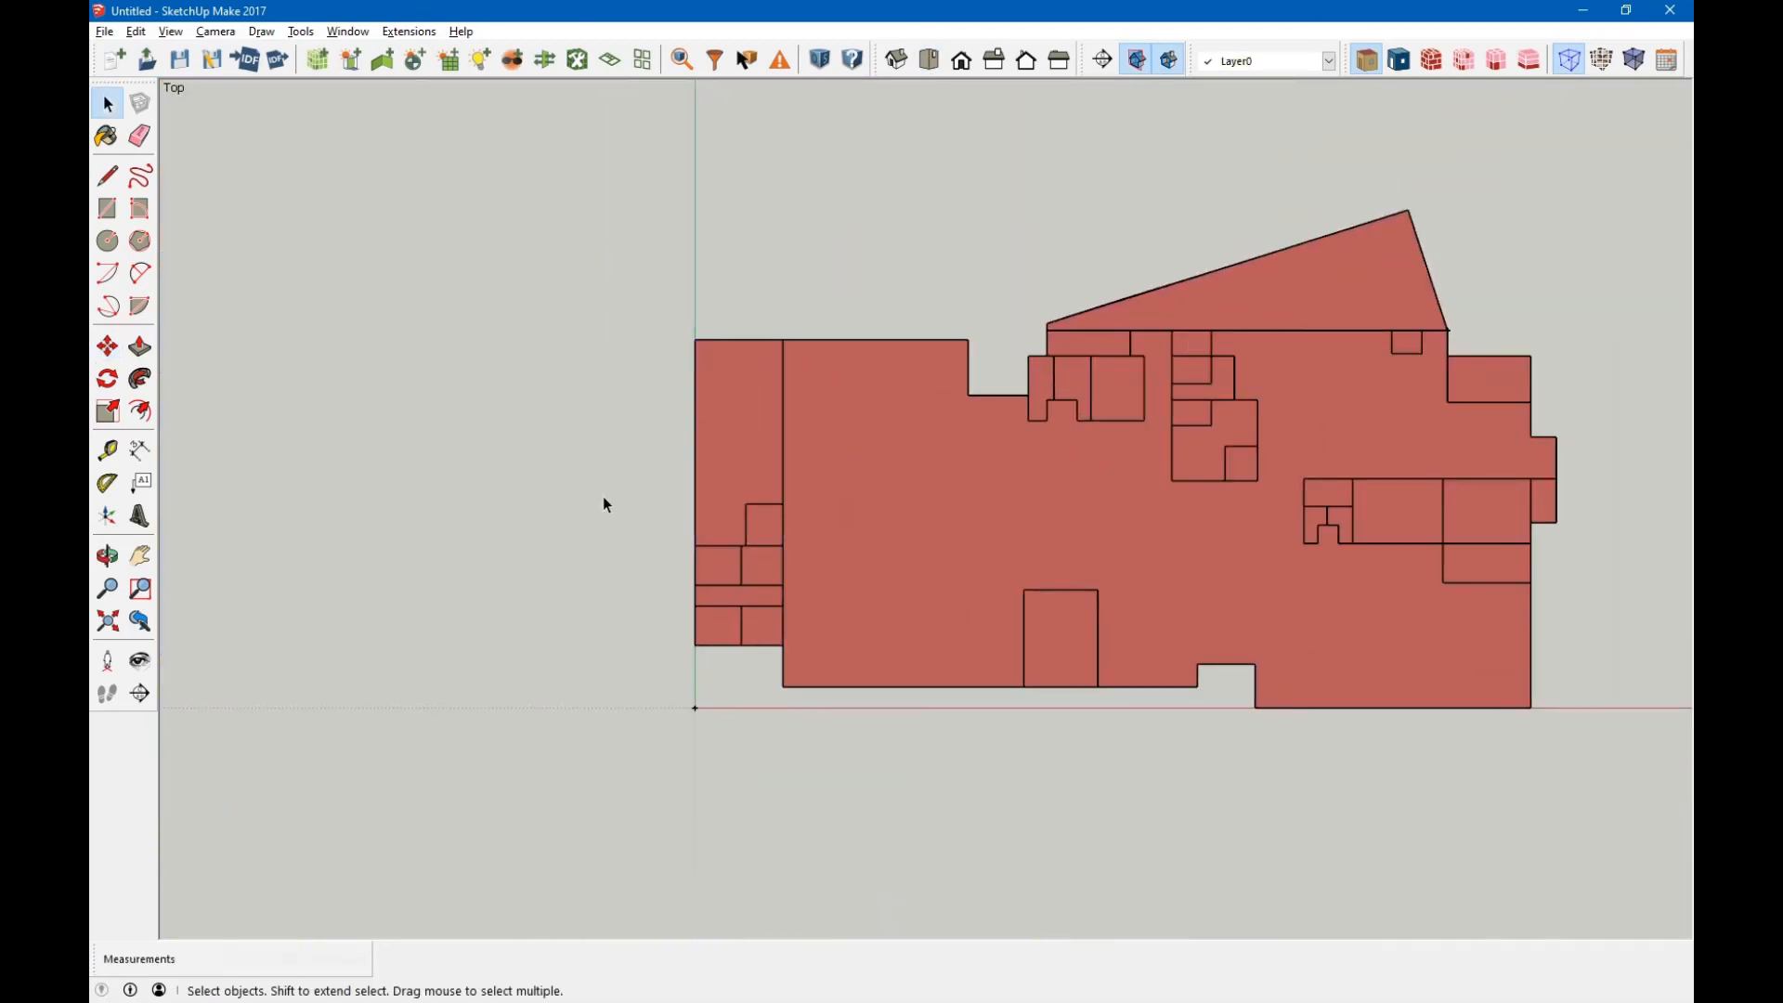
{"action": "left_click", "coordinate": [759, 437]}
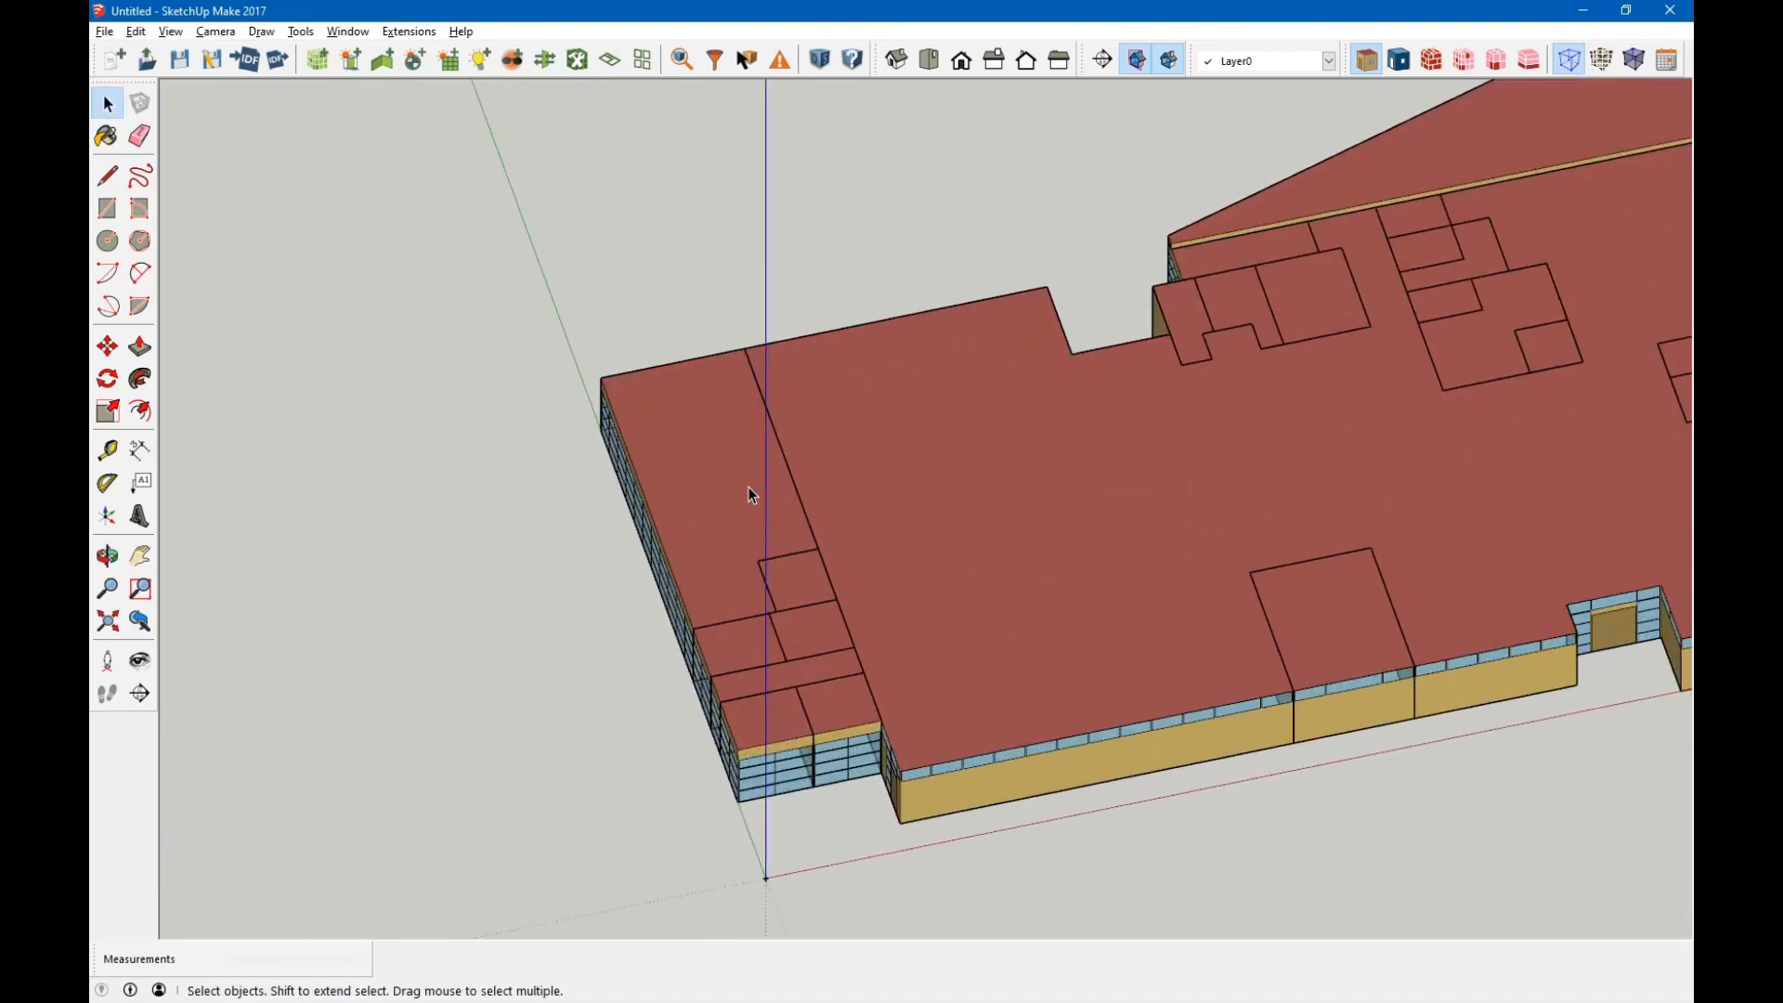
{"action": "mouse_move", "coordinate": [801, 483]}
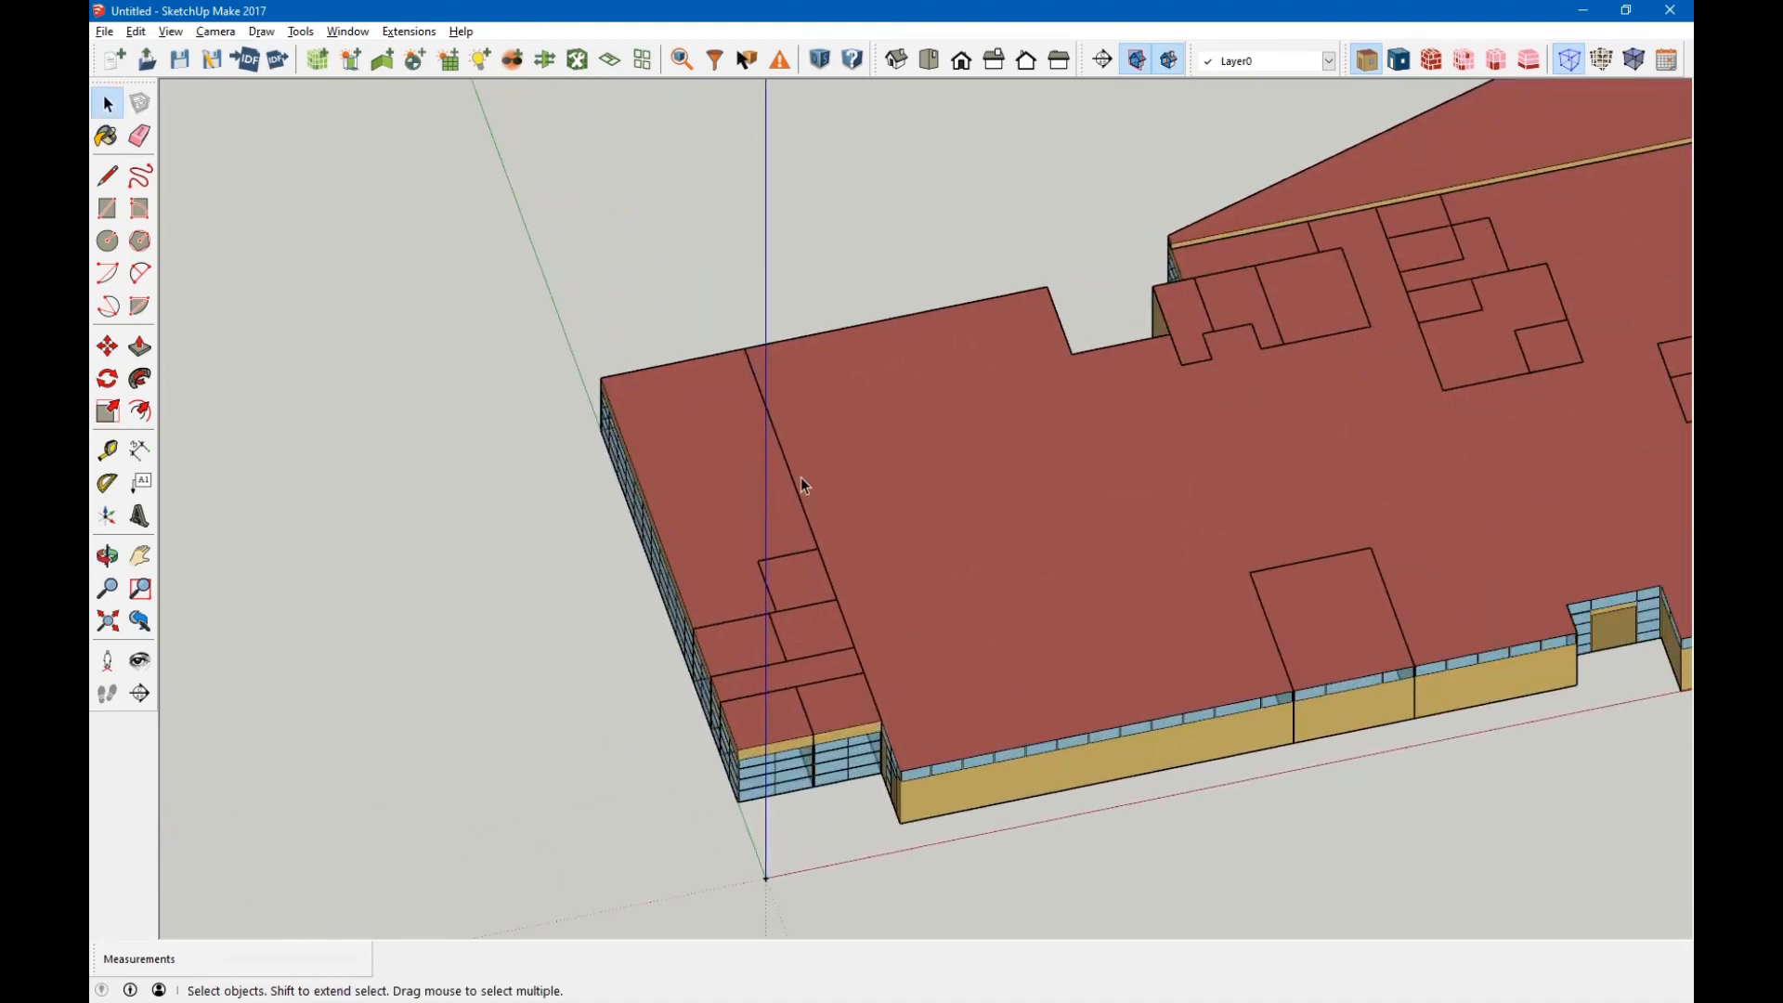